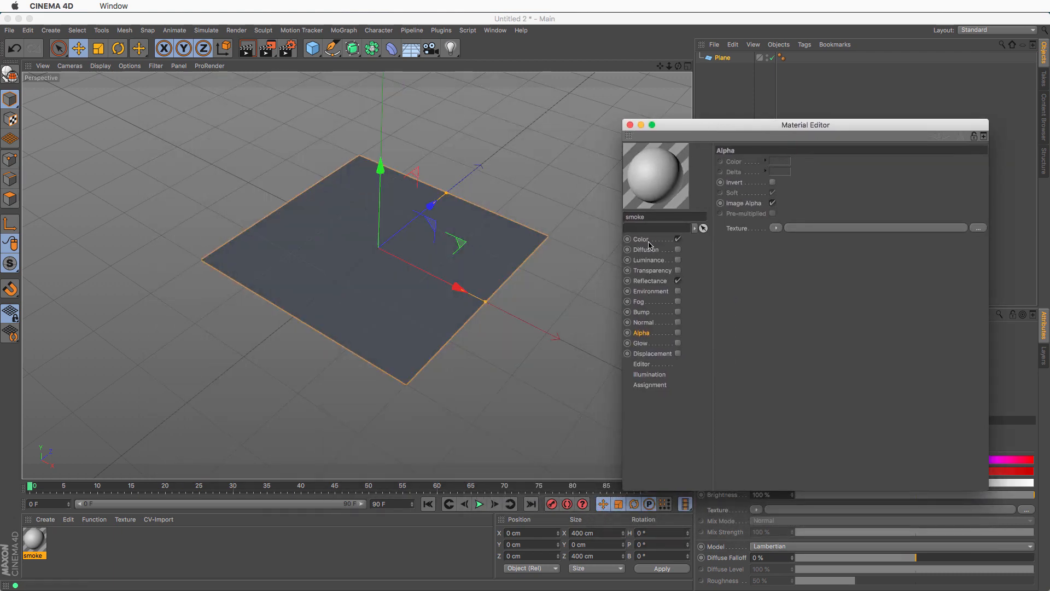
{"action": "mouse_move", "coordinate": [677, 283]}
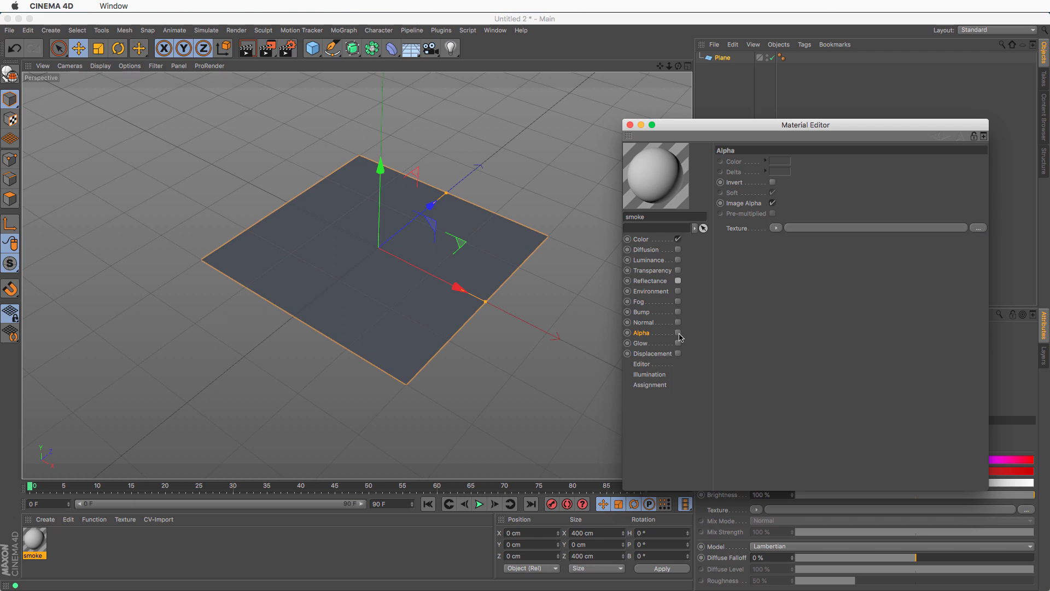
Enable the smoke material's Alpha with an inverted 2D - Circular gradient, then render.
{"action": "left_click", "coordinate": [677, 333]}
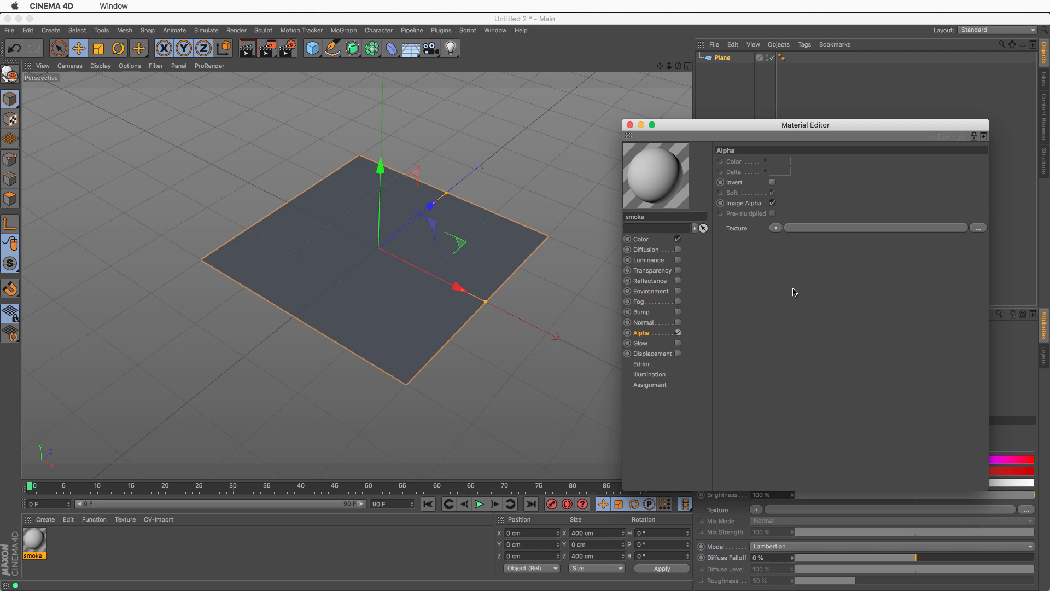
{"action": "left_click", "coordinate": [776, 228]}
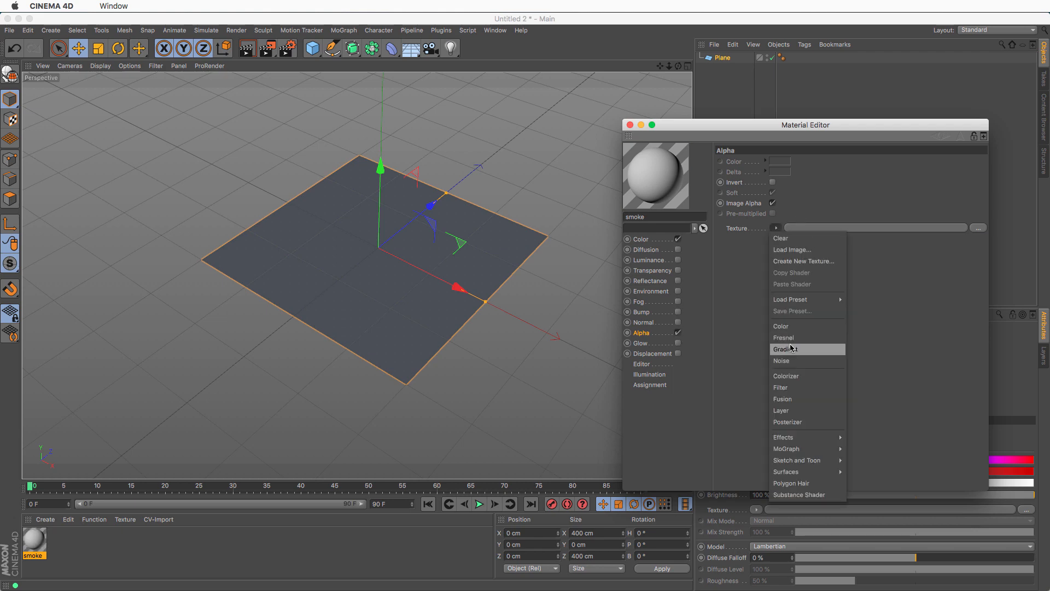
{"action": "left_click", "coordinate": [785, 348]}
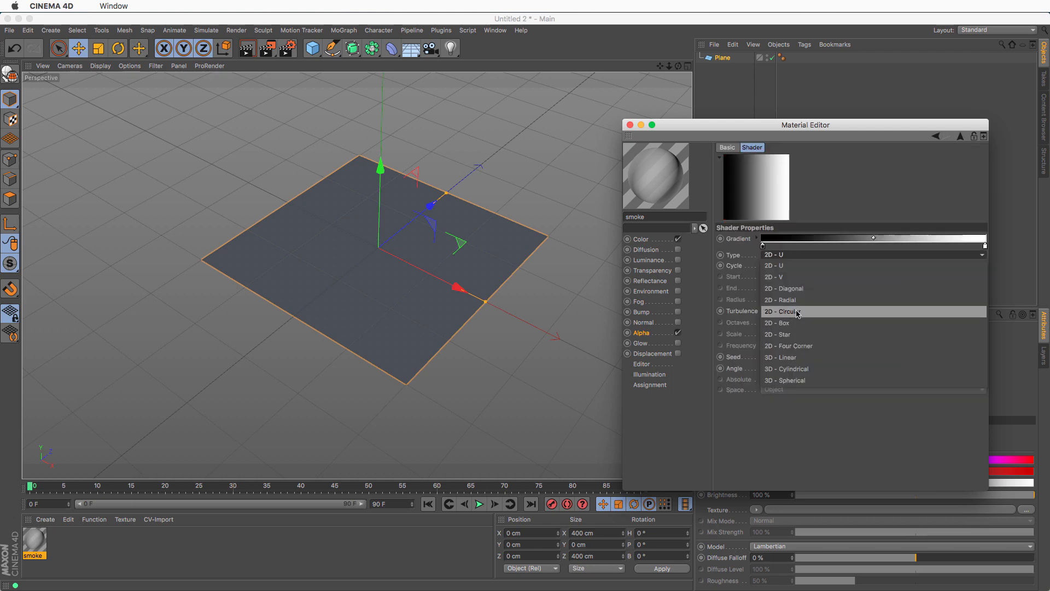
{"action": "left_click", "coordinate": [782, 311]}
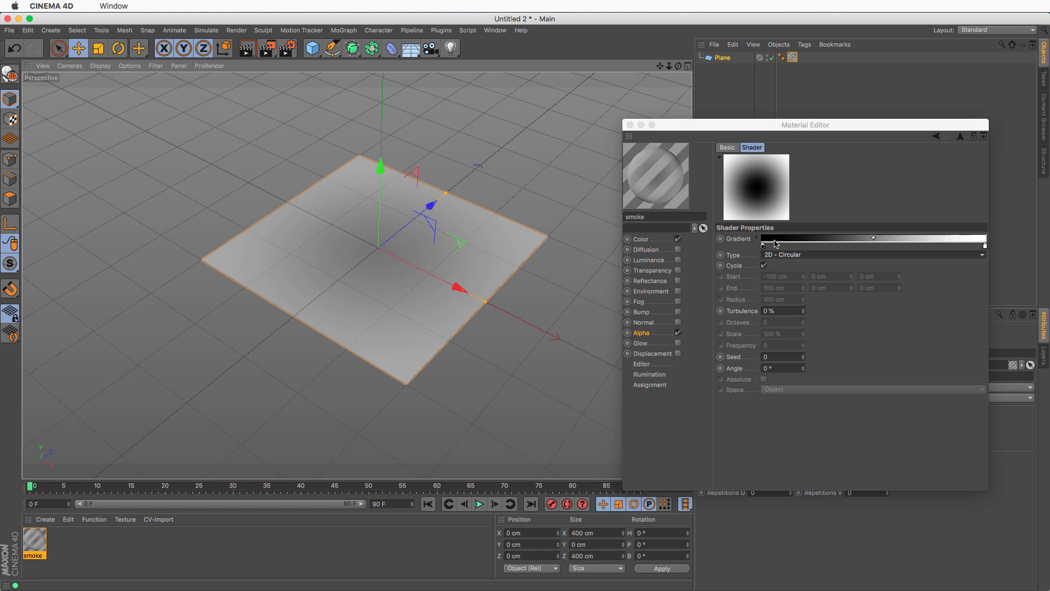
{"action": "right_click", "coordinate": [774, 242]}
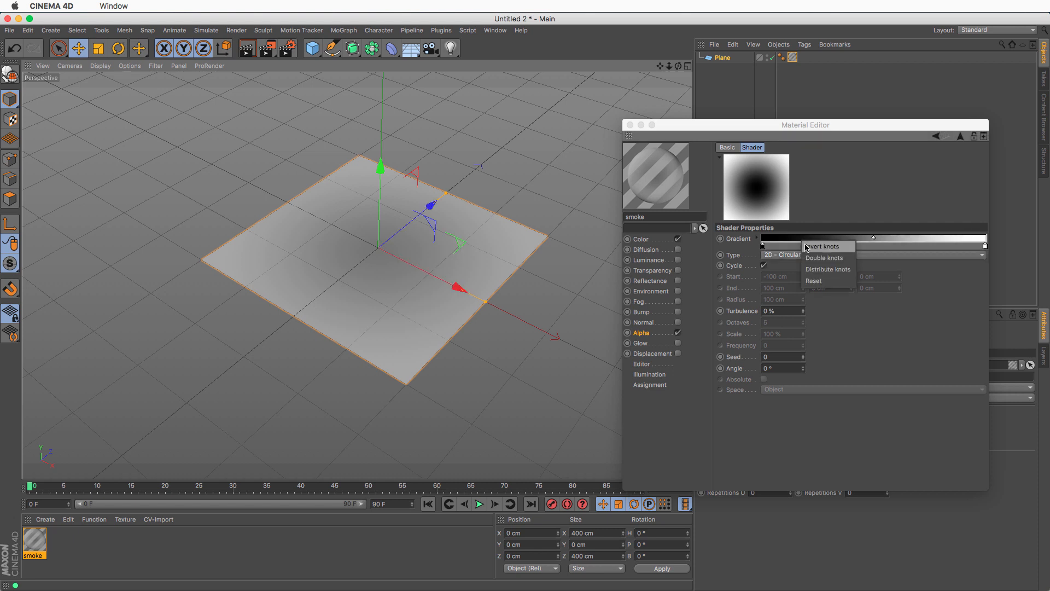
{"action": "left_click", "coordinate": [822, 246]}
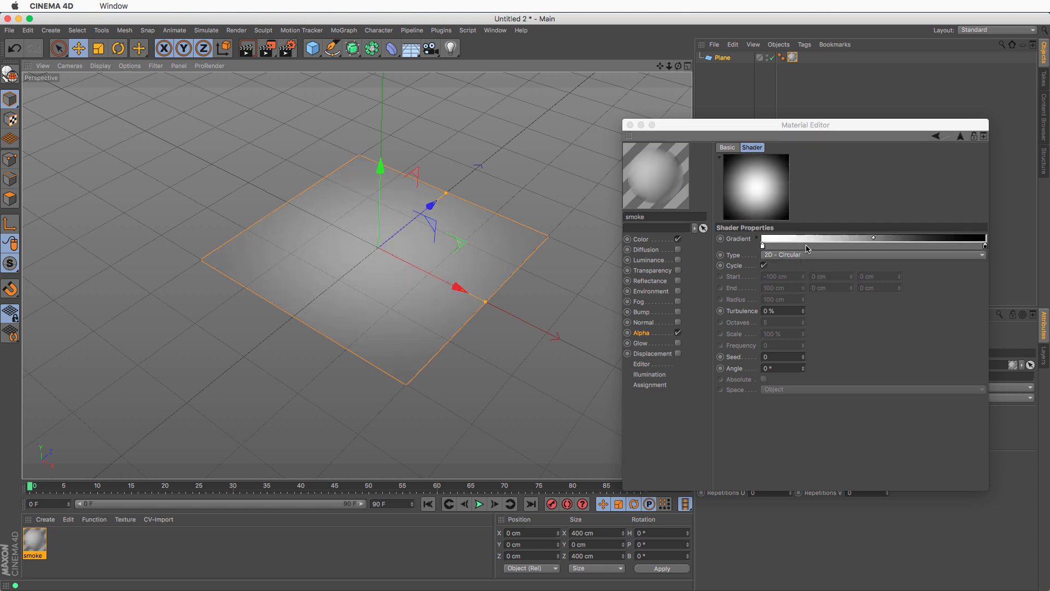
{"action": "mouse_move", "coordinate": [248, 48]}
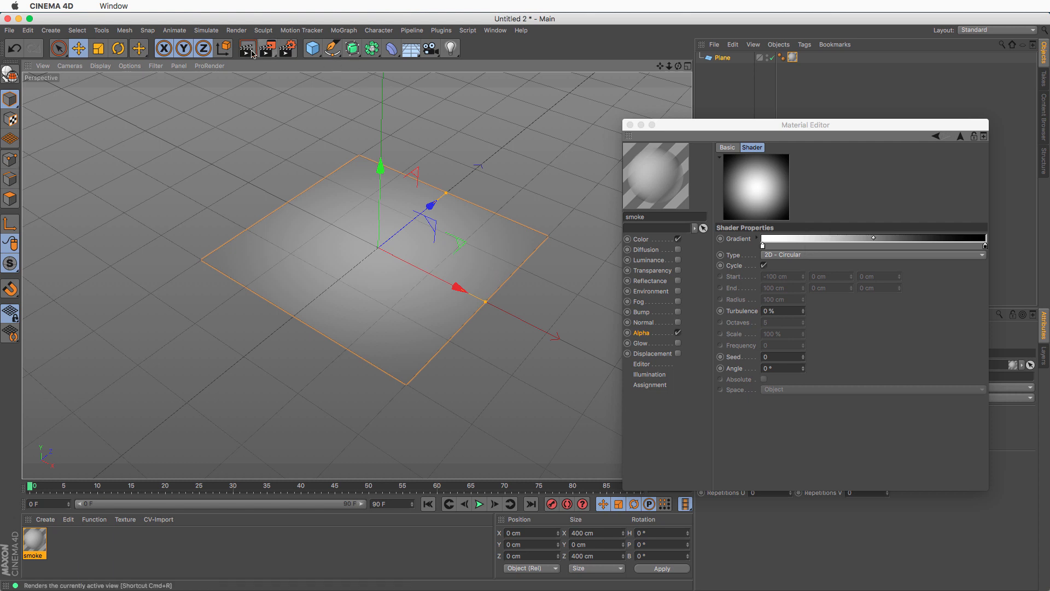
{"action": "left_click", "coordinate": [247, 47]}
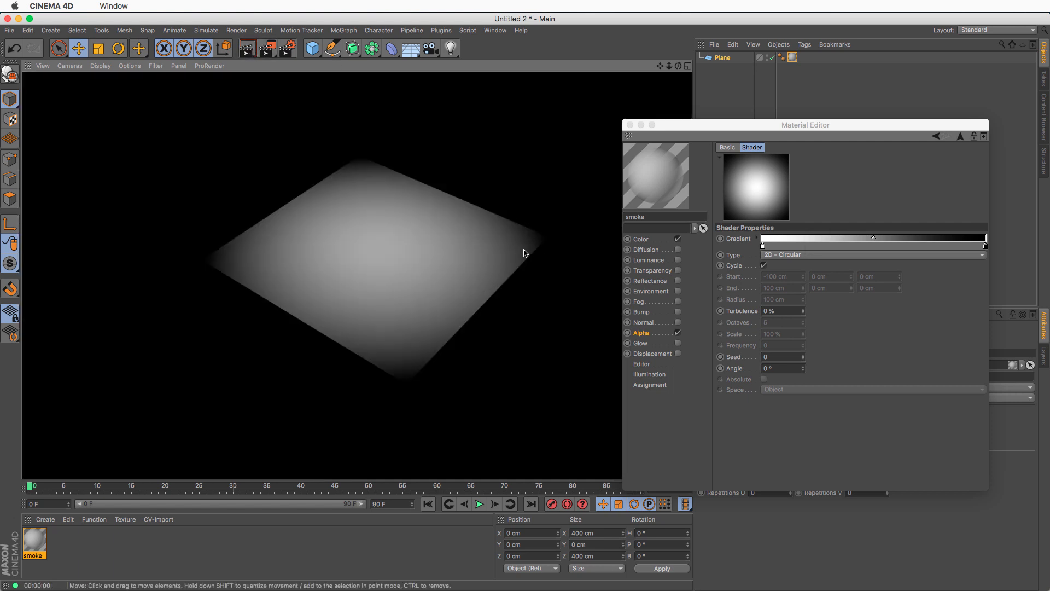
{"action": "mouse_move", "coordinate": [397, 153]}
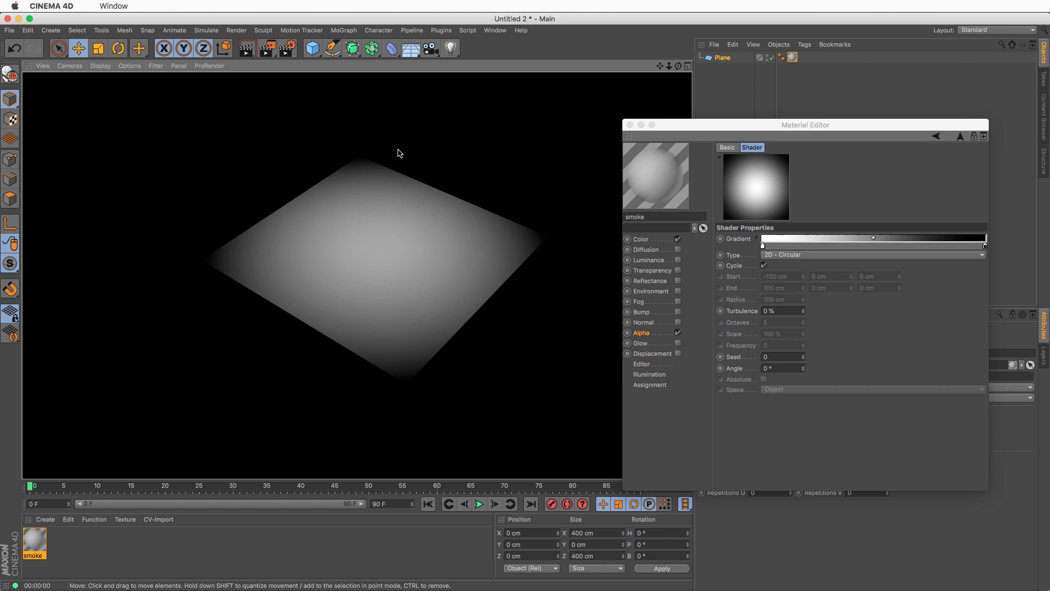
{"action": "mouse_move", "coordinate": [211, 263]}
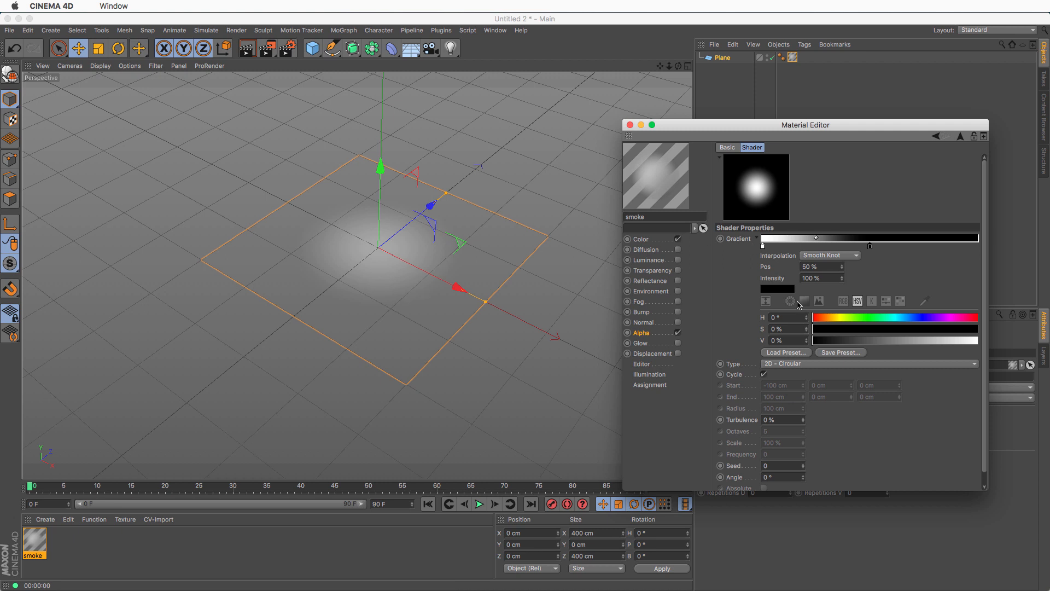
{"action": "mouse_move", "coordinate": [757, 426]}
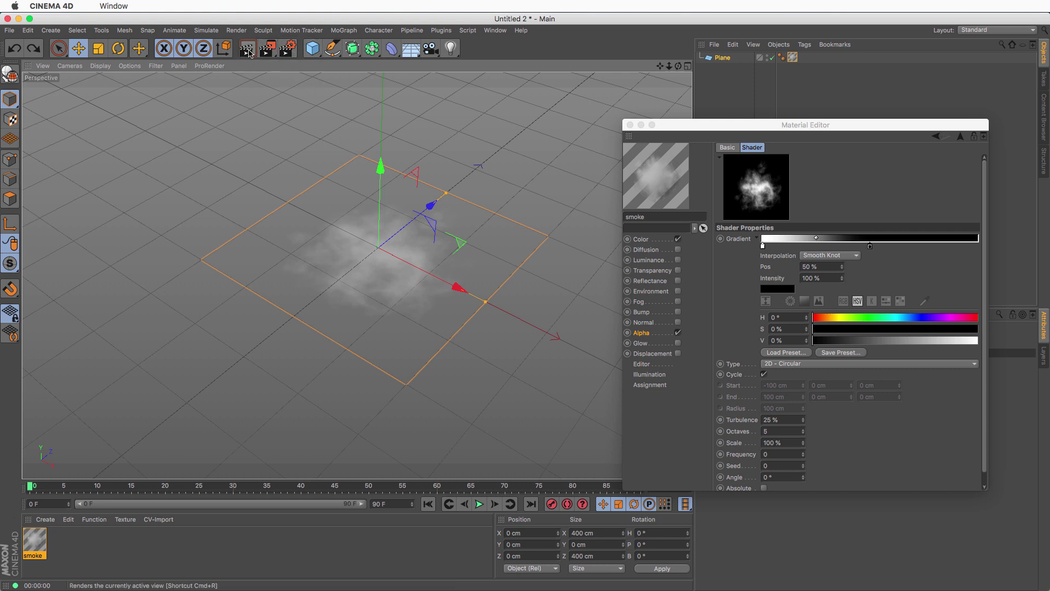
Render the gradient with Turbulence 25% and Frequency 0.5 to preview the cloud.
{"action": "left_click", "coordinate": [247, 48]}
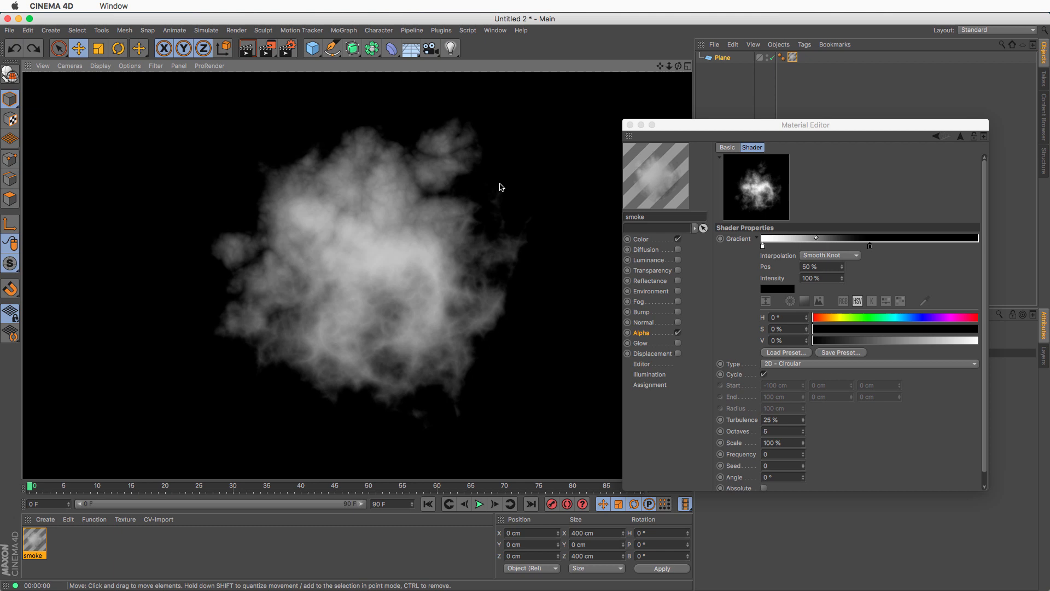
{"action": "mouse_move", "coordinate": [326, 282]}
{"action": "type", "text": ".5"}
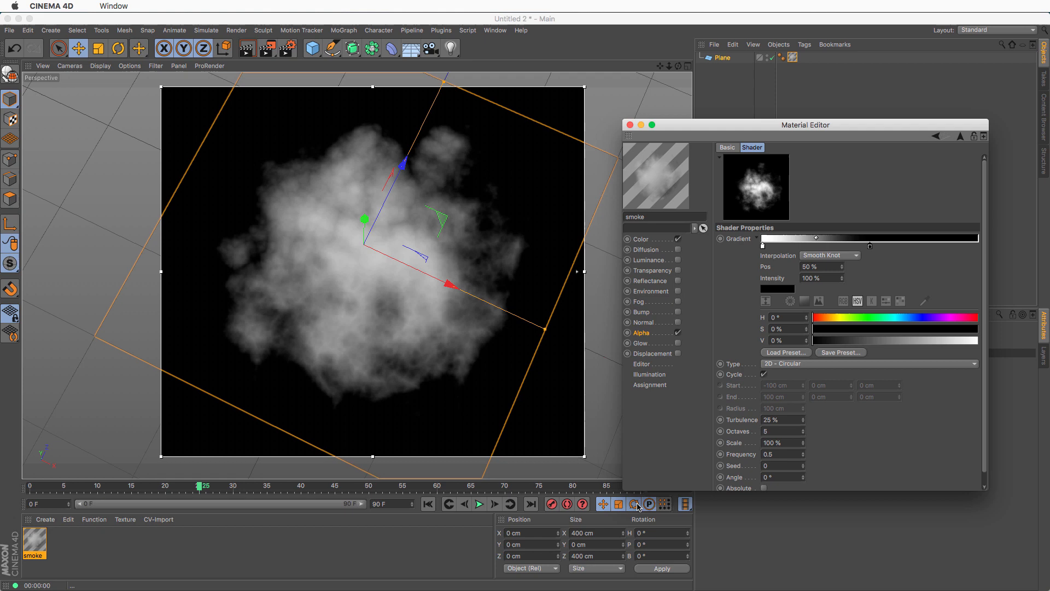
Tick Animate Preview in the Editor channel and play back the timeline to watch the smoke.
{"action": "left_click", "coordinate": [641, 364]}
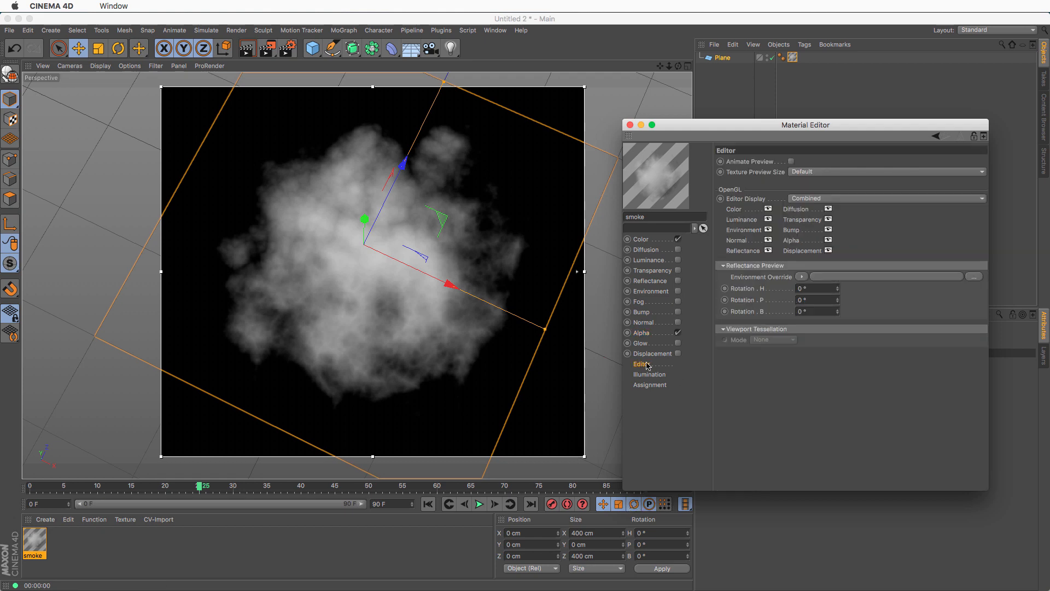
{"action": "left_click", "coordinate": [791, 161]}
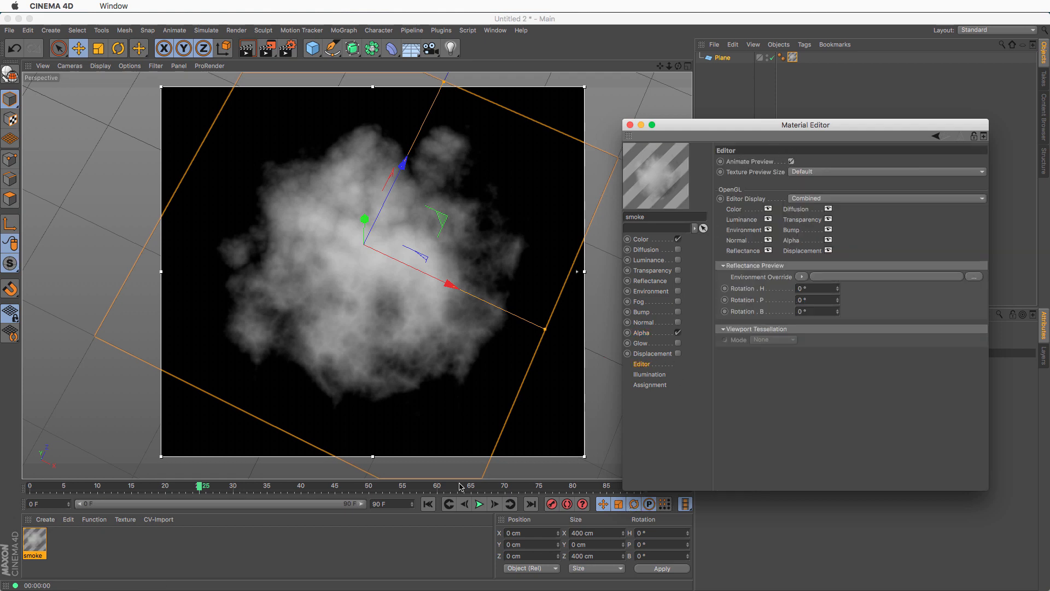
{"action": "left_click", "coordinate": [479, 504]}
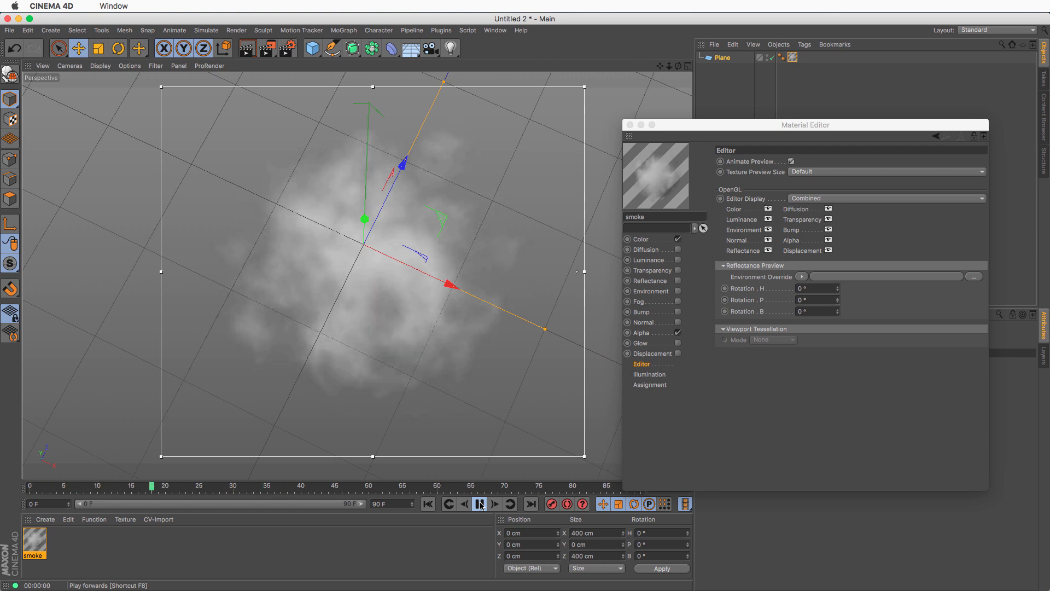
{"action": "left_click", "coordinate": [480, 503]}
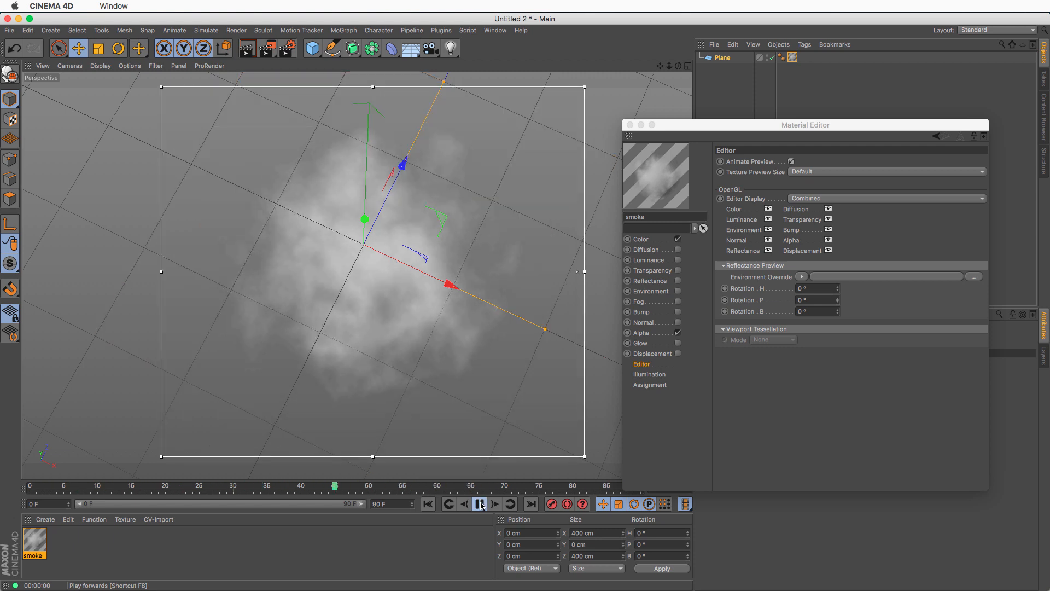
{"action": "left_click", "coordinate": [481, 504]}
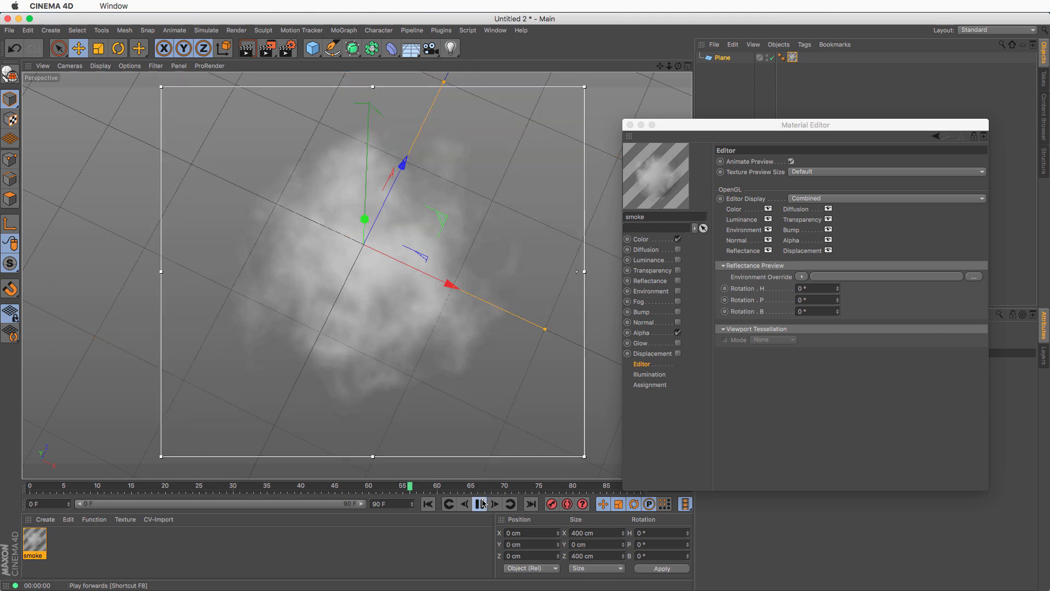
{"action": "left_click", "coordinate": [480, 503]}
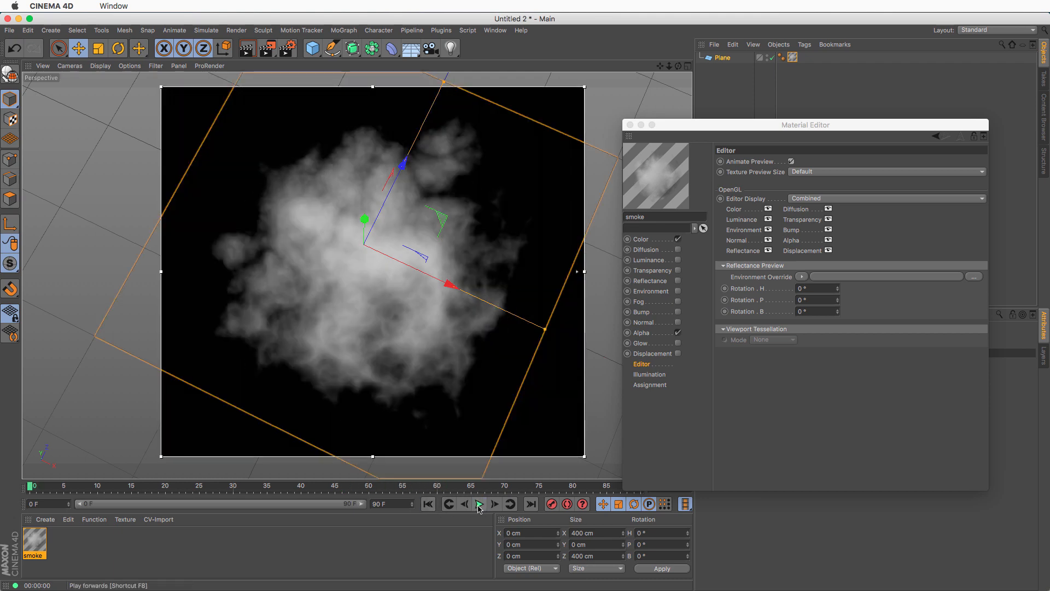
{"action": "left_click", "coordinate": [479, 504]}
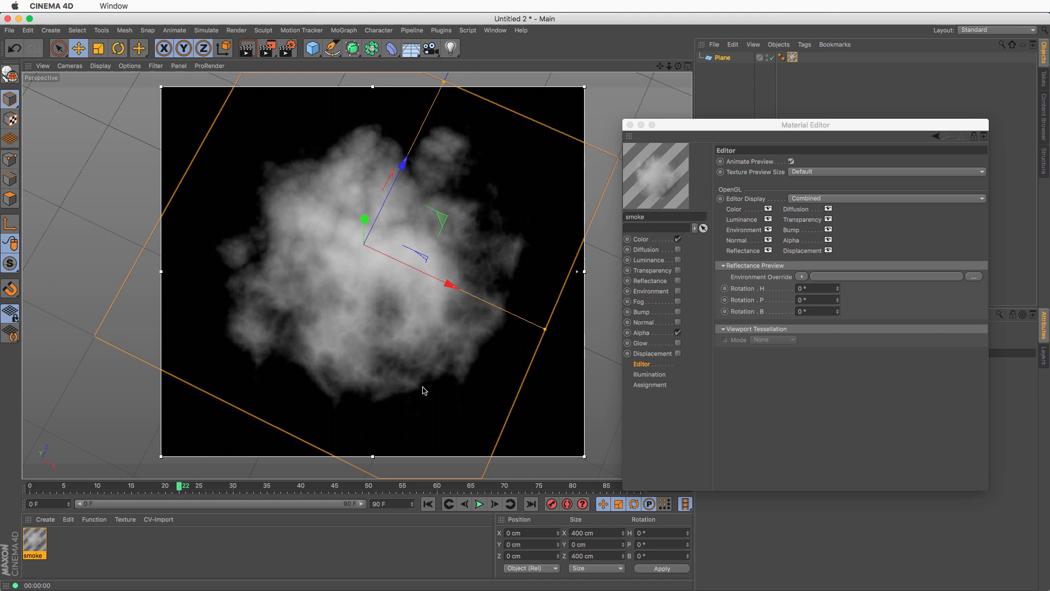
{"action": "mouse_move", "coordinate": [509, 260]}
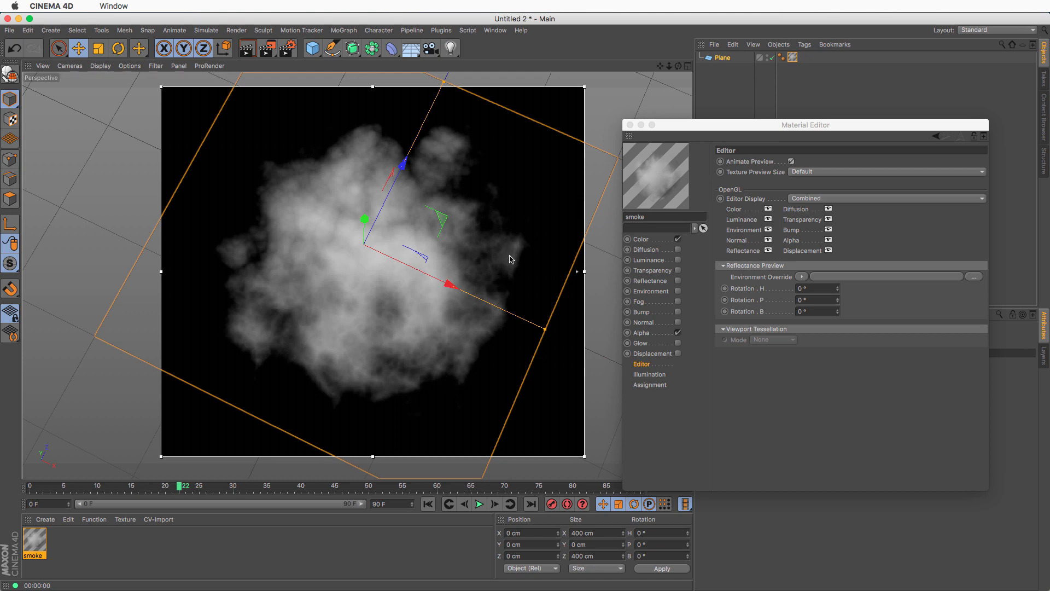
{"action": "mouse_move", "coordinate": [469, 168]}
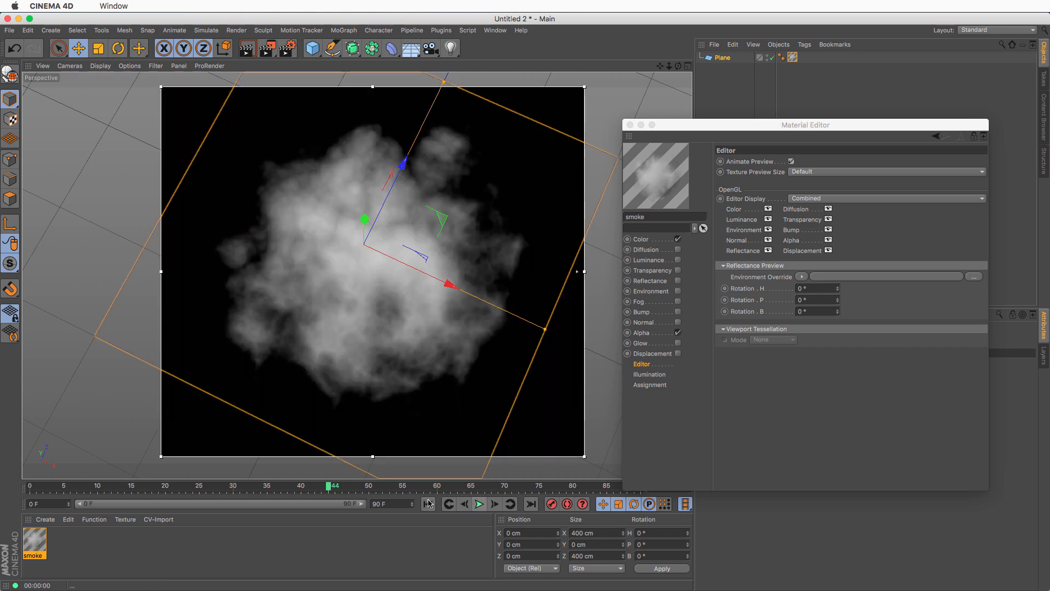
{"action": "left_click", "coordinate": [427, 504]}
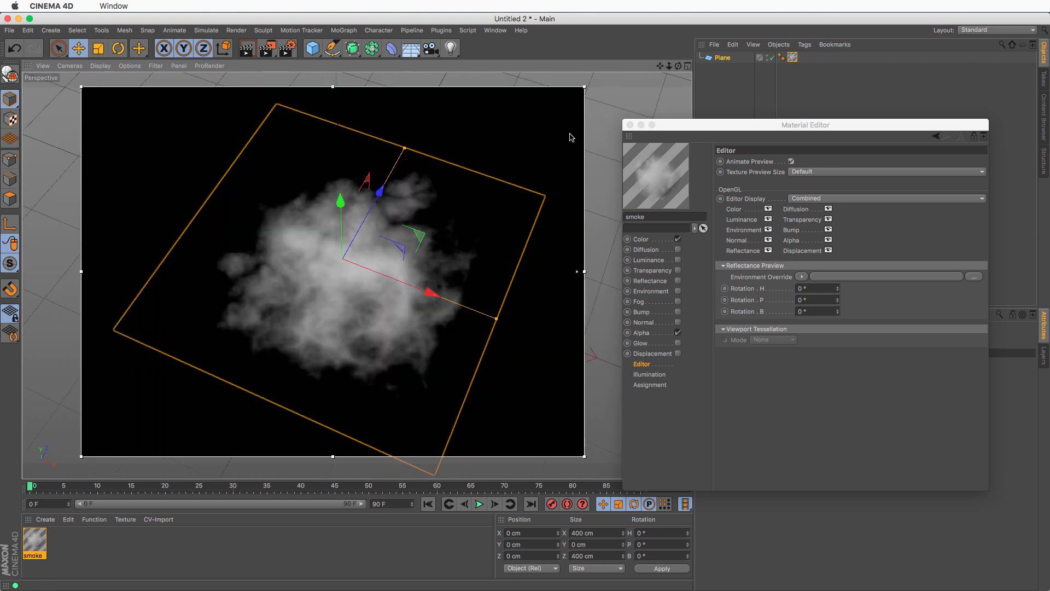
{"action": "mouse_move", "coordinate": [630, 125]}
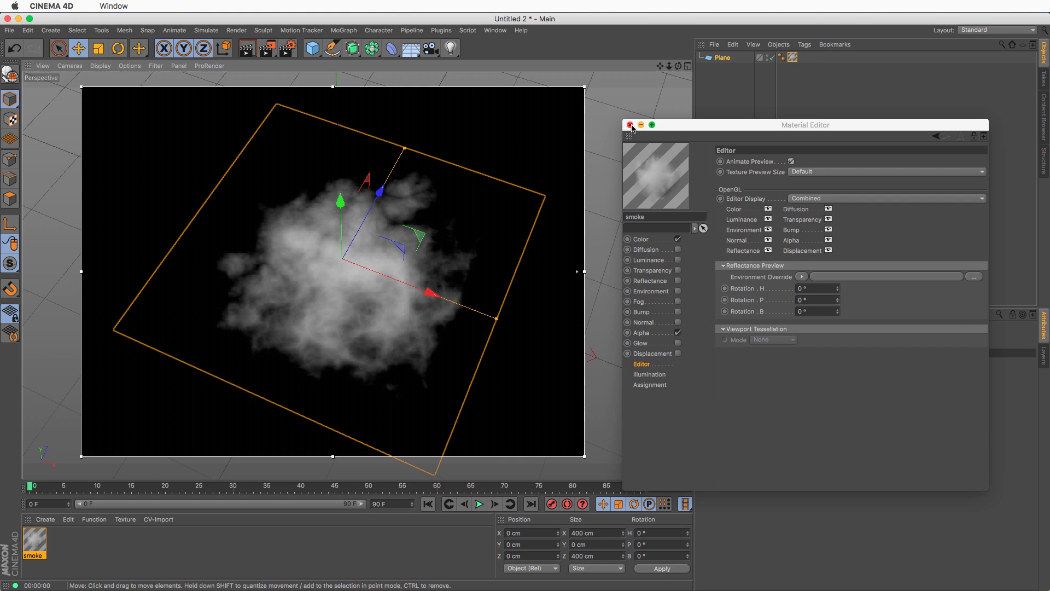
Reopen the smoke material, replace the gradient Seed value, and close the Material Editor.
{"action": "left_click", "coordinate": [630, 125]}
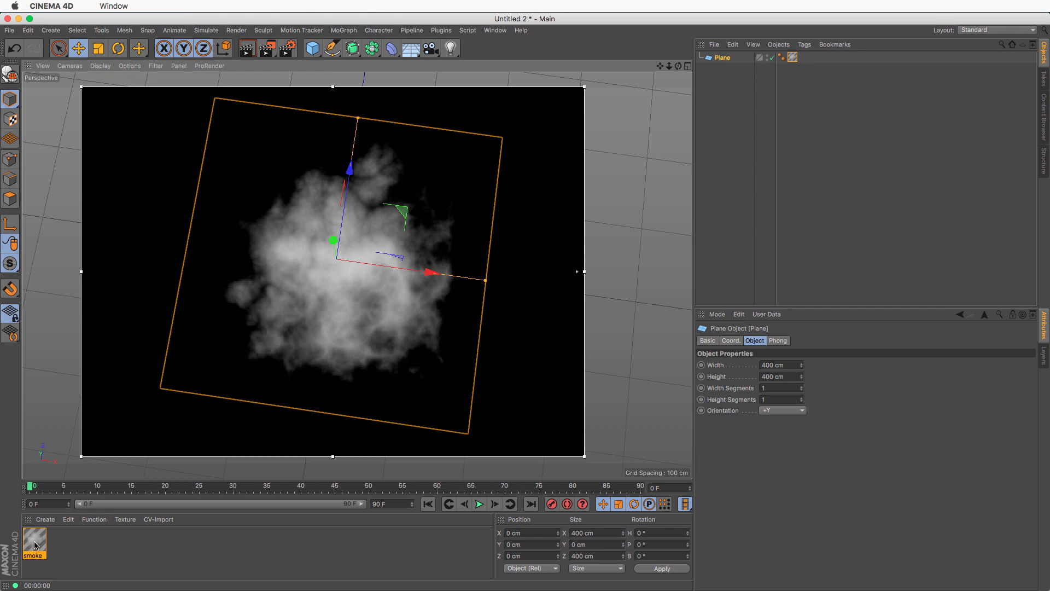
{"action": "double_click", "coordinate": [33, 543]}
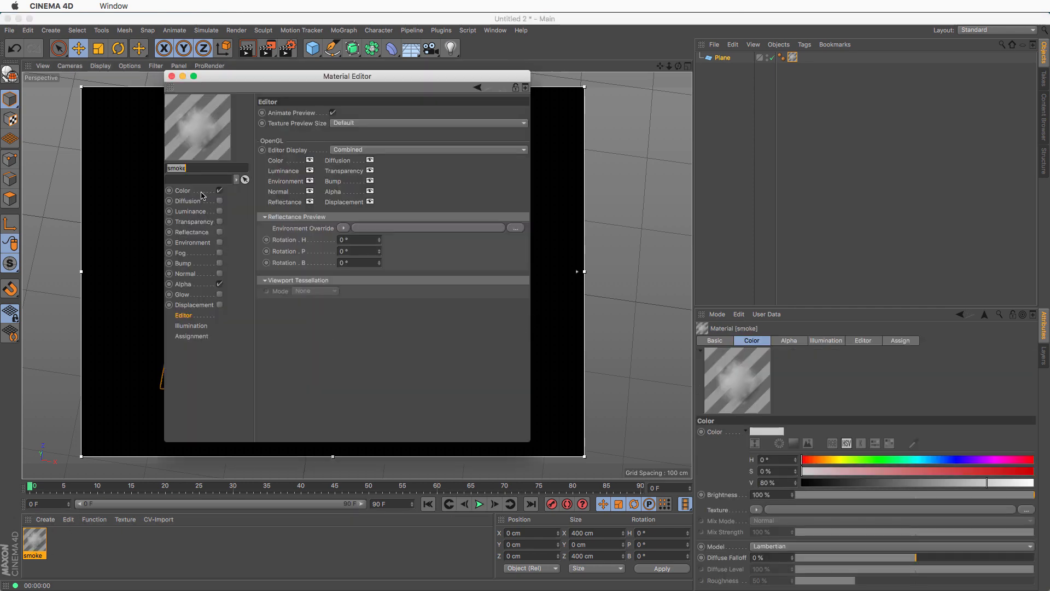
{"action": "left_click", "coordinate": [182, 283]}
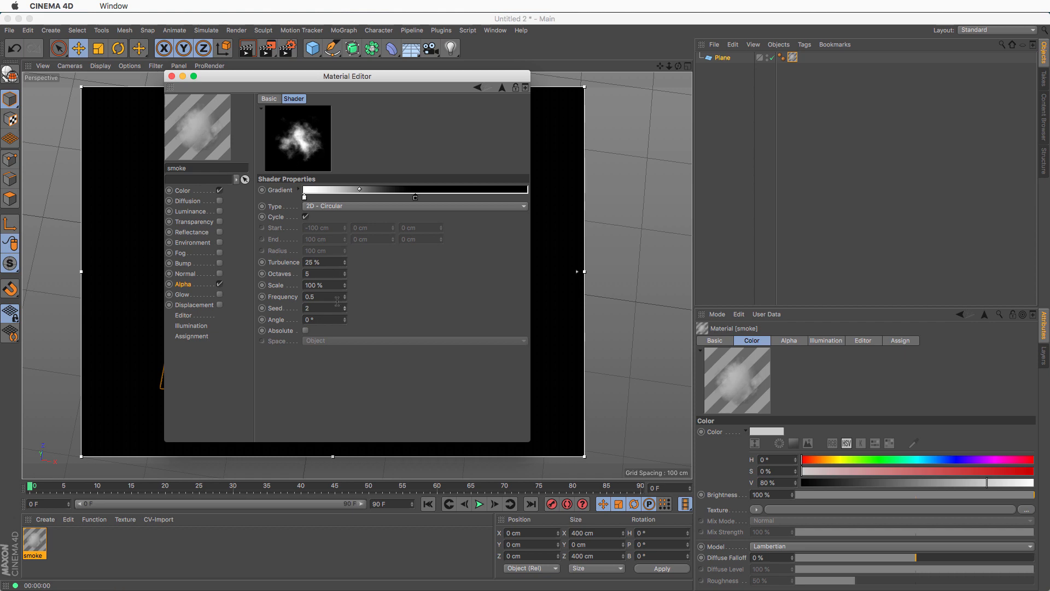
{"action": "triple_click", "coordinate": [321, 307]}
{"action": "type", "text": "0"}
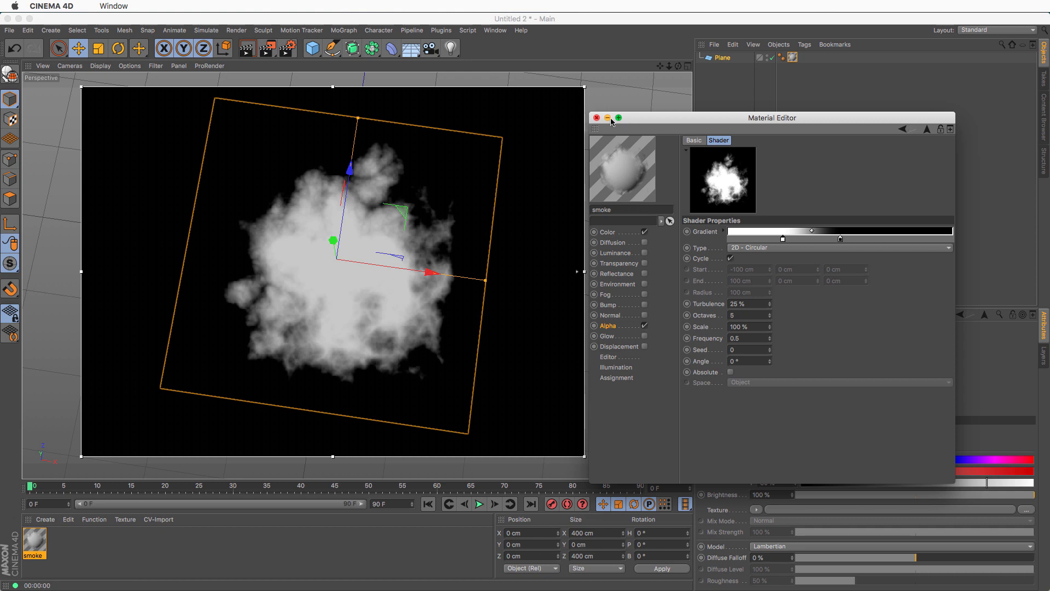
{"action": "left_click", "coordinate": [596, 118]}
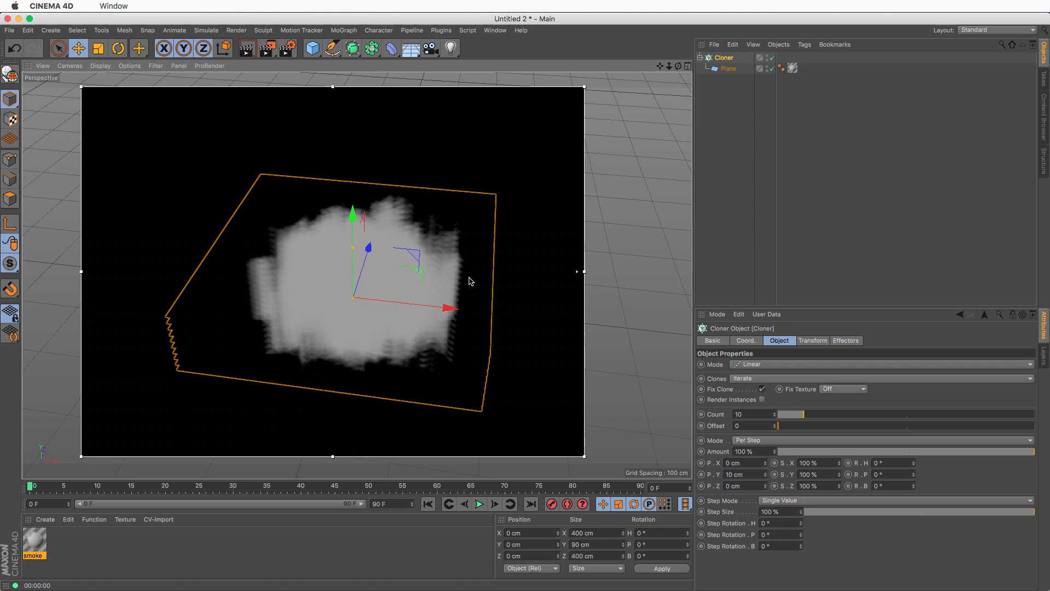
{"action": "mouse_move", "coordinate": [392, 224]}
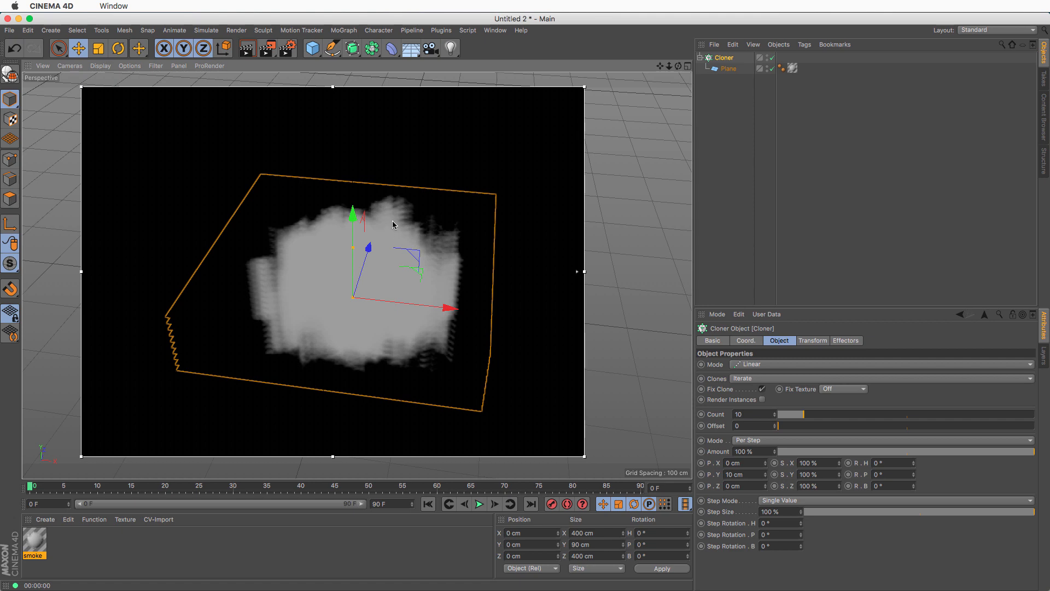
Add a Step effector to the Cloner with Scale off and Rotation on (R.H 773°).
{"action": "left_click", "coordinate": [723, 57]}
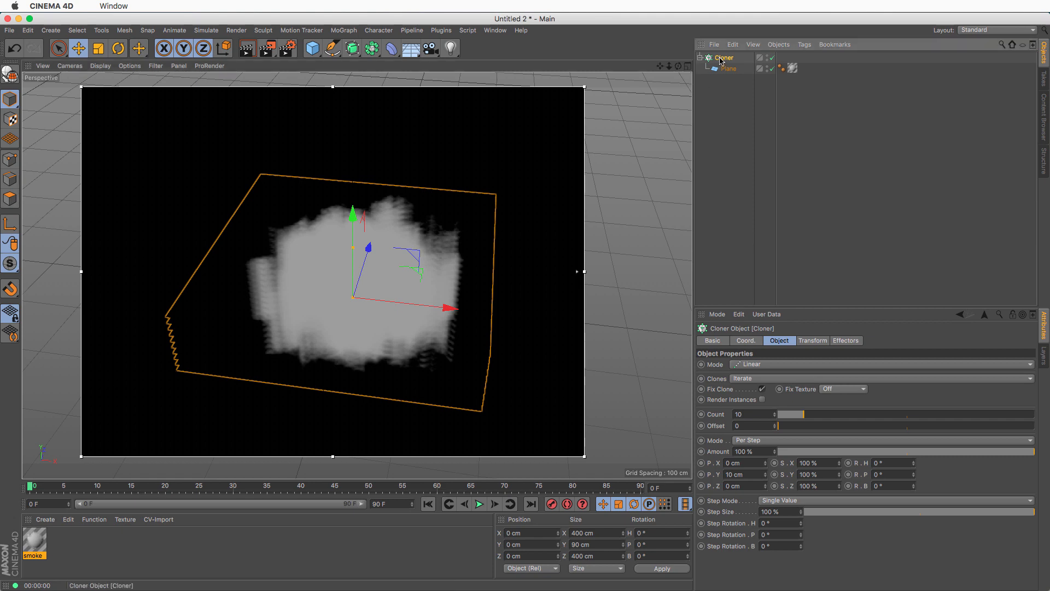
{"action": "left_click", "coordinate": [343, 30]}
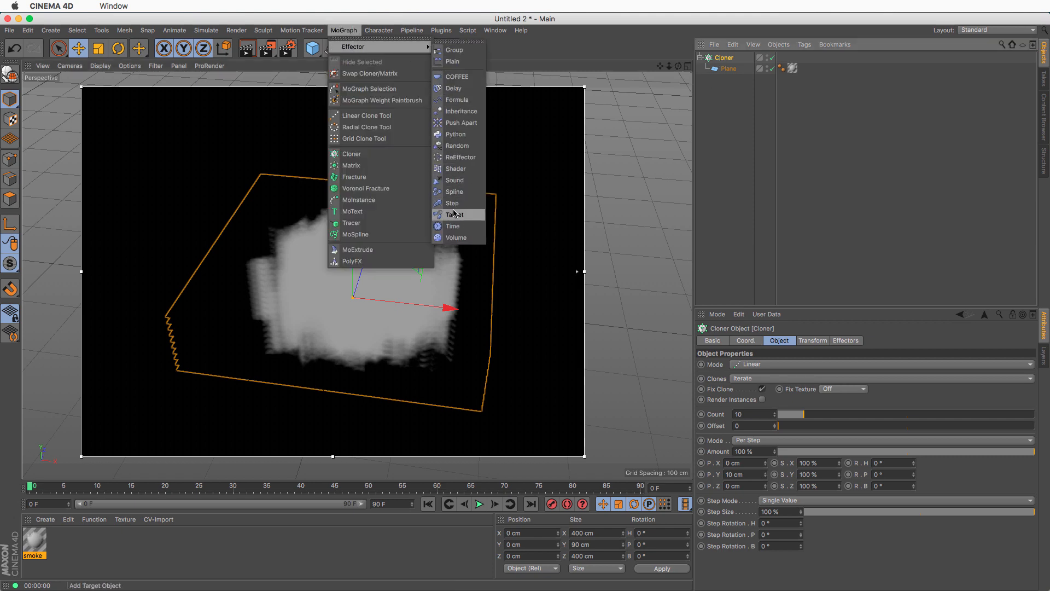
{"action": "left_click", "coordinate": [451, 203]}
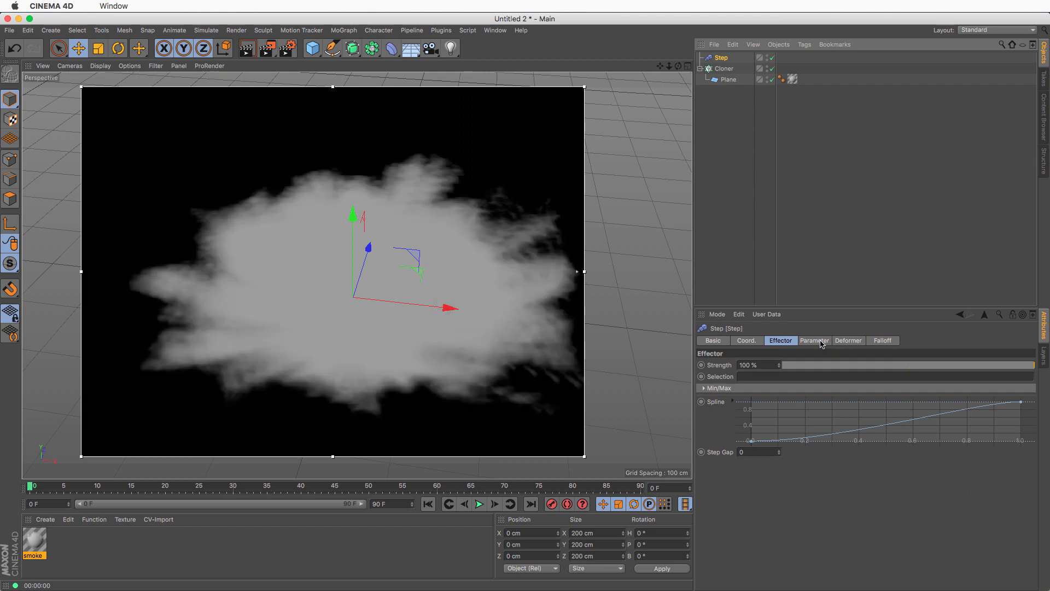
{"action": "left_click", "coordinate": [815, 340]}
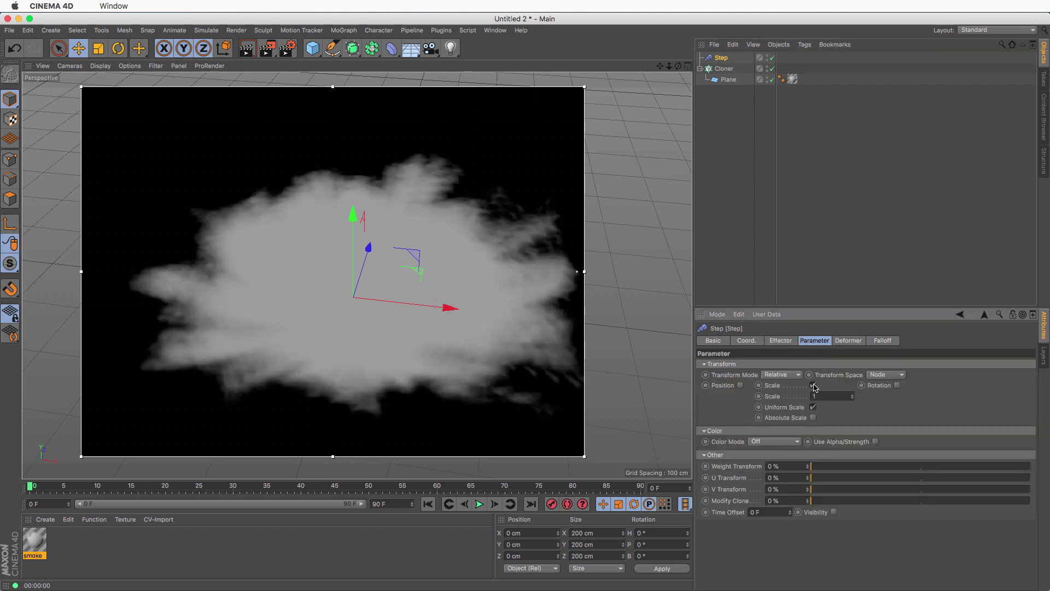
{"action": "left_click", "coordinate": [788, 385]}
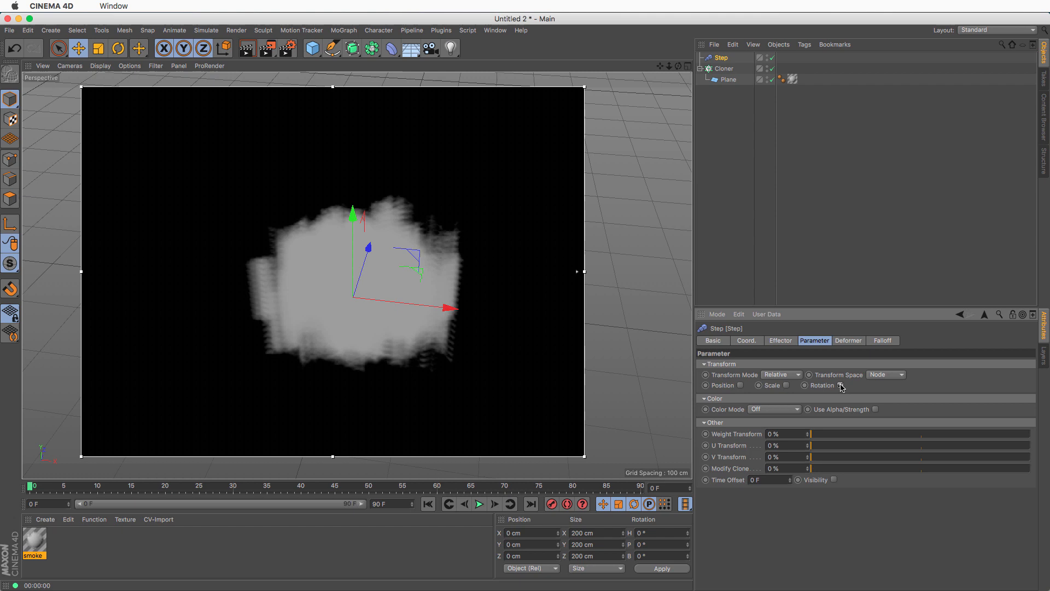
{"action": "left_click", "coordinate": [841, 385]}
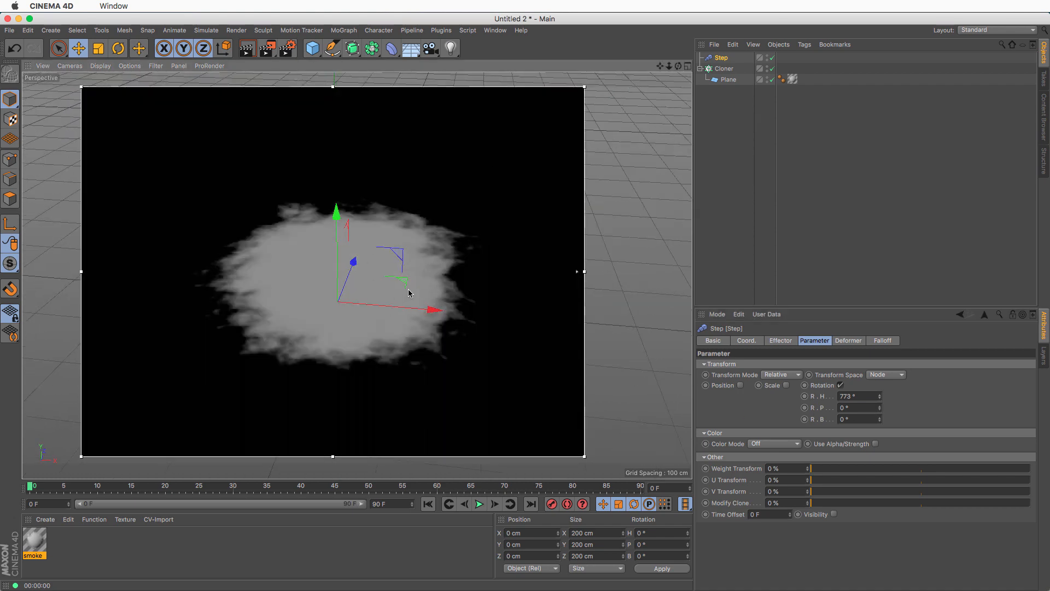
{"action": "mouse_move", "coordinate": [491, 177]}
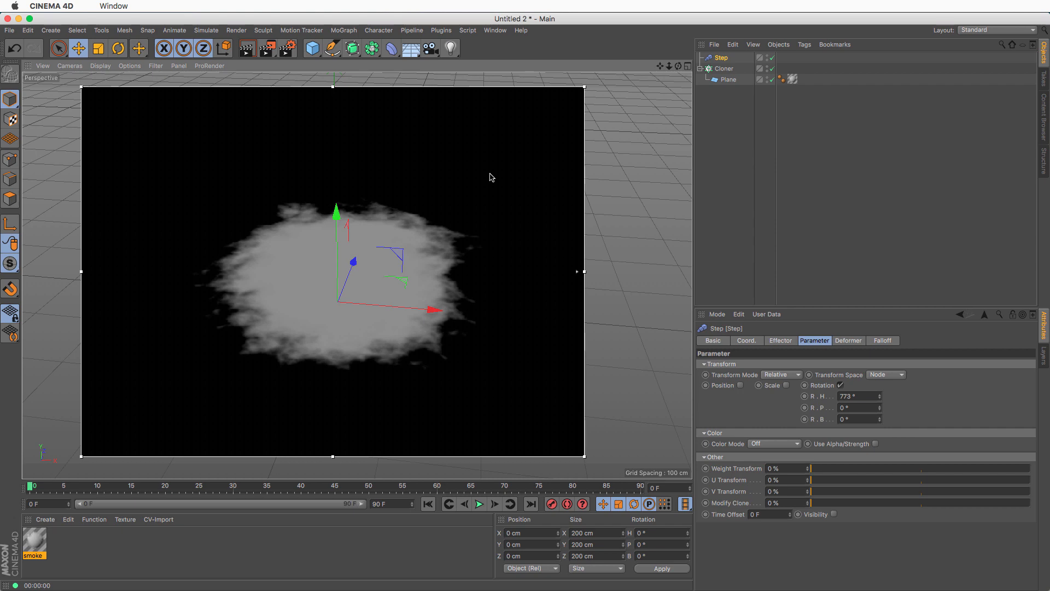
{"action": "left_click", "coordinate": [450, 48]}
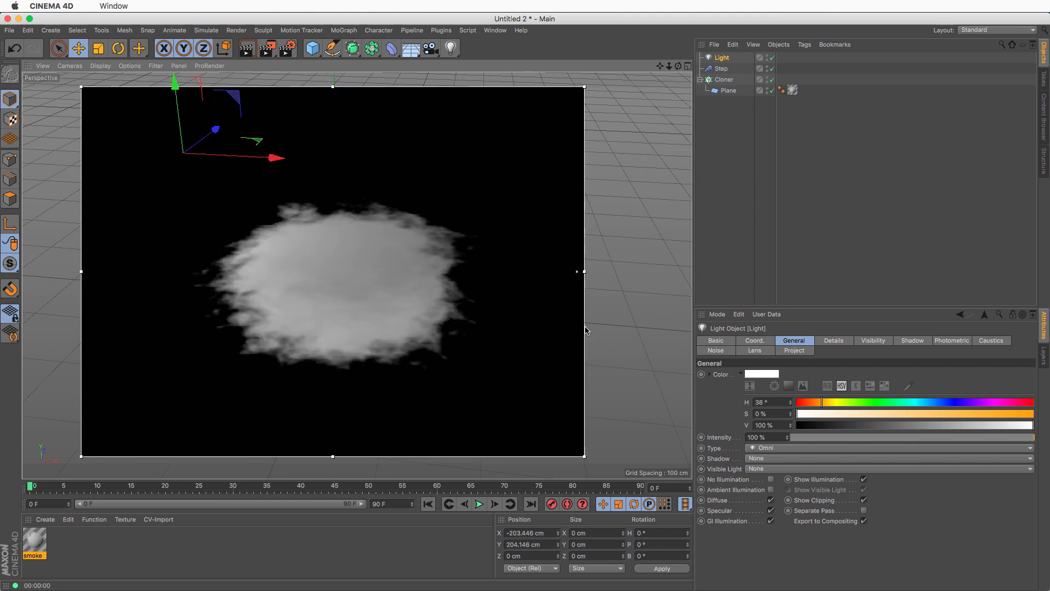
Give the light soft shadow maps and inverse square falloff, and move it right.
{"action": "left_click", "coordinate": [887, 457]}
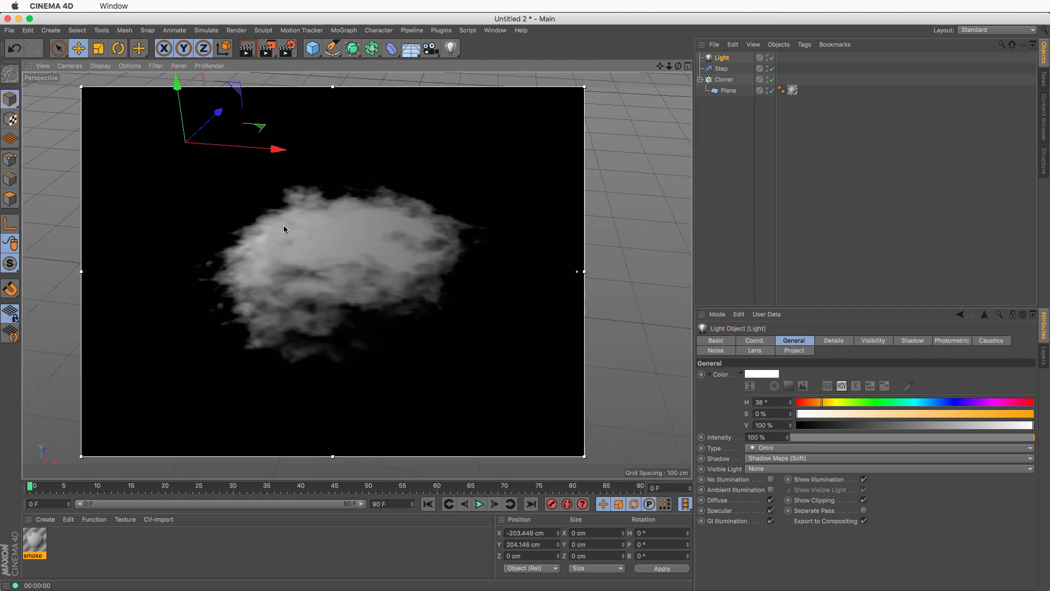
{"action": "mouse_move", "coordinate": [833, 351]}
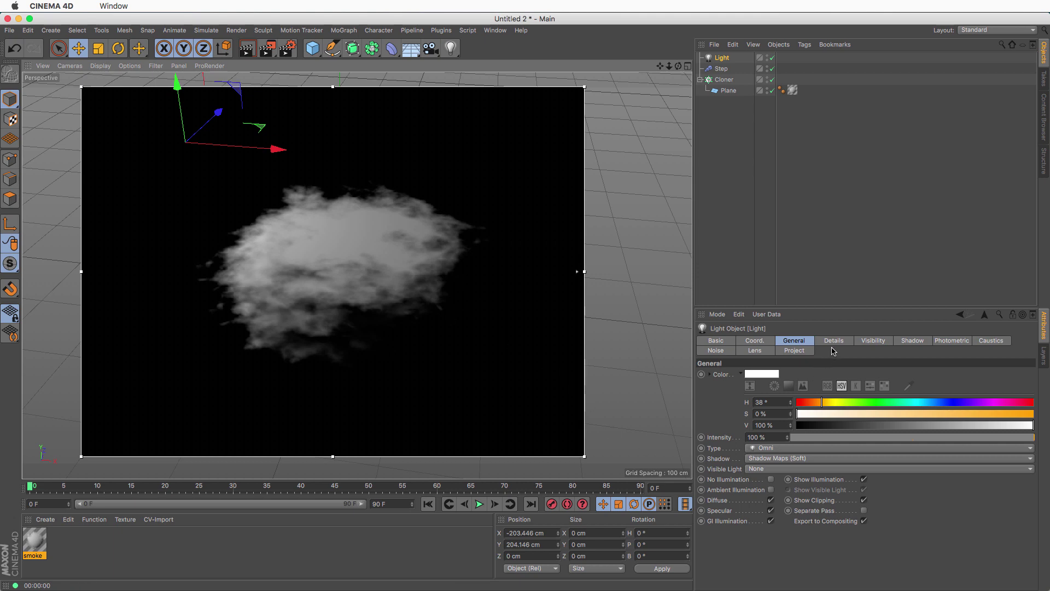
{"action": "left_click", "coordinate": [834, 341]}
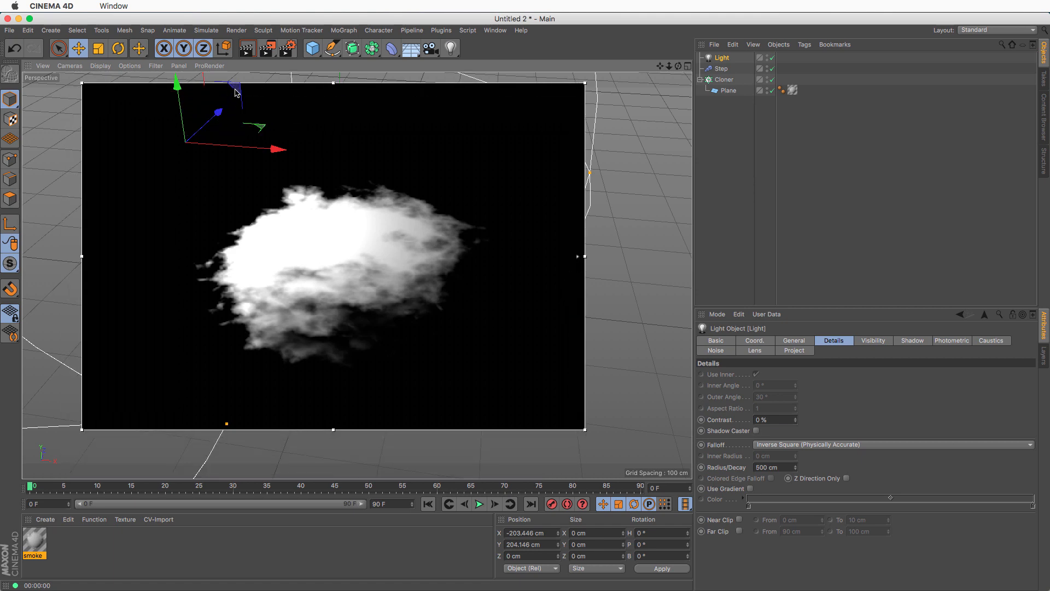
{"action": "left_click_drag", "start_coordinate": [235, 93], "coordinate": [211, 169]}
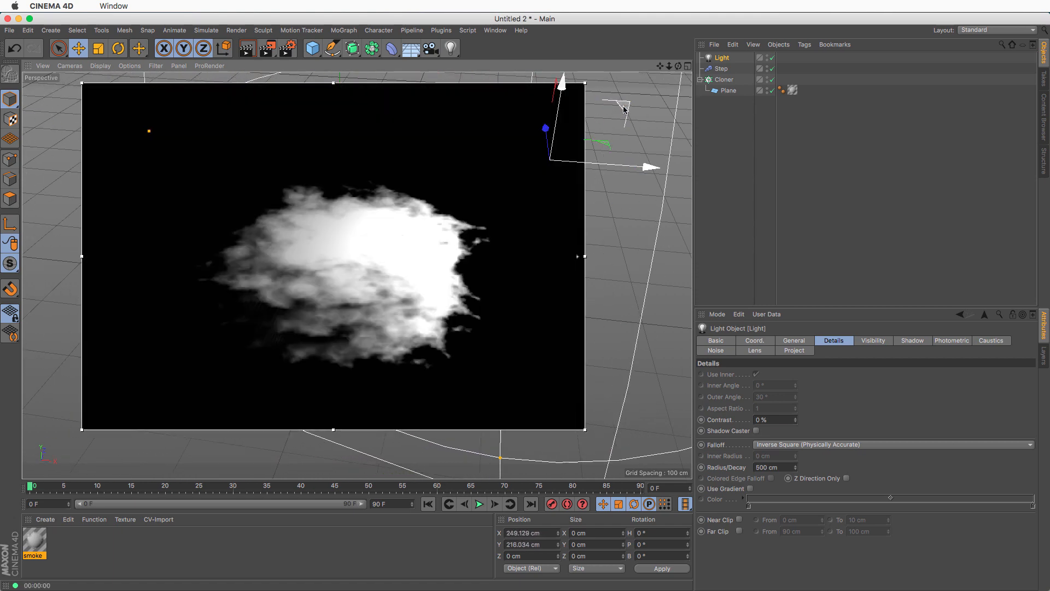
{"action": "left_click", "coordinate": [794, 341]}
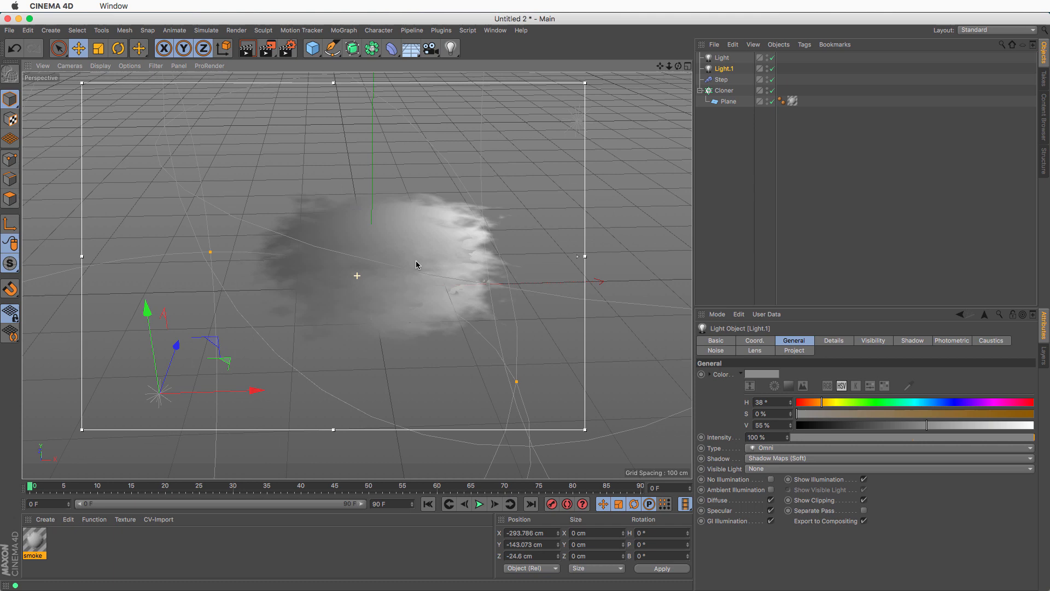
Switch to the four-viewport layout with top, right, front and perspective views.
{"action": "left_click", "coordinate": [684, 66]}
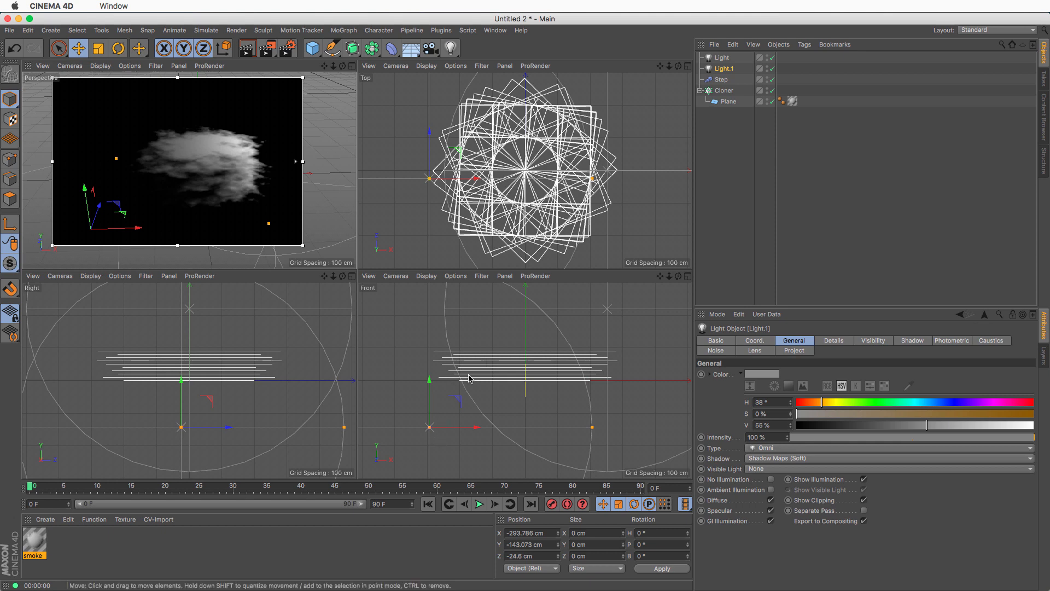
{"action": "mouse_move", "coordinate": [188, 140]}
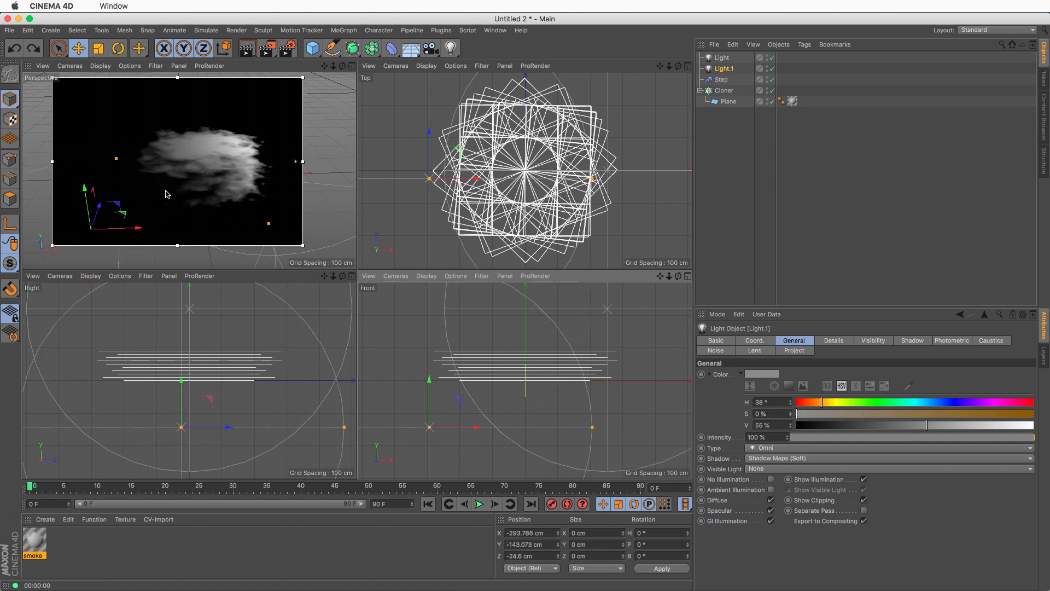
{"action": "mouse_move", "coordinate": [158, 201]}
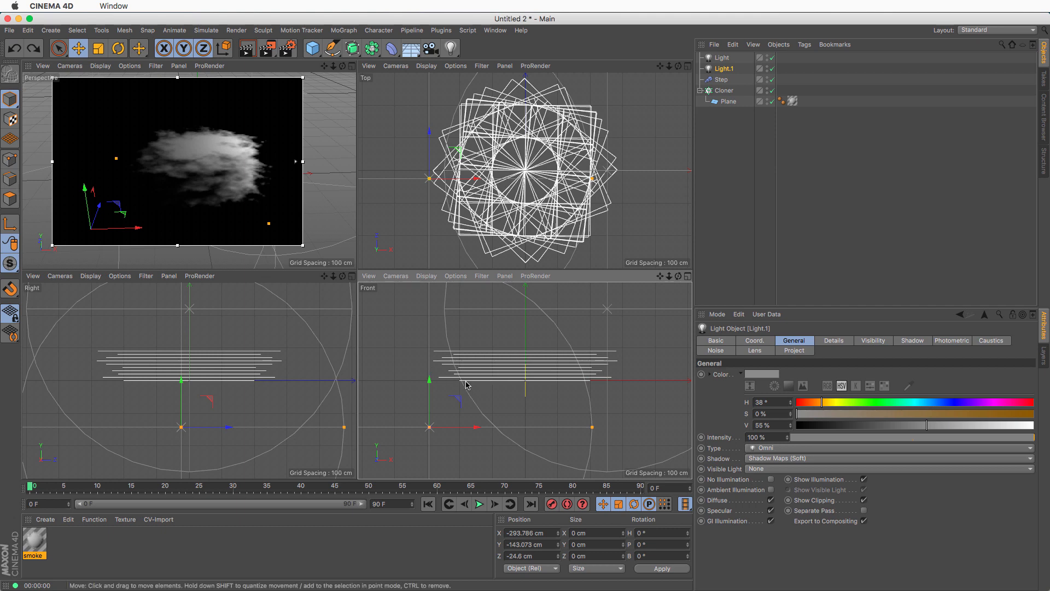
{"action": "mouse_move", "coordinate": [484, 388]}
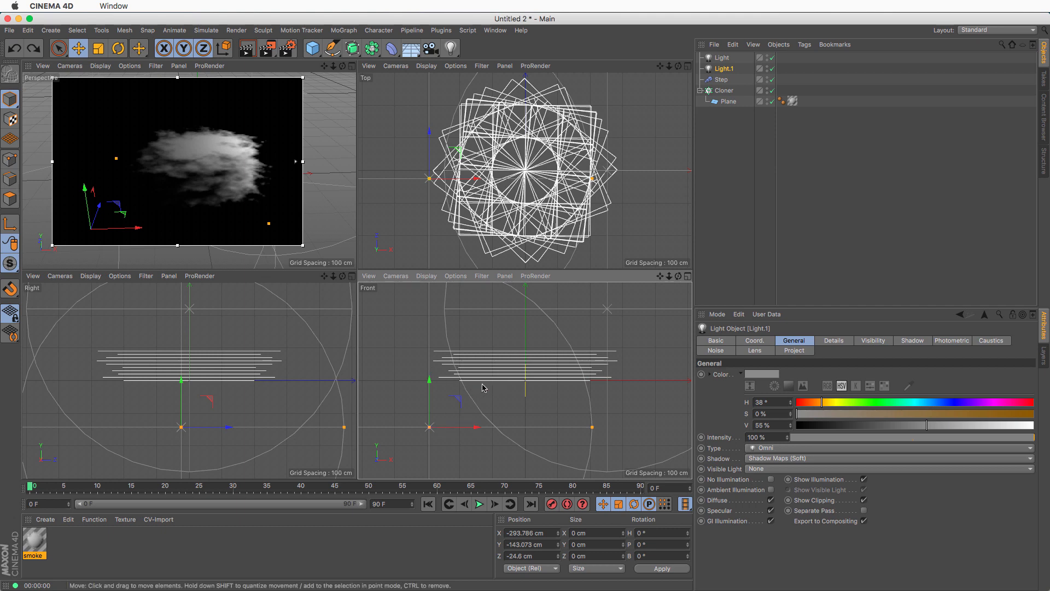
{"action": "mouse_move", "coordinate": [189, 203]}
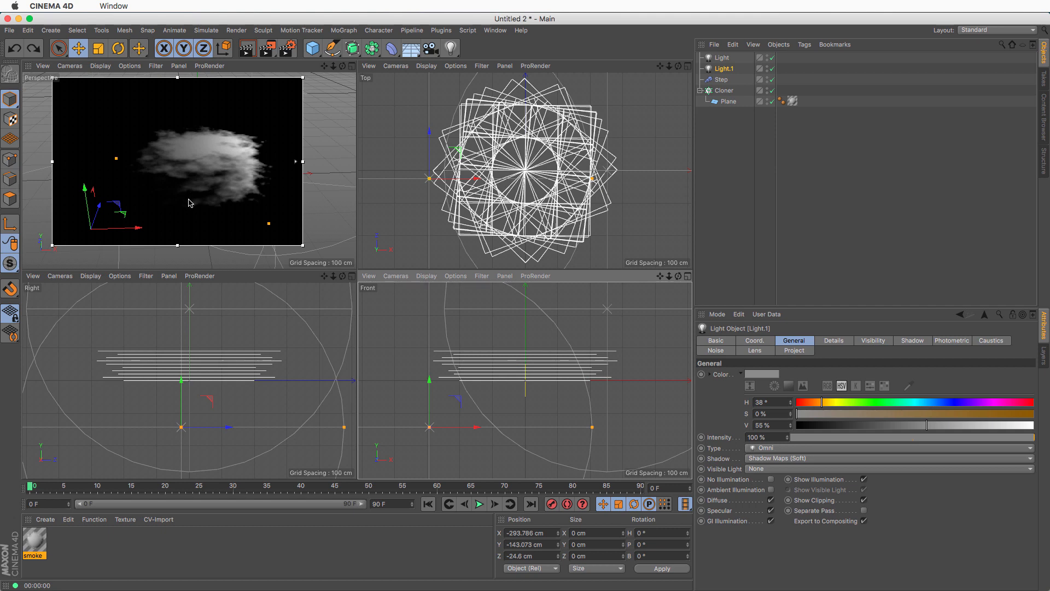
Enable the smoke material's Luminance channel with a Backlight shader.
{"action": "double_click", "coordinate": [33, 541]}
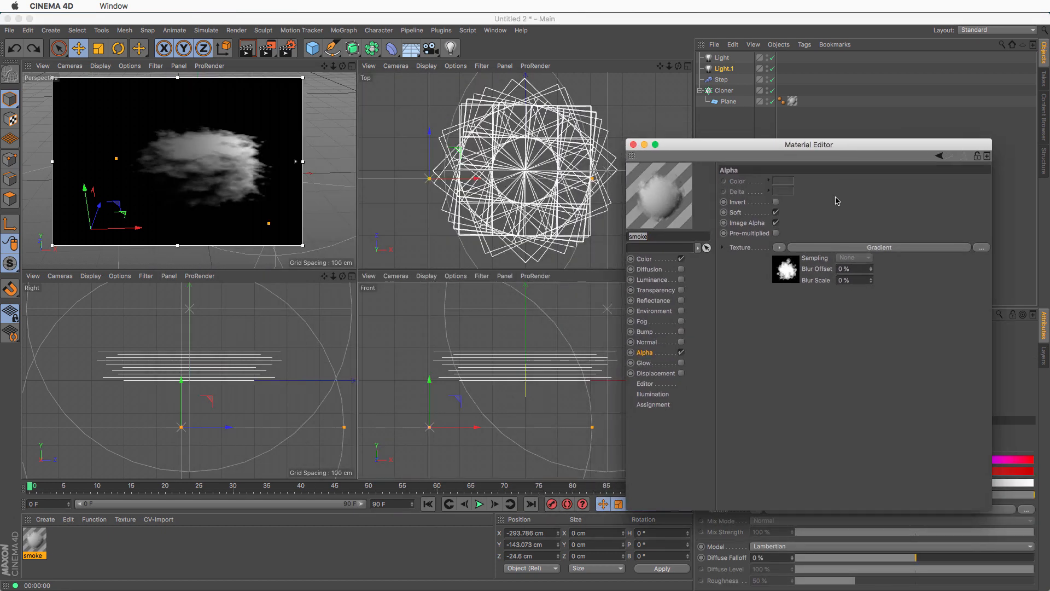
{"action": "left_click", "coordinate": [681, 279]}
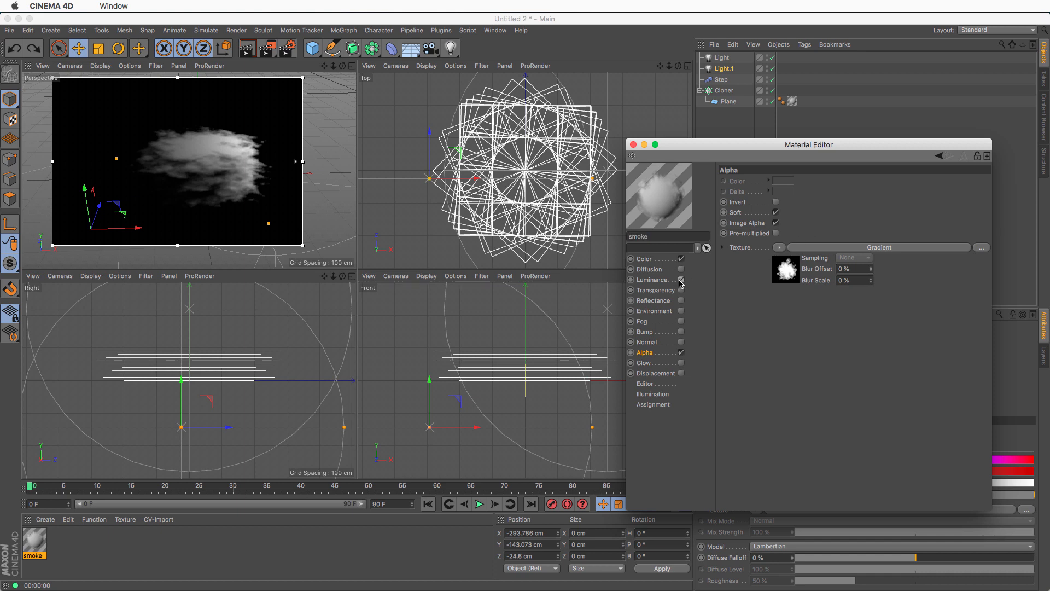
{"action": "left_click", "coordinate": [655, 279]}
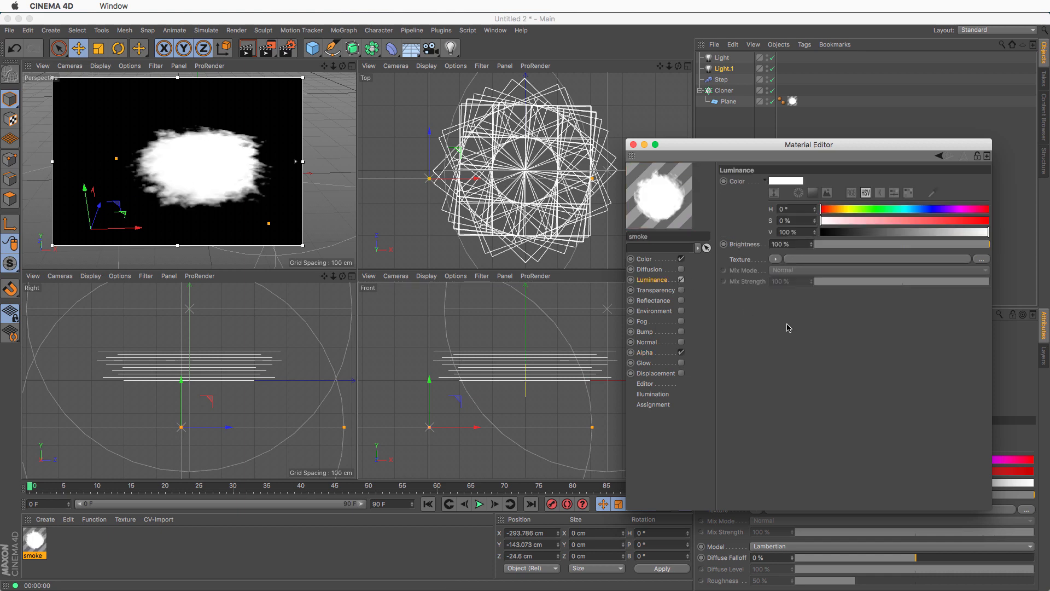
{"action": "left_click", "coordinate": [776, 259]}
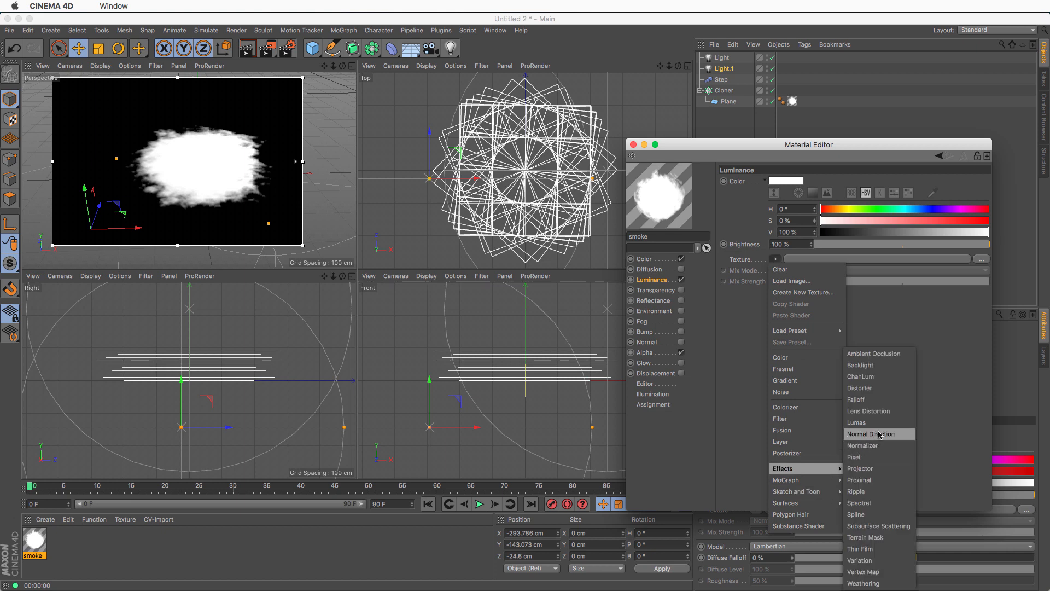
{"action": "left_click", "coordinate": [859, 365]}
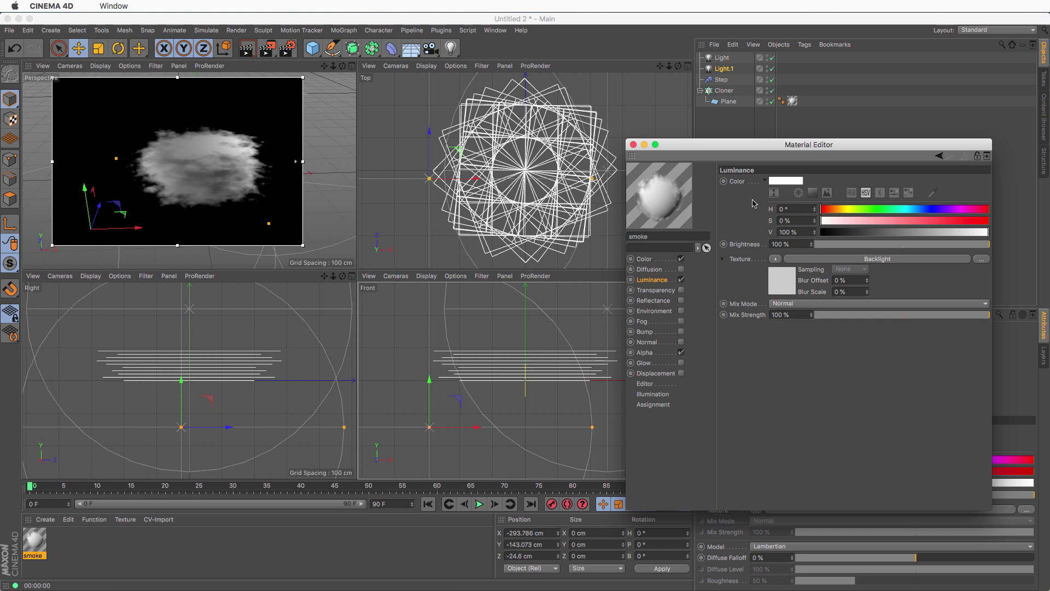
Toggle the Backlight shader's Clip option off and back on, leaving it enabled.
{"action": "left_click", "coordinate": [756, 167]}
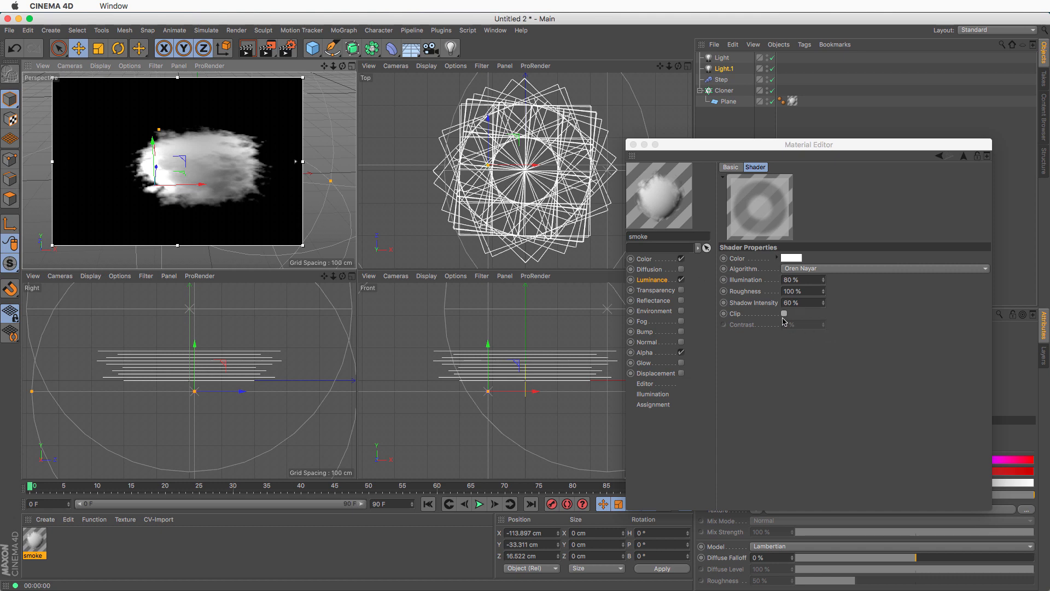
{"action": "left_click", "coordinate": [784, 313]}
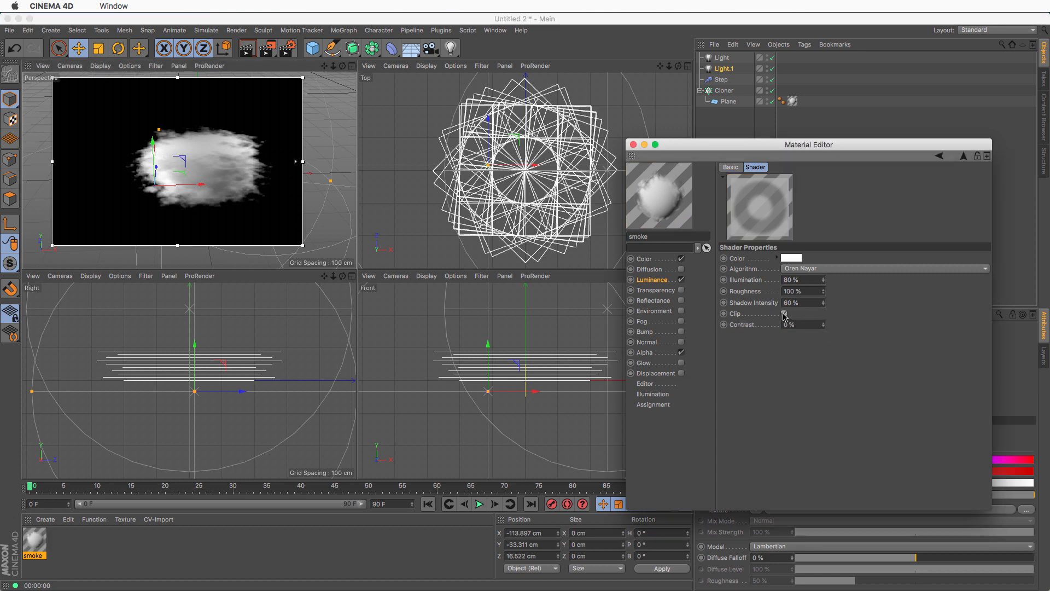
{"action": "left_click", "coordinate": [784, 313]}
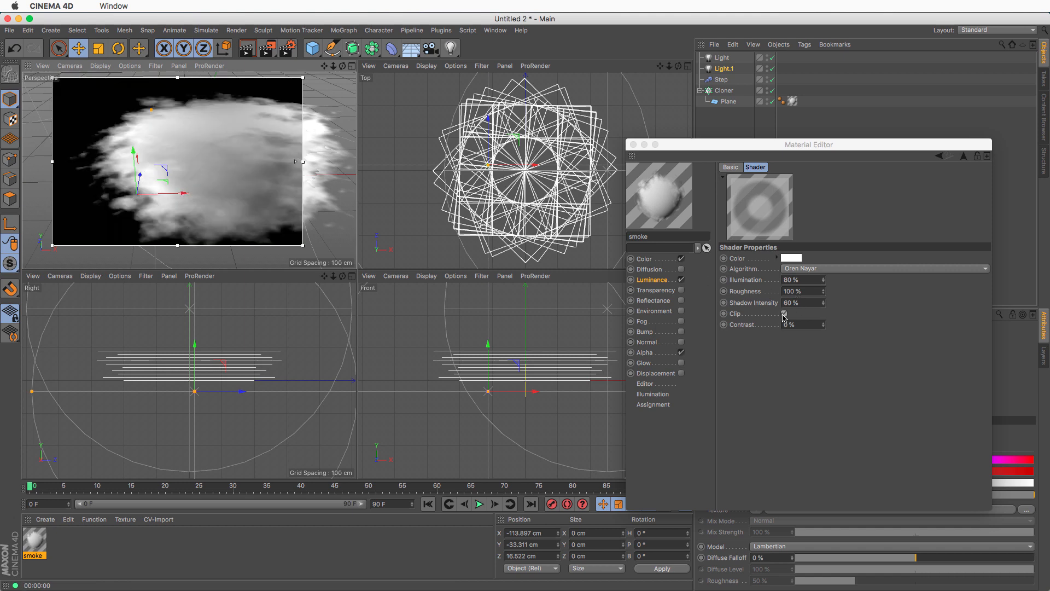
{"action": "left_click", "coordinate": [782, 313]}
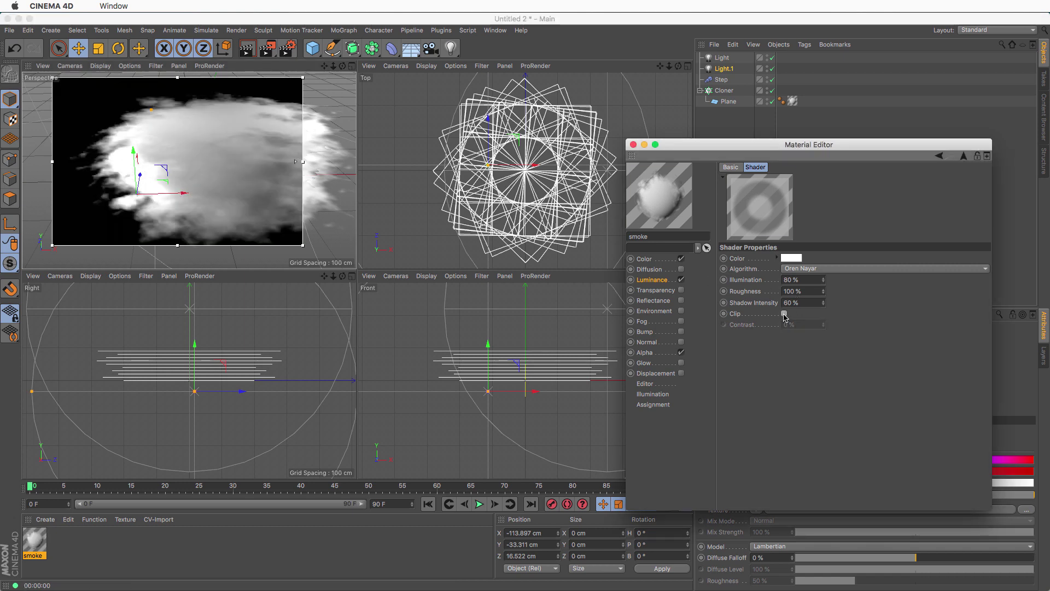
{"action": "left_click", "coordinate": [784, 314]}
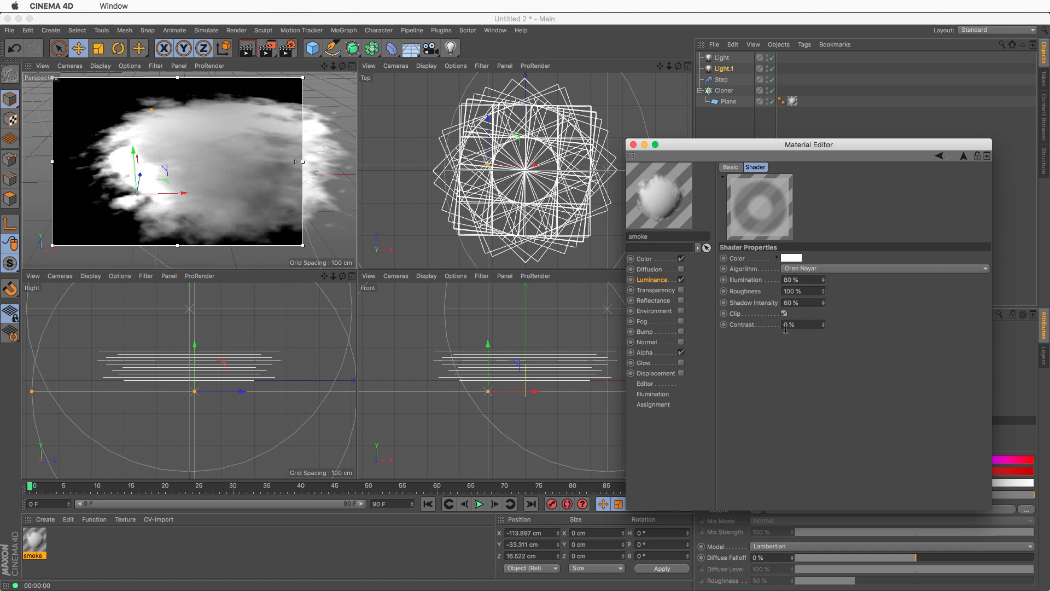
{"action": "left_click", "coordinate": [243, 182]}
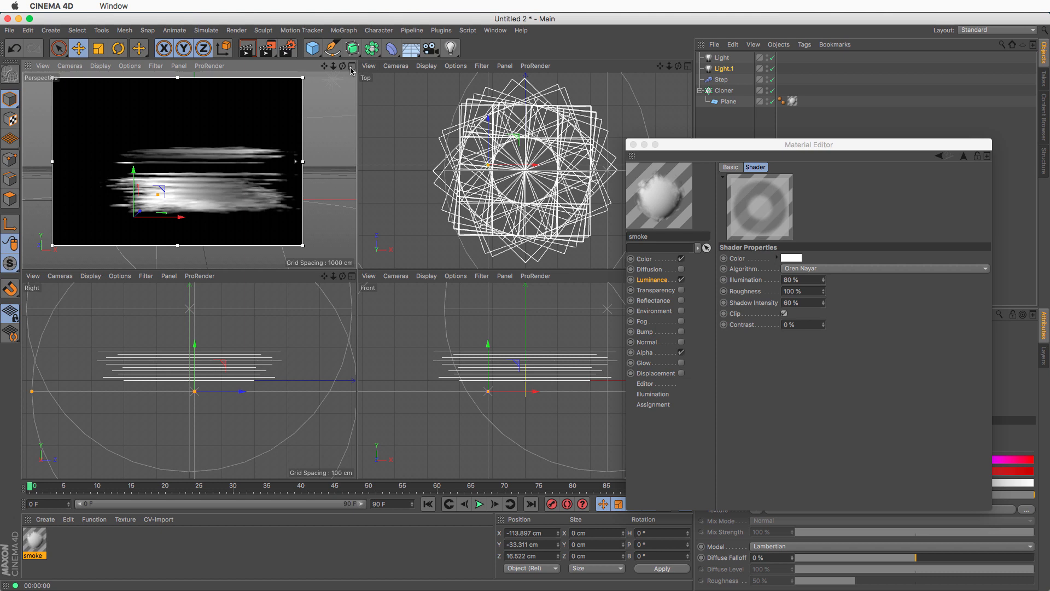
Maximize the Perspective viewport into a single view.
{"action": "left_click", "coordinate": [351, 66]}
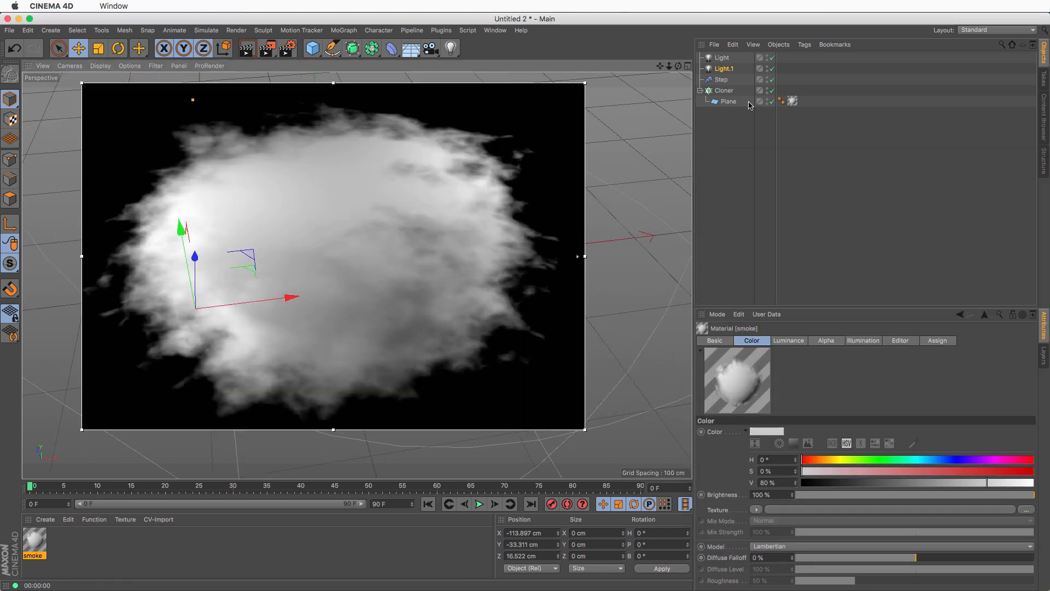
Add a Target effector to the Cloner with Target Mode set to Look At Camera.
{"action": "left_click", "coordinate": [344, 30]}
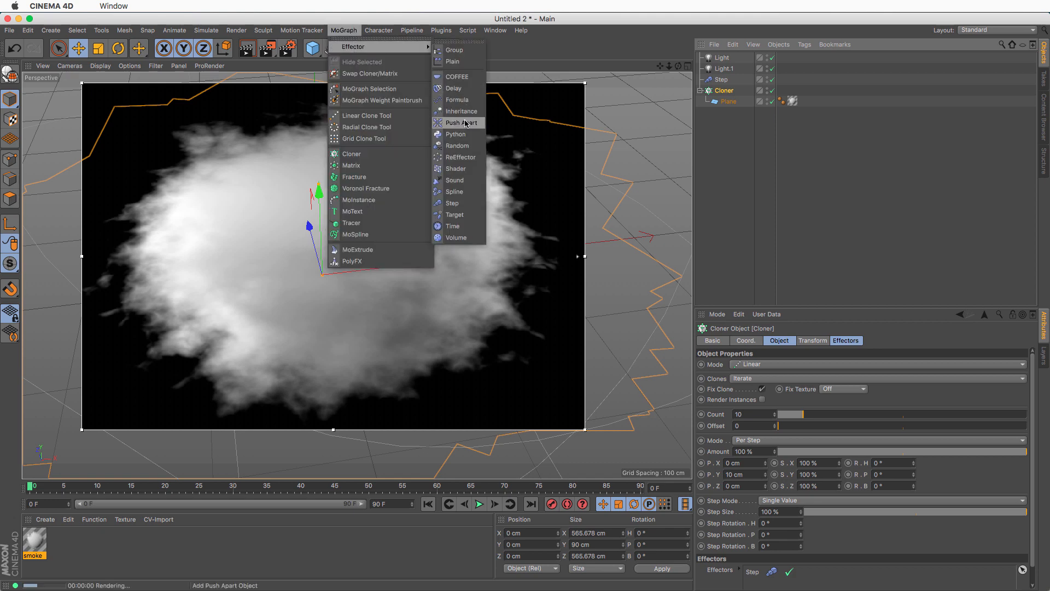
{"action": "left_click", "coordinate": [455, 214]}
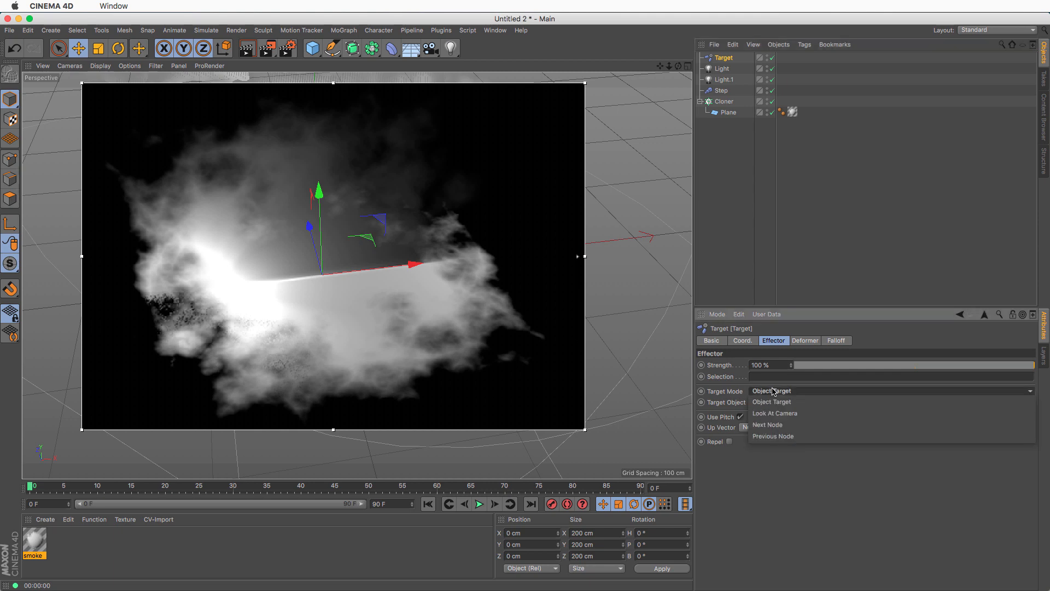
{"action": "left_click", "coordinate": [775, 413]}
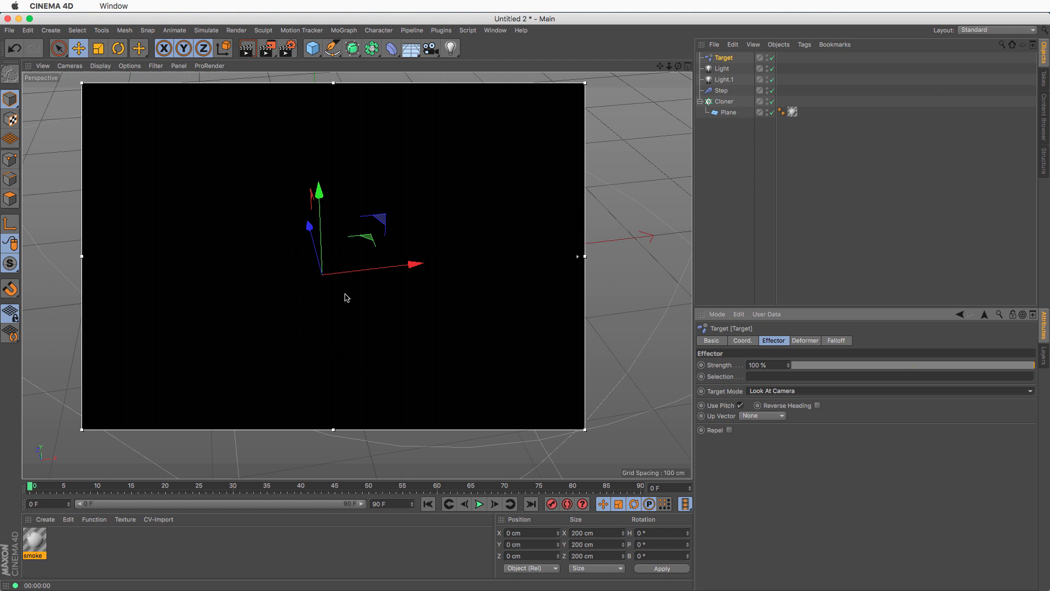
{"action": "mouse_move", "coordinate": [619, 161]}
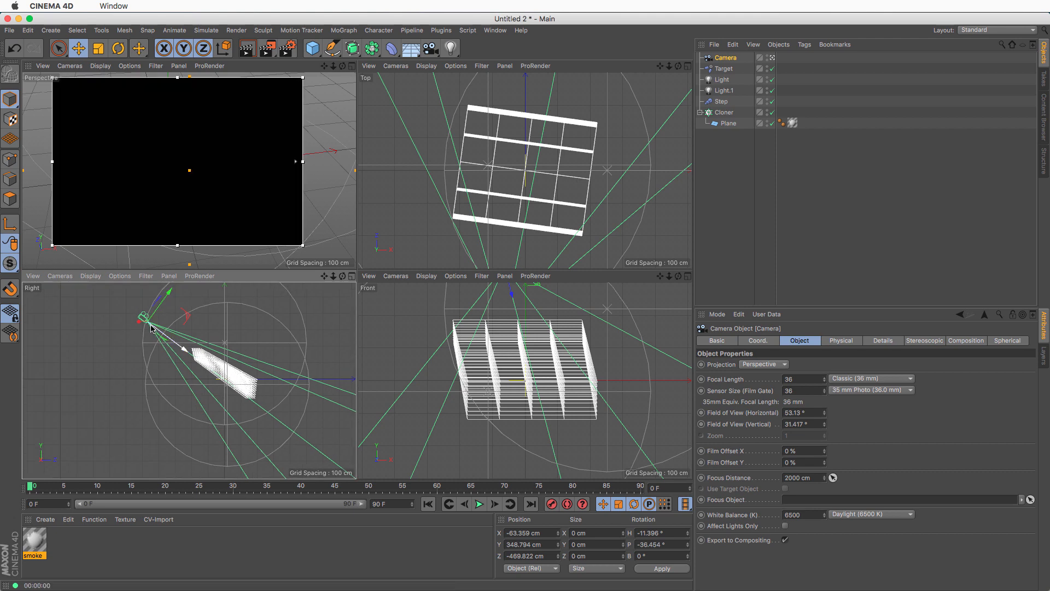
Add a camera to the scene and set the Plane's orientation to +Z.
{"action": "left_click", "coordinate": [726, 123]}
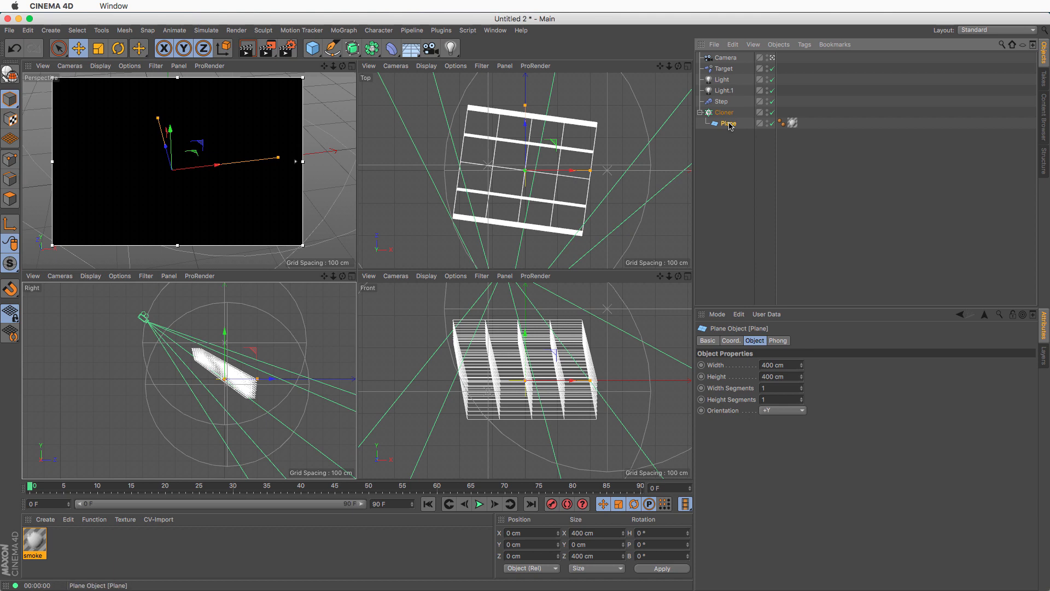
{"action": "left_click", "coordinate": [781, 410]}
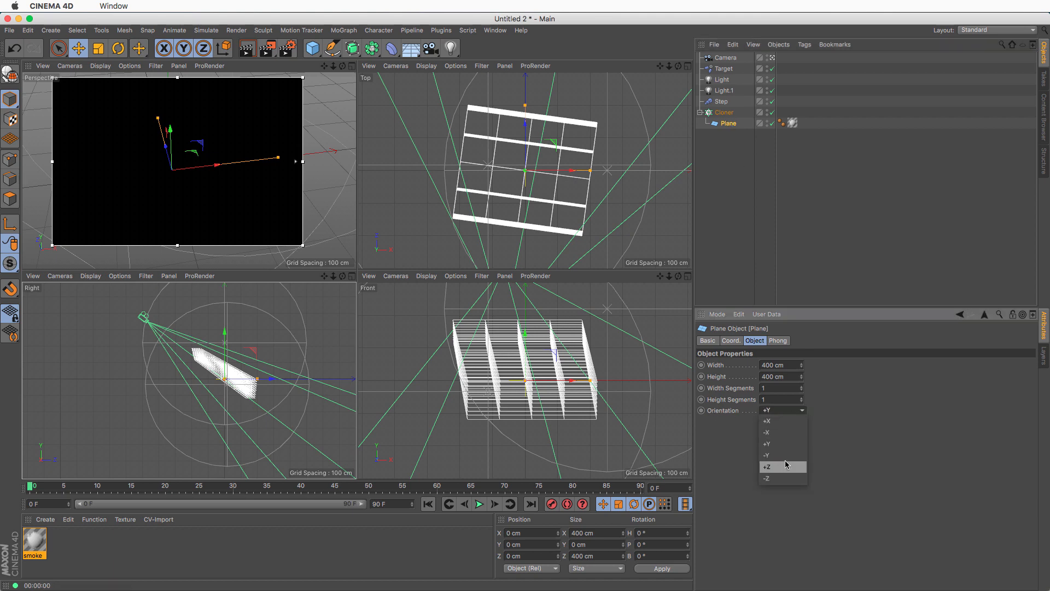
{"action": "left_click", "coordinate": [768, 466]}
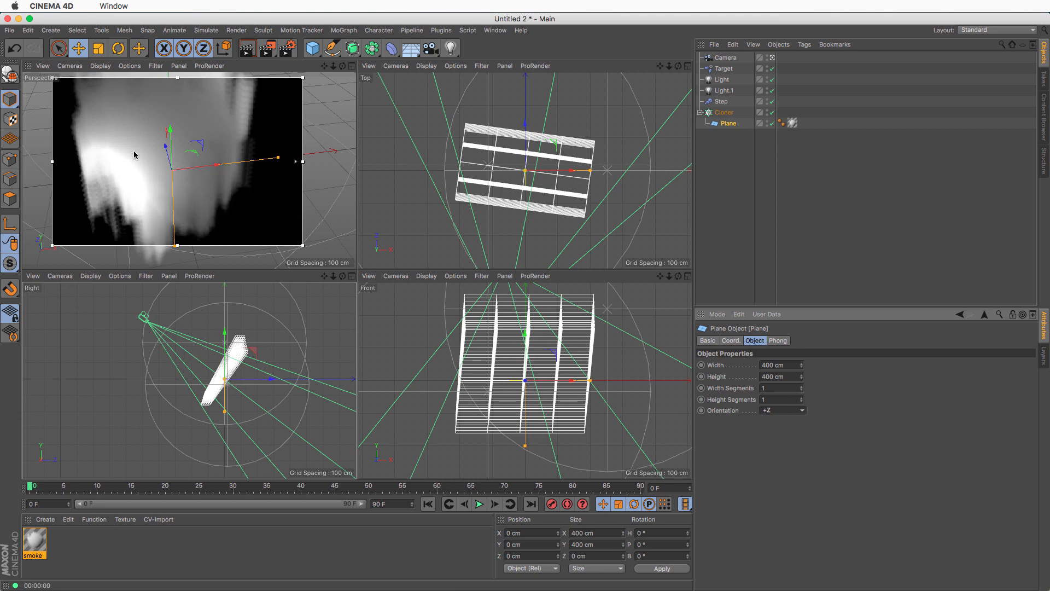
{"action": "mouse_move", "coordinate": [187, 165]}
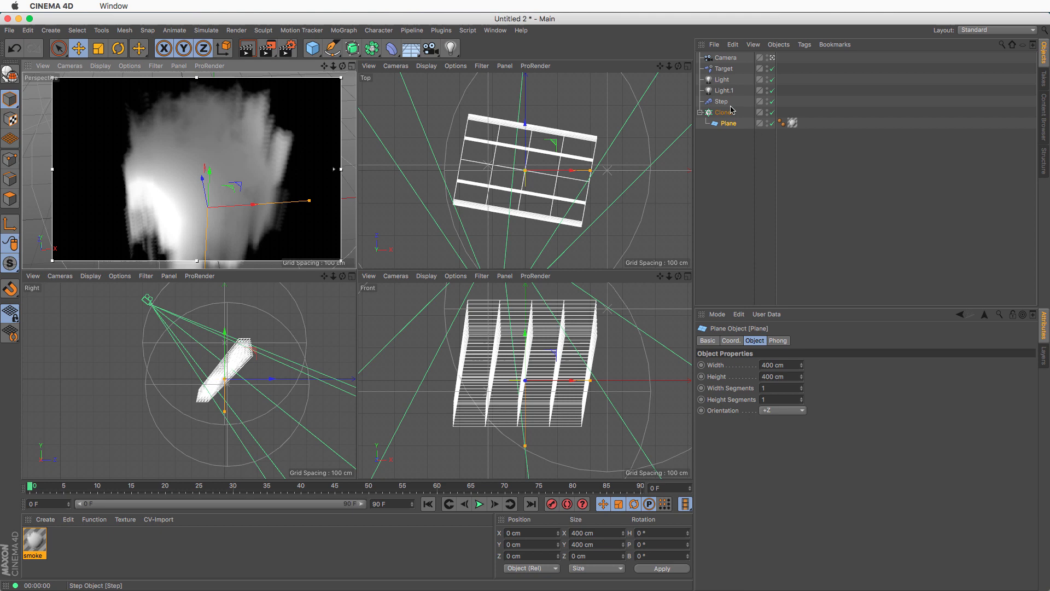
Set the Step effector's R.B to 750°, then check the Cloner lists Target and Step.
{"action": "left_click", "coordinate": [722, 101]}
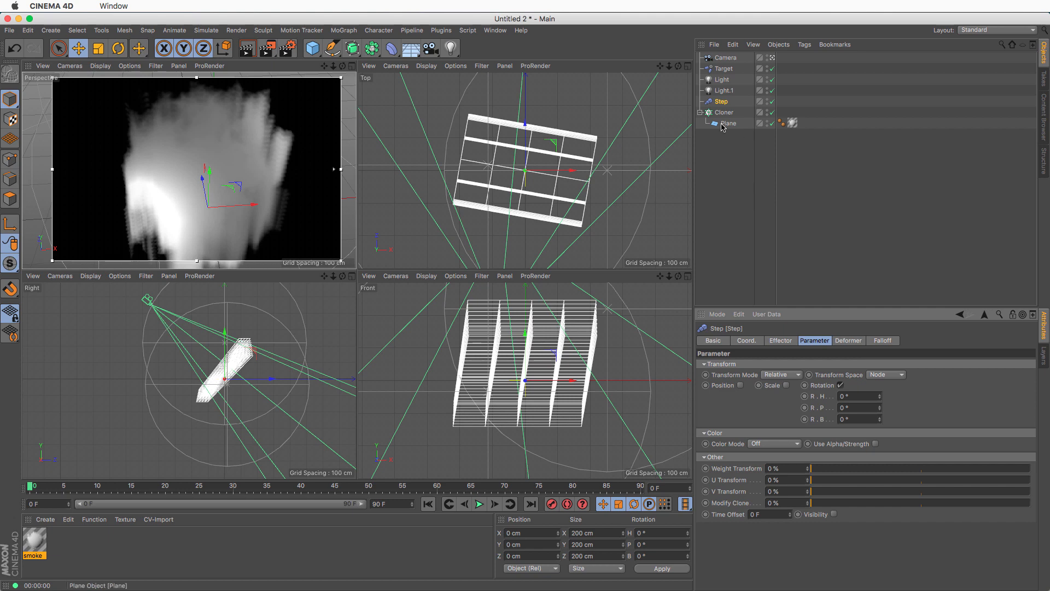
{"action": "mouse_move", "coordinate": [733, 130]}
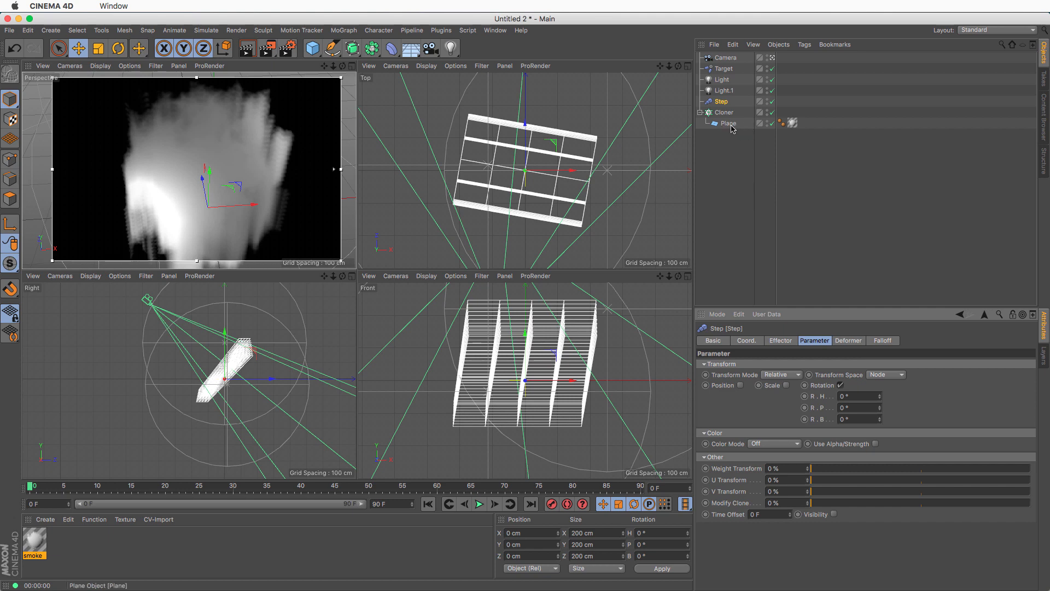
{"action": "mouse_move", "coordinate": [866, 456]}
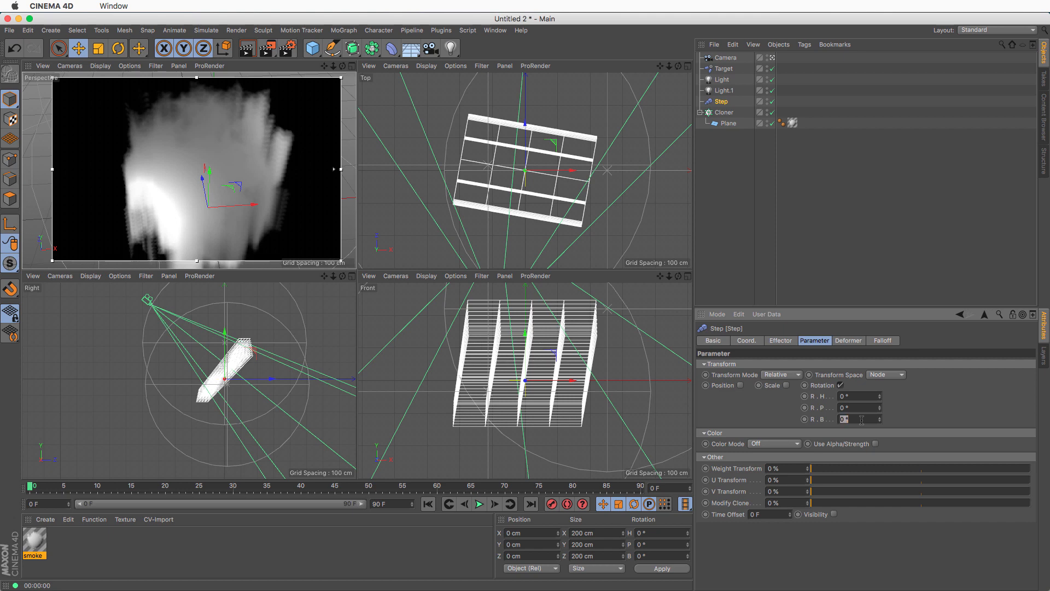
{"action": "type", "text": "750"}
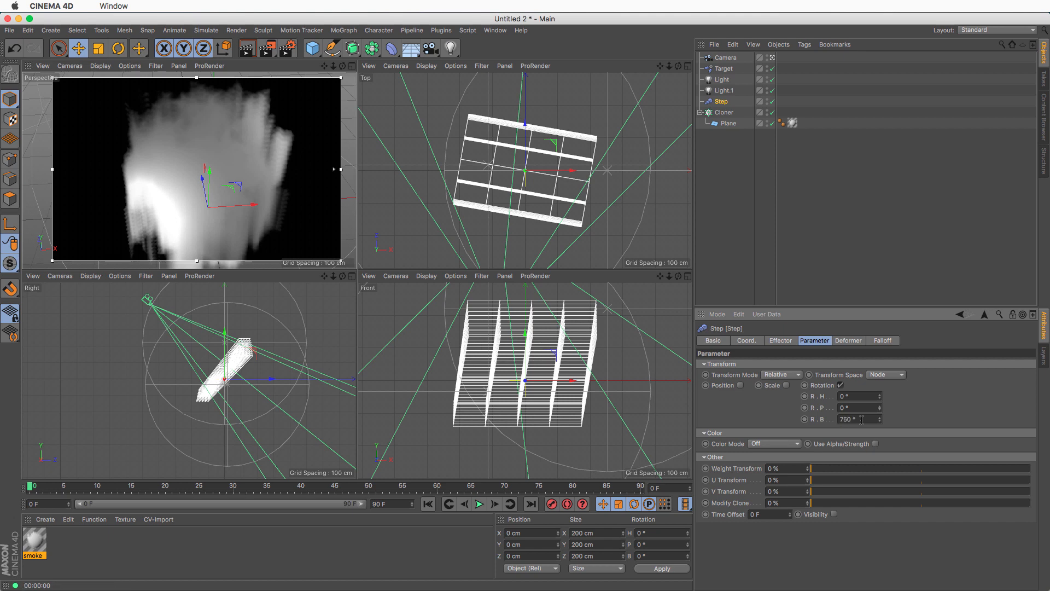
{"action": "triple_click", "coordinate": [857, 418]}
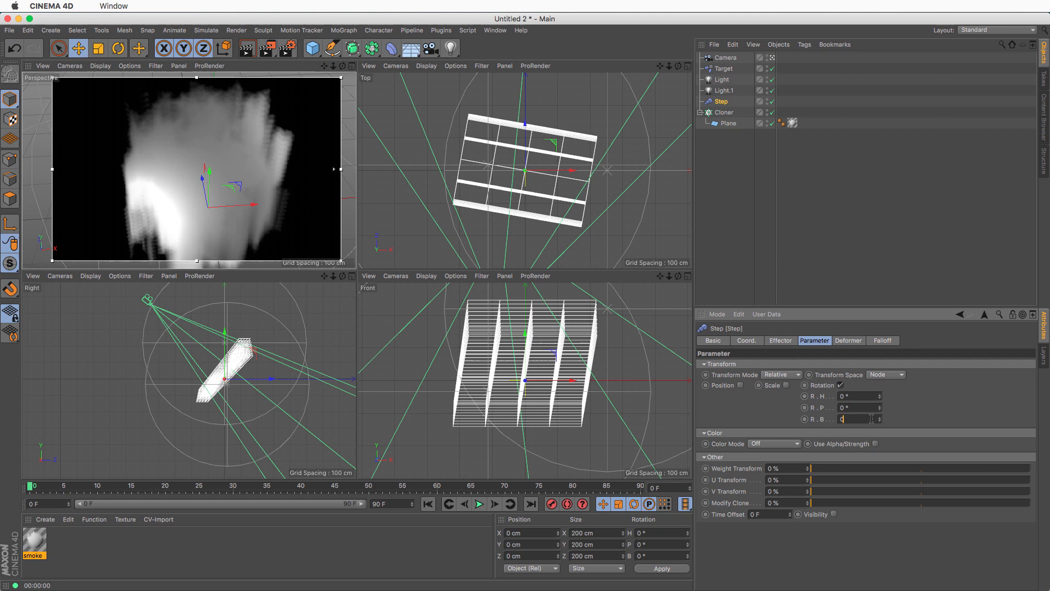
{"action": "type", "text": "750"}
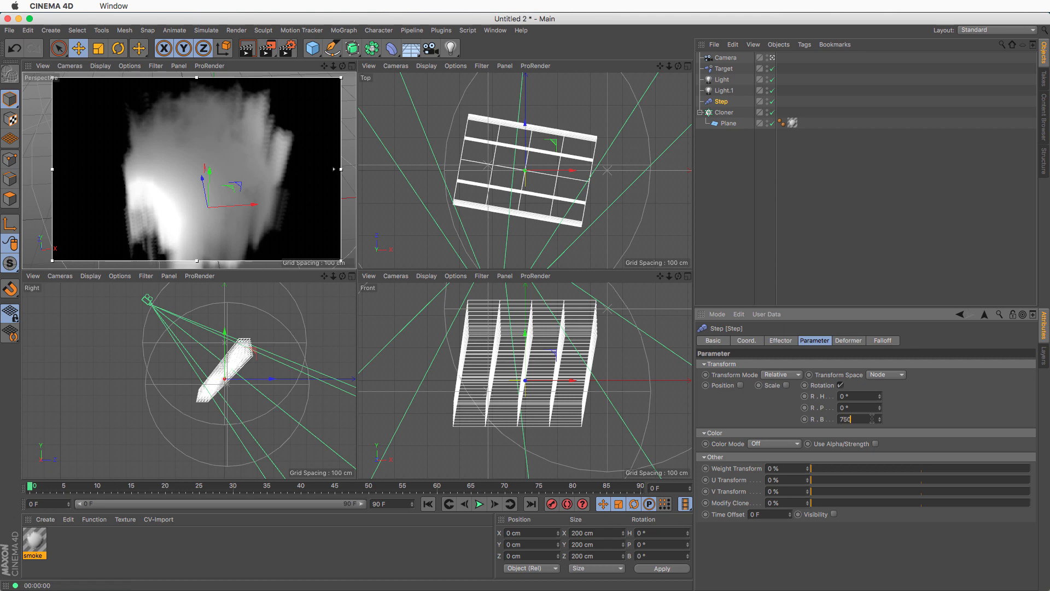
{"action": "left_click", "coordinate": [724, 111]}
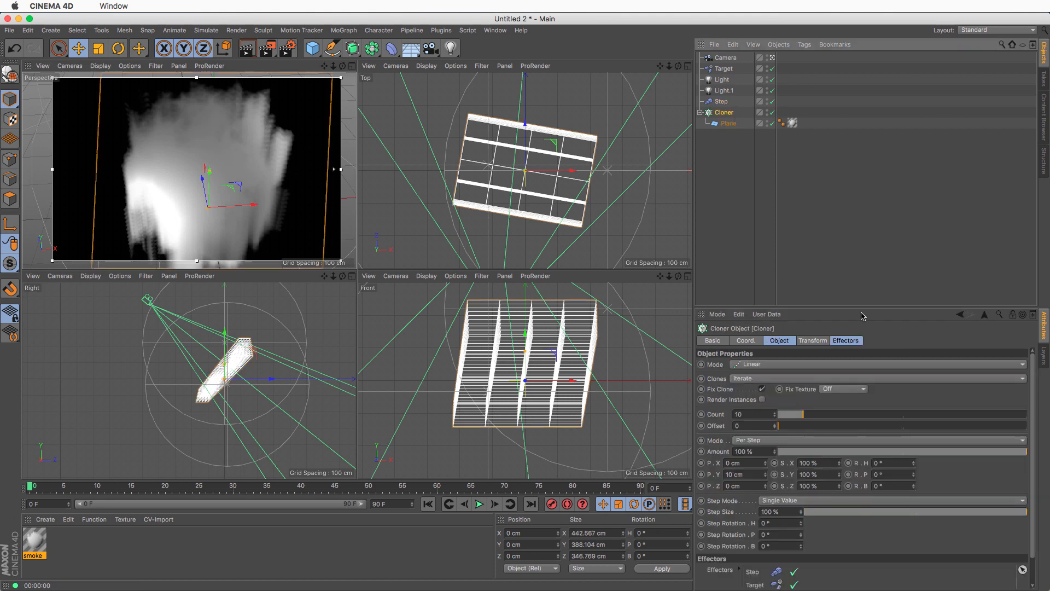
{"action": "left_click", "coordinate": [845, 341]}
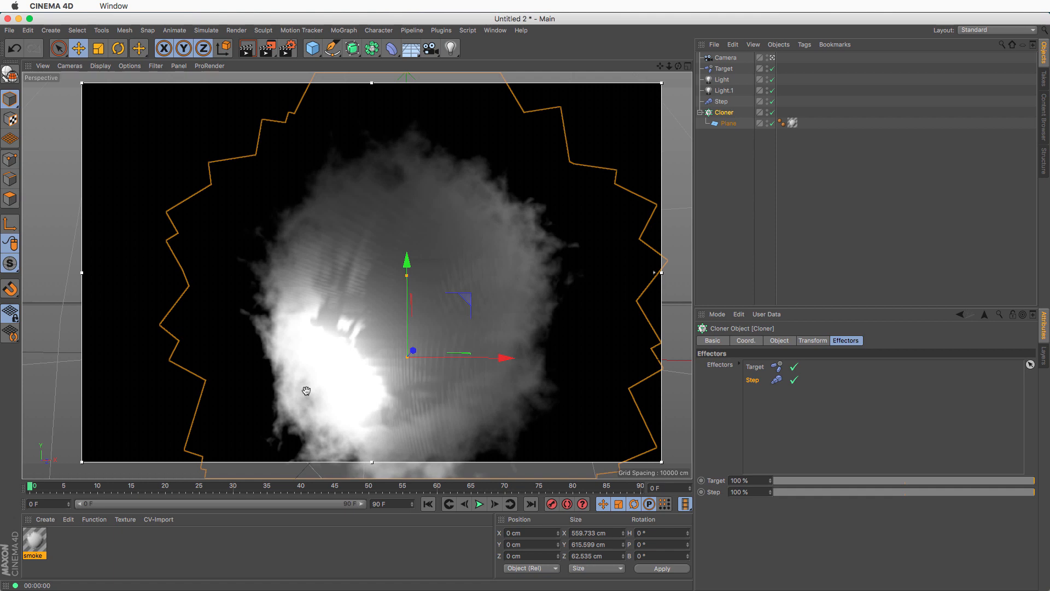
Compare luminance shading algorithms, settle on Oren Nayar, toggle clipping, and close the Material Editor.
{"action": "double_click", "coordinate": [33, 541]}
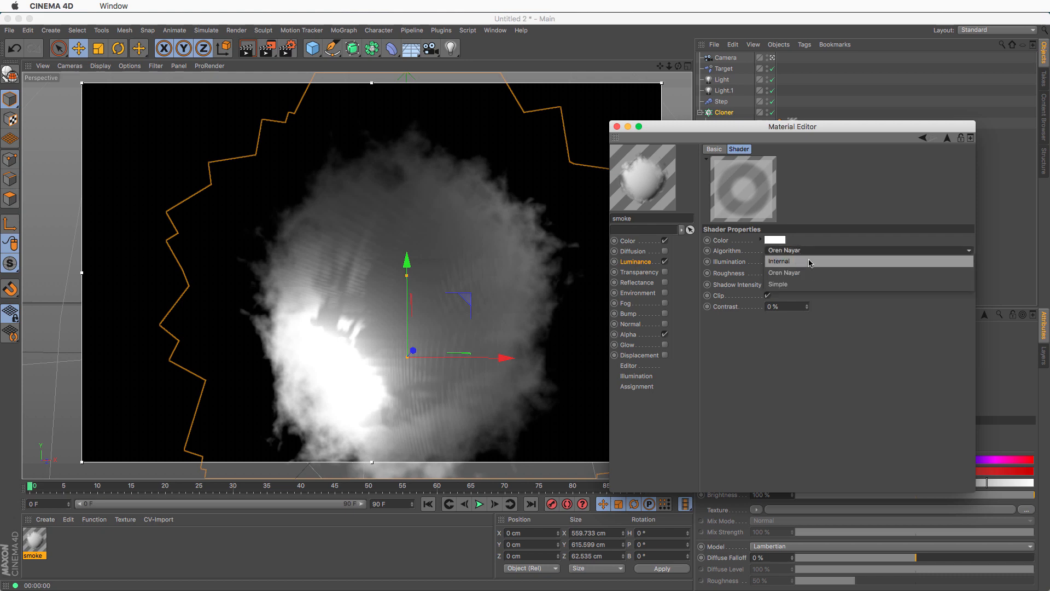
{"action": "left_click", "coordinate": [779, 261]}
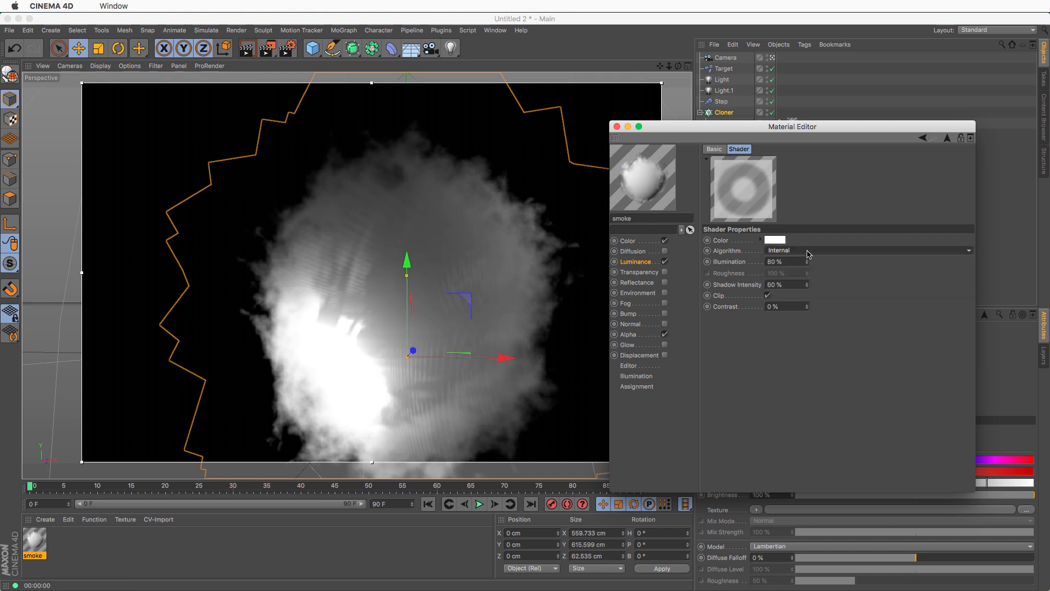
{"action": "left_click", "coordinate": [864, 250]}
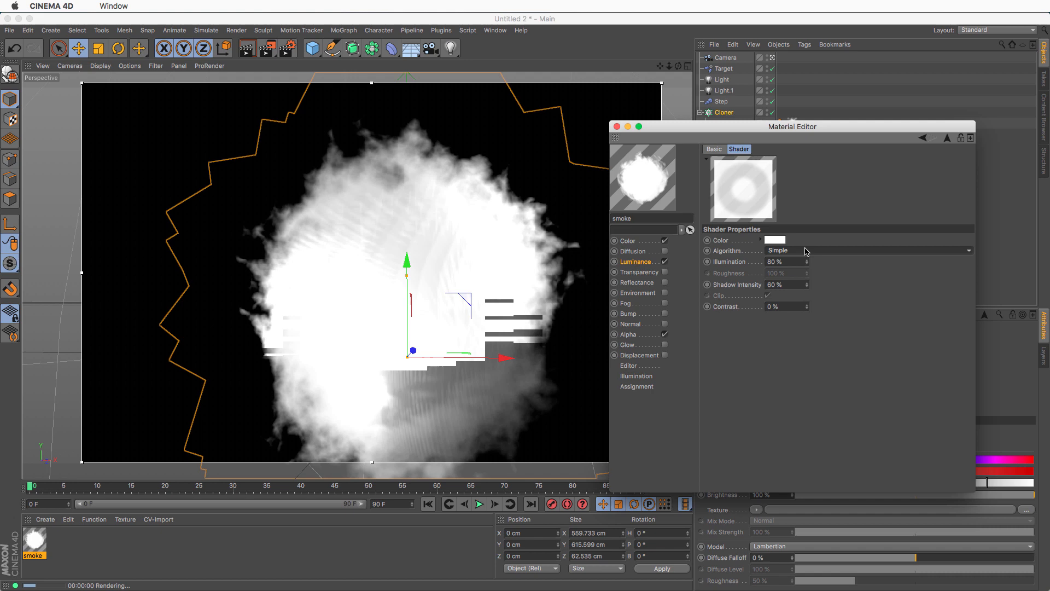
{"action": "left_click", "coordinate": [864, 250]}
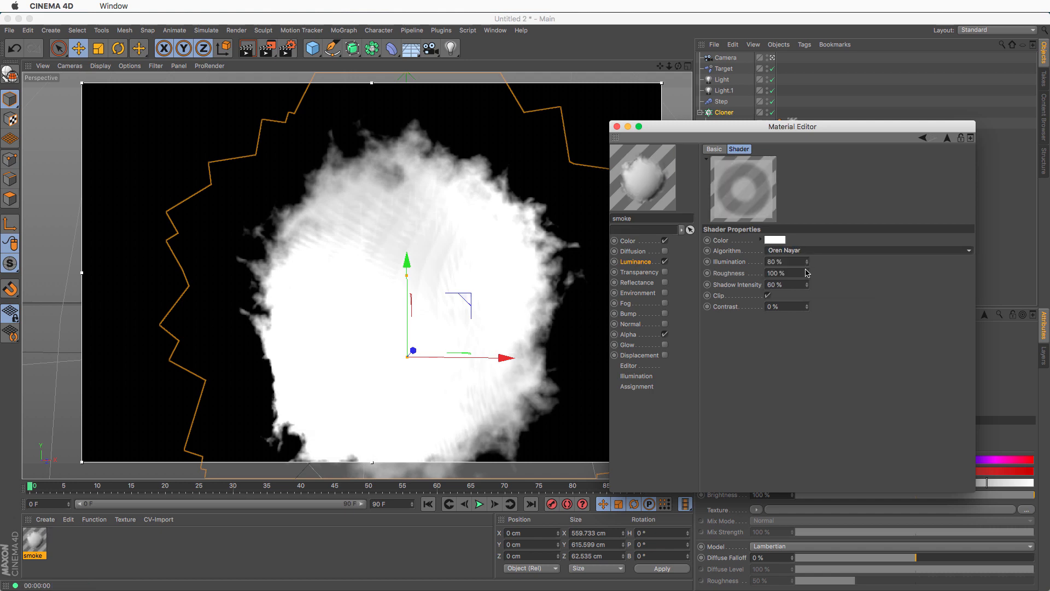
{"action": "left_click", "coordinate": [769, 296]}
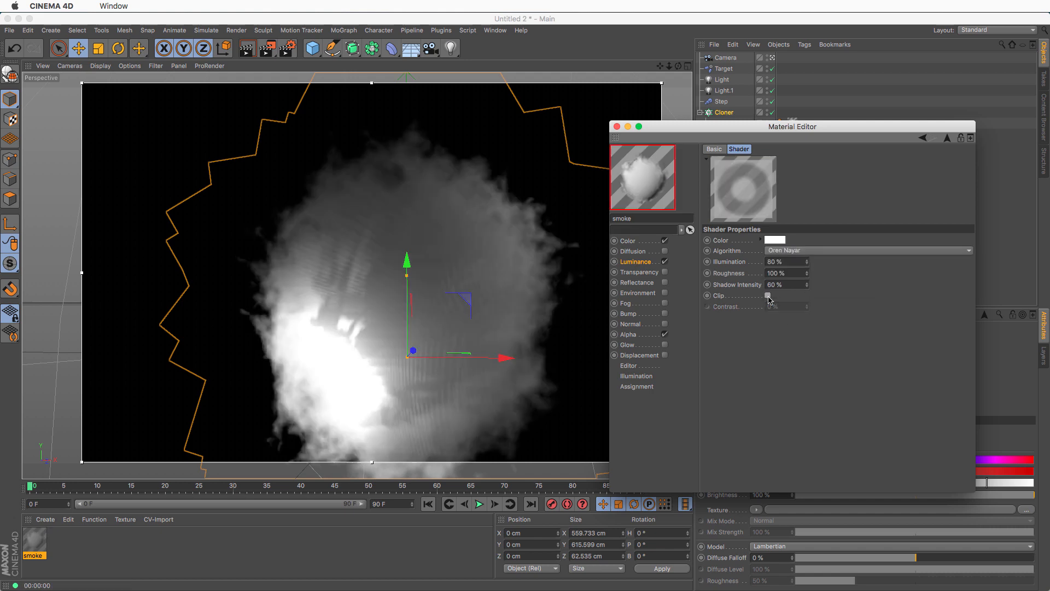
{"action": "left_click", "coordinate": [768, 295]}
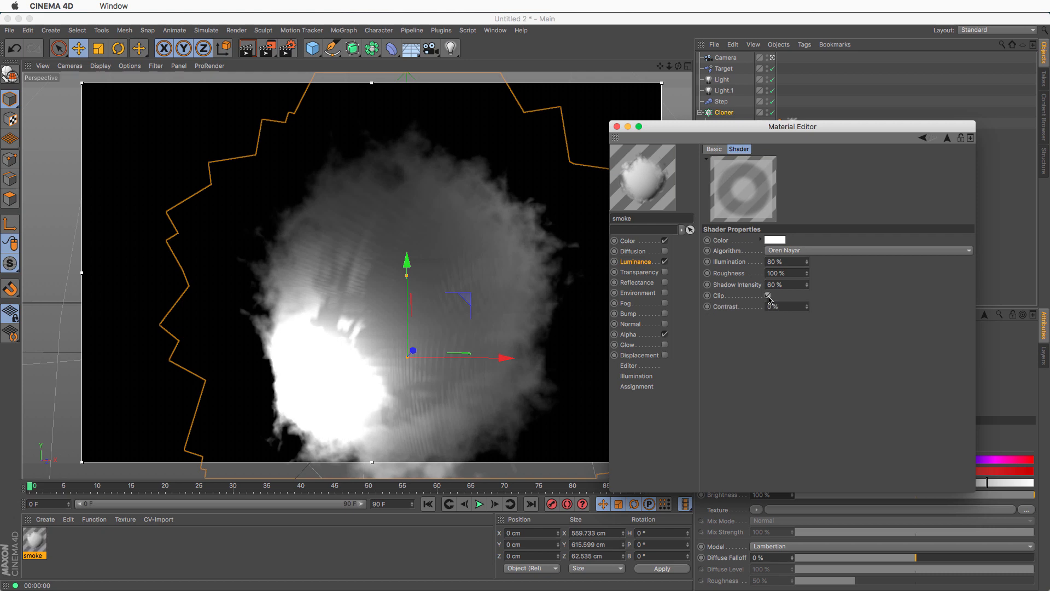
{"action": "left_click", "coordinate": [767, 296]}
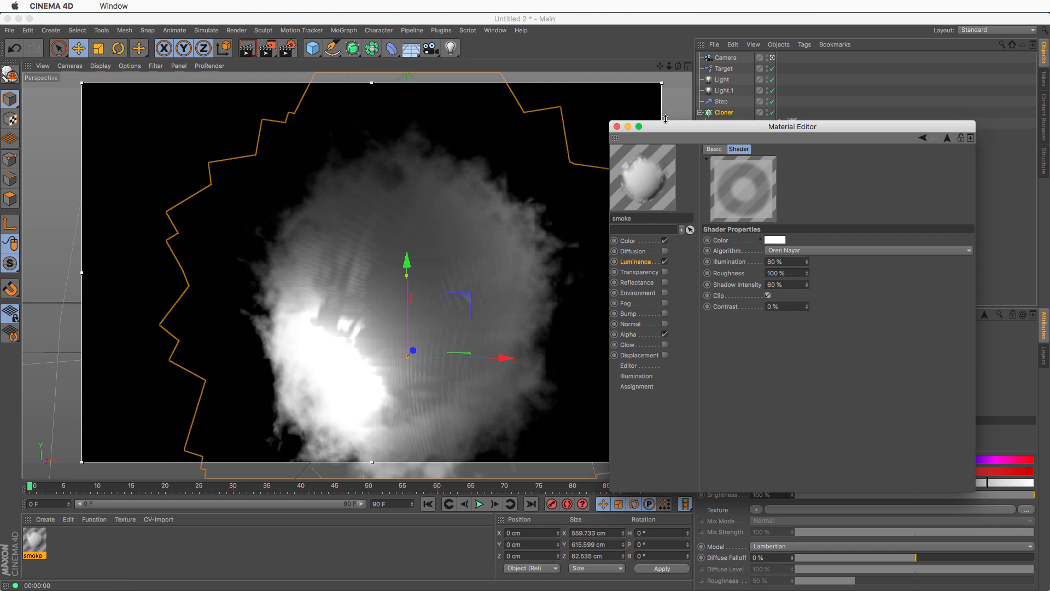
{"action": "mouse_move", "coordinate": [618, 126]}
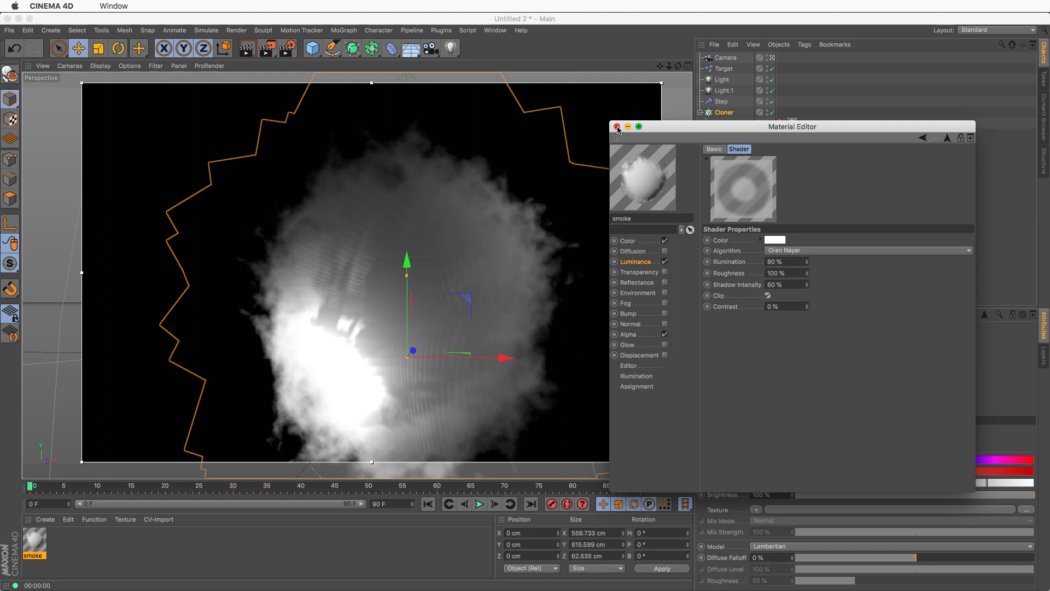
{"action": "left_click", "coordinate": [618, 128]}
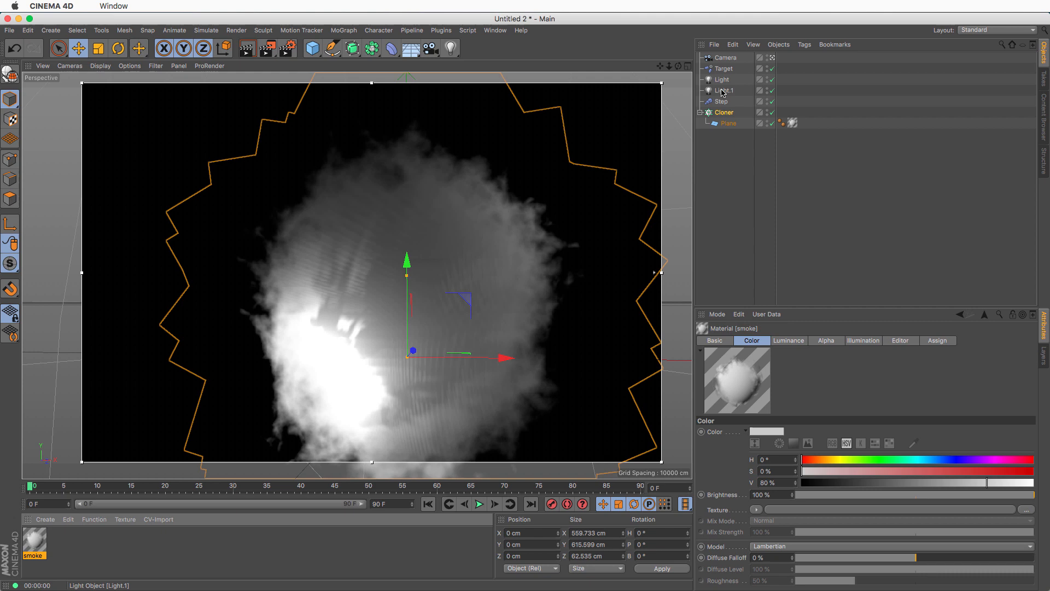
Toggle the second light off and back on, then select both lights.
{"action": "left_click", "coordinate": [770, 92]}
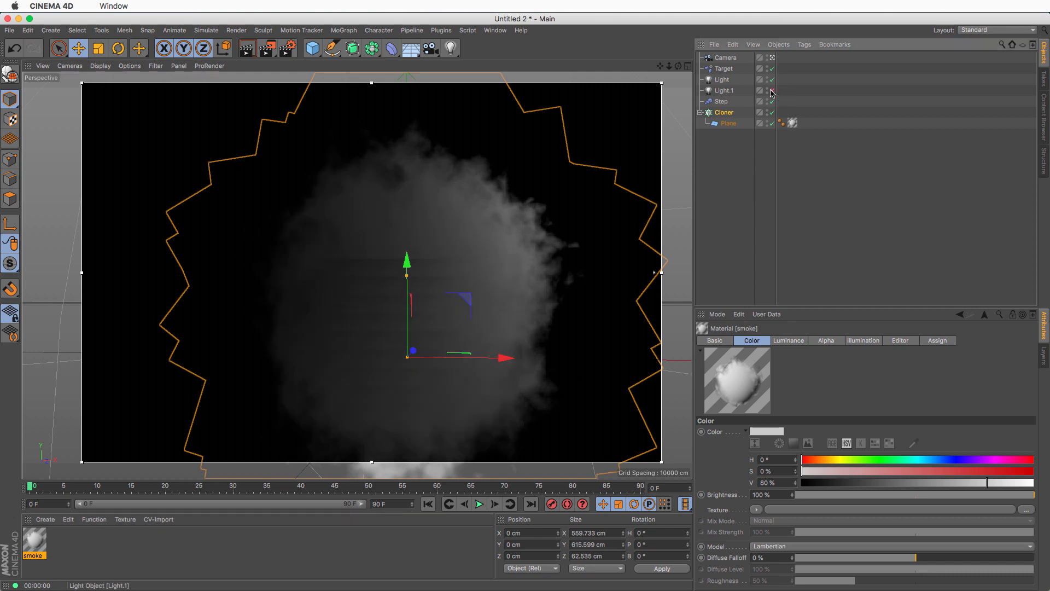
{"action": "left_click", "coordinate": [770, 90]}
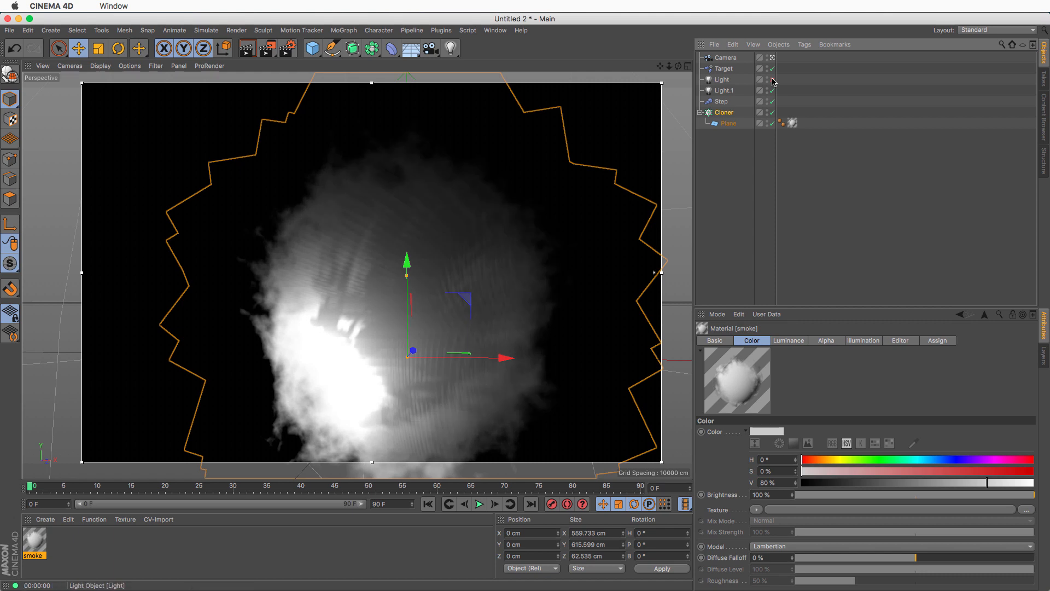
{"action": "left_click", "coordinate": [722, 79]}
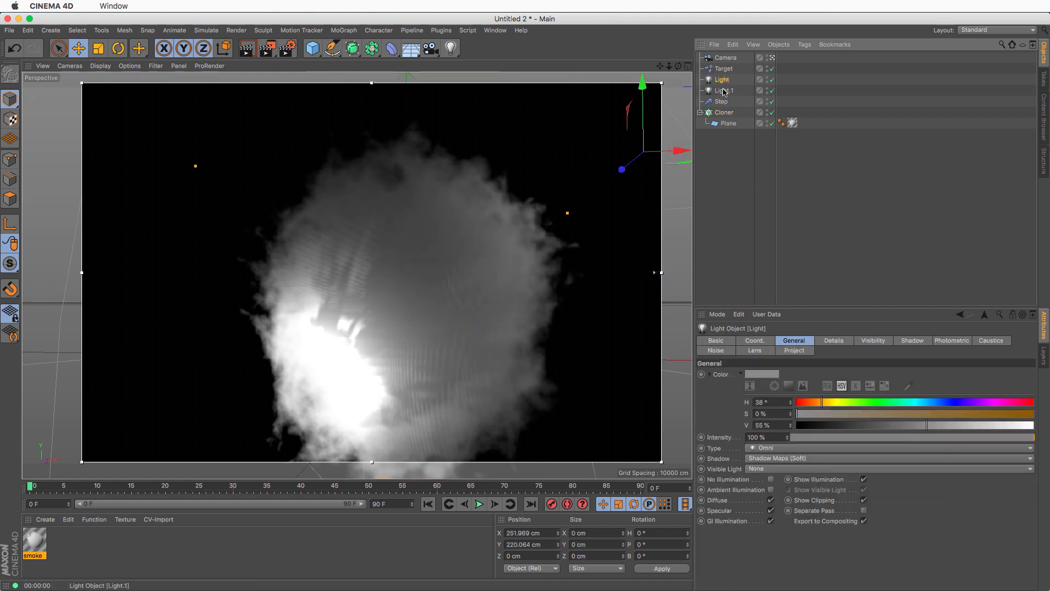
{"action": "left_click", "coordinate": [912, 340]}
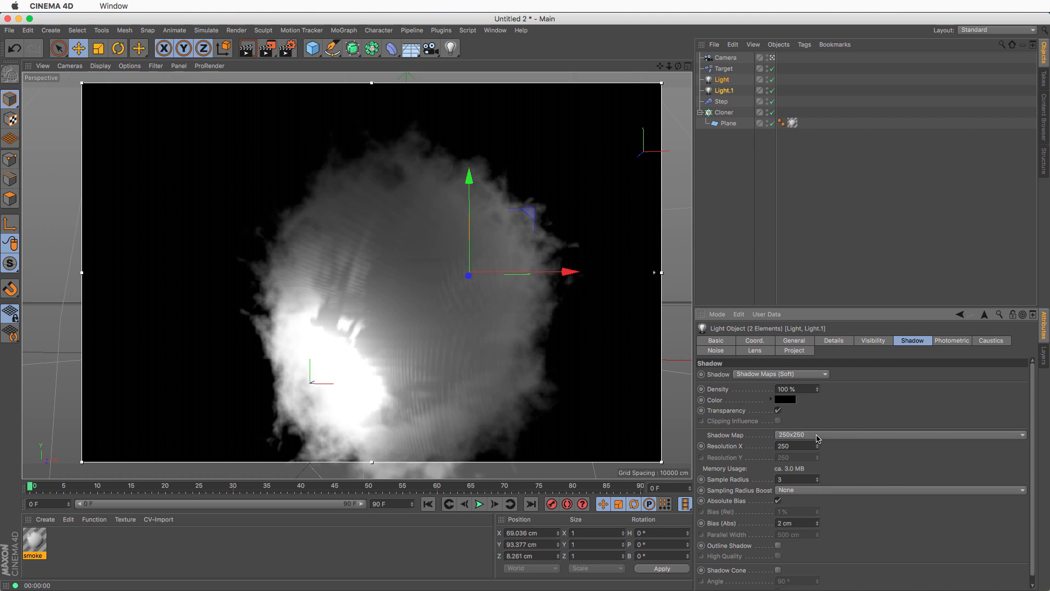
{"action": "mouse_move", "coordinate": [803, 496]}
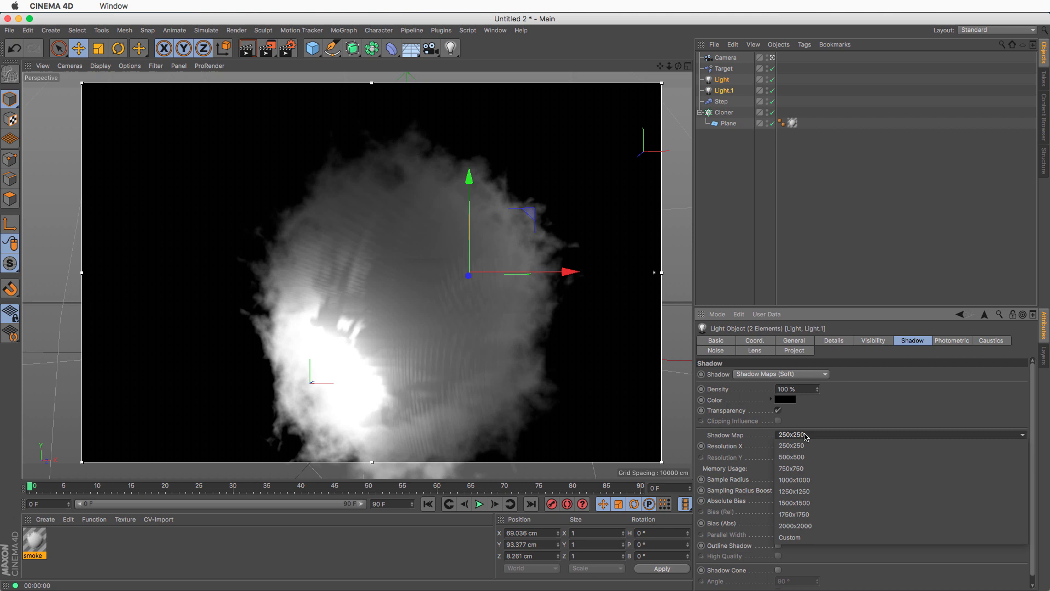
Set both lights' absolute shadow bias to 1 cm and show four views.
{"action": "left_click", "coordinate": [794, 502]}
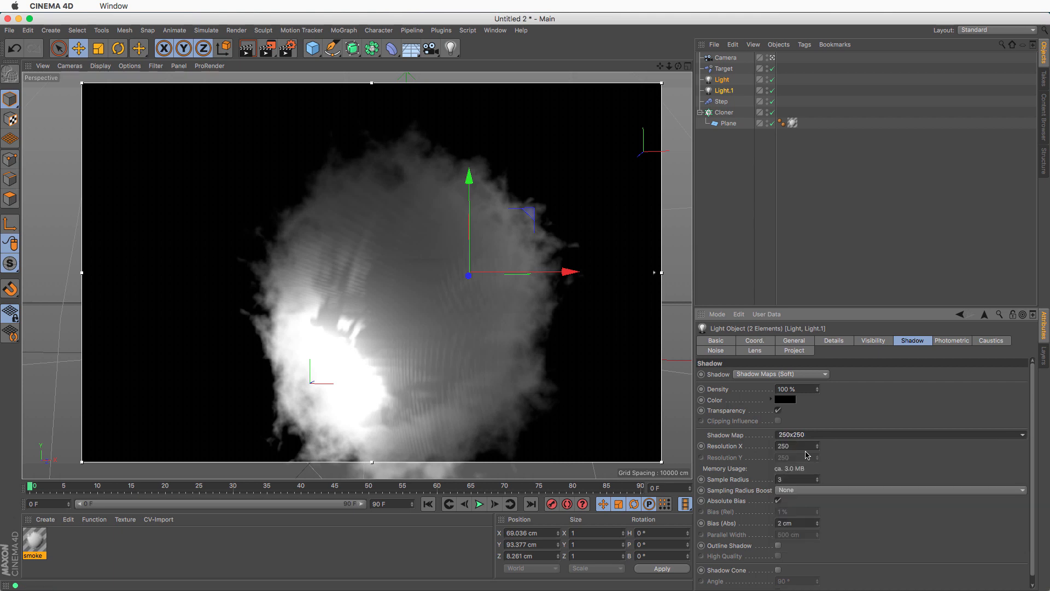
{"action": "mouse_move", "coordinate": [812, 518]}
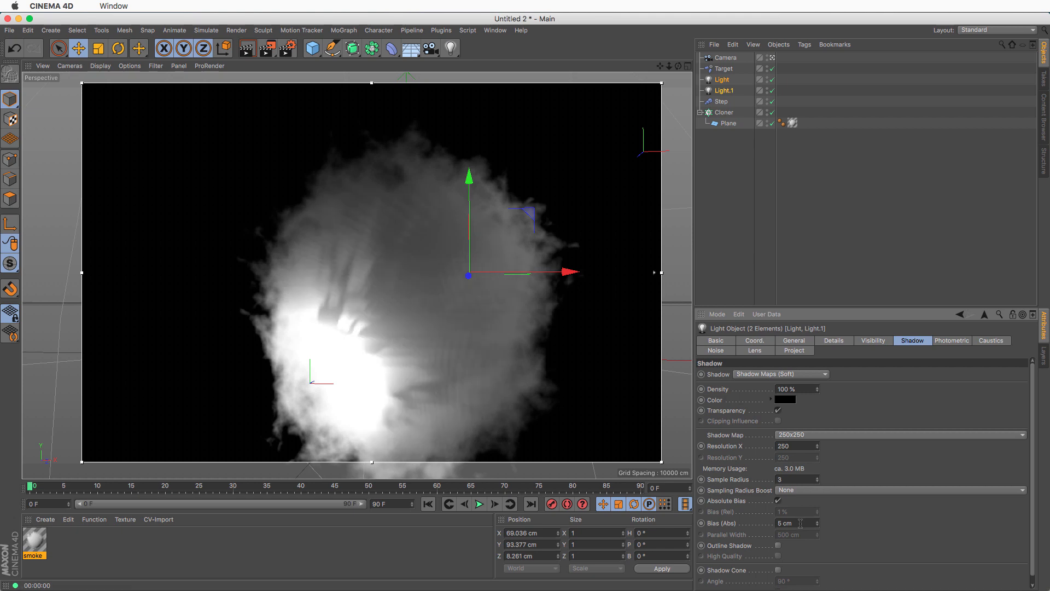
{"action": "triple_click", "coordinate": [790, 523]}
{"action": "type", "text": "1"}
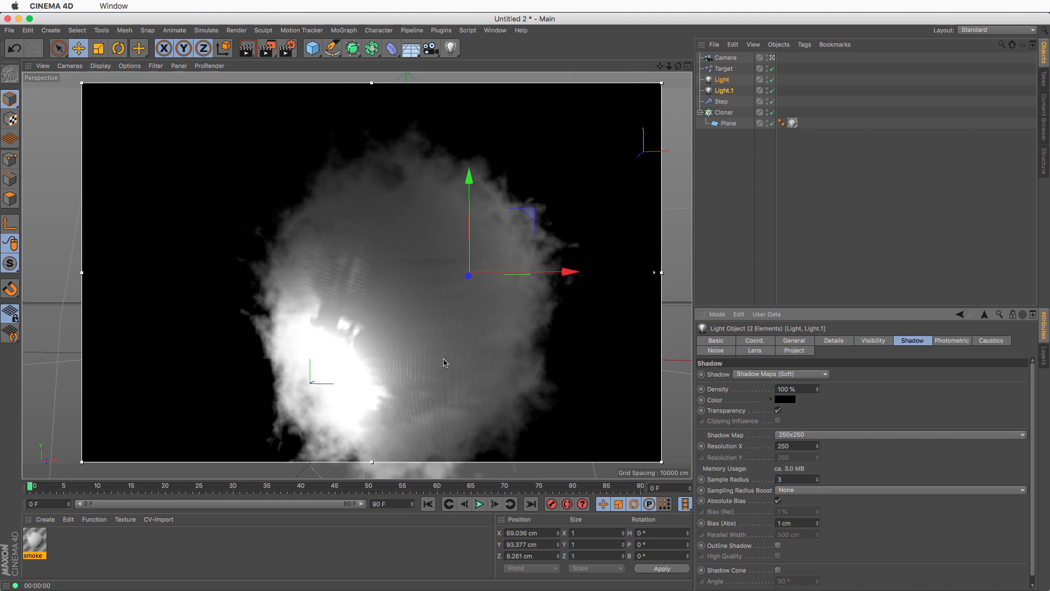
{"action": "mouse_move", "coordinate": [678, 67]}
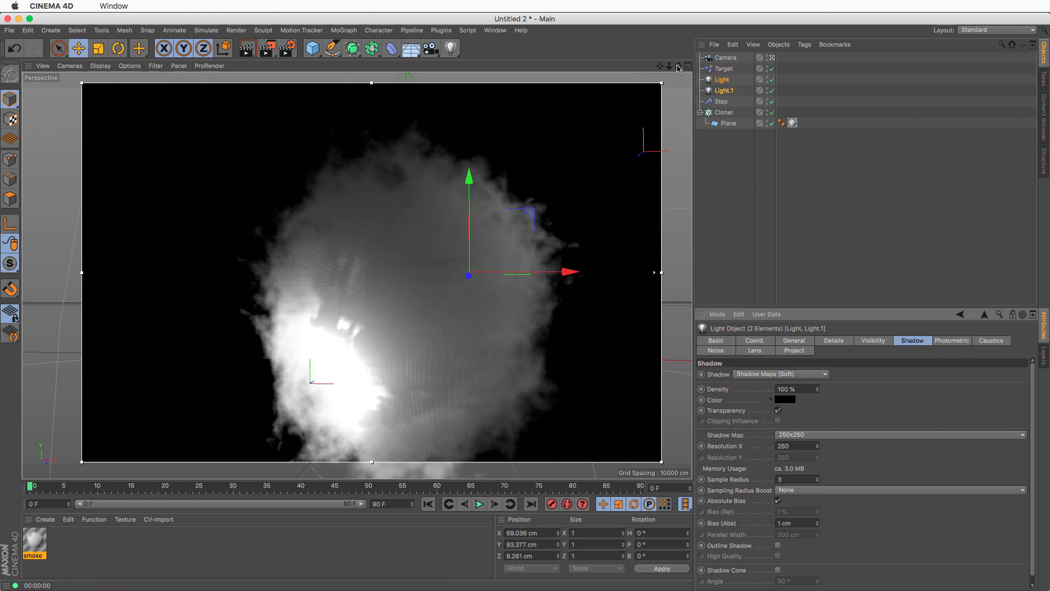
{"action": "left_click", "coordinate": [678, 66]}
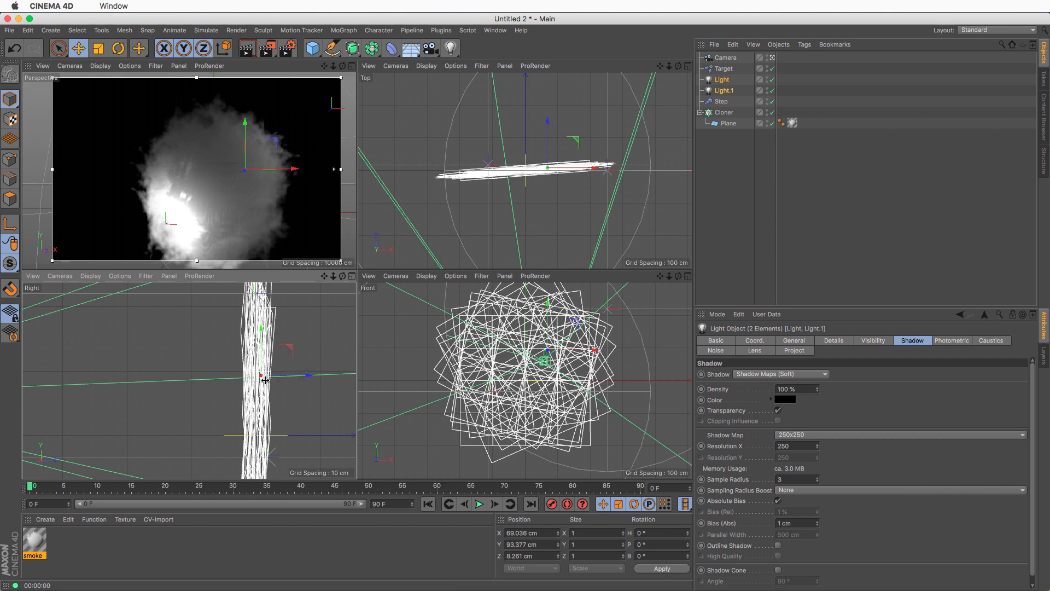
Set the Cloner's P.Y to 0 cm and P.Z to 39 cm, checking in perspective.
{"action": "left_click", "coordinate": [724, 112]}
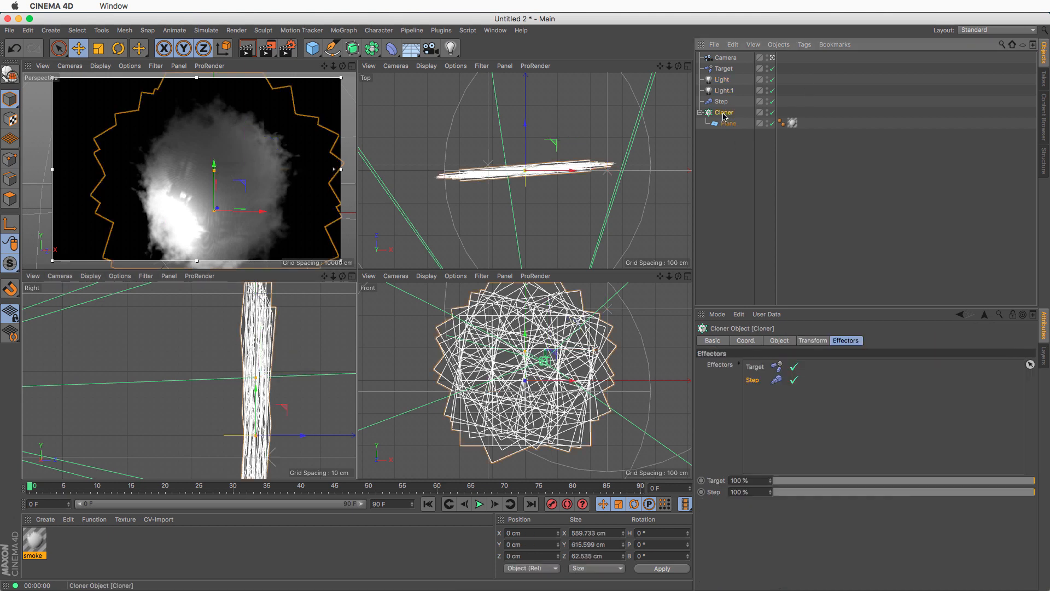
{"action": "left_click", "coordinate": [779, 340]}
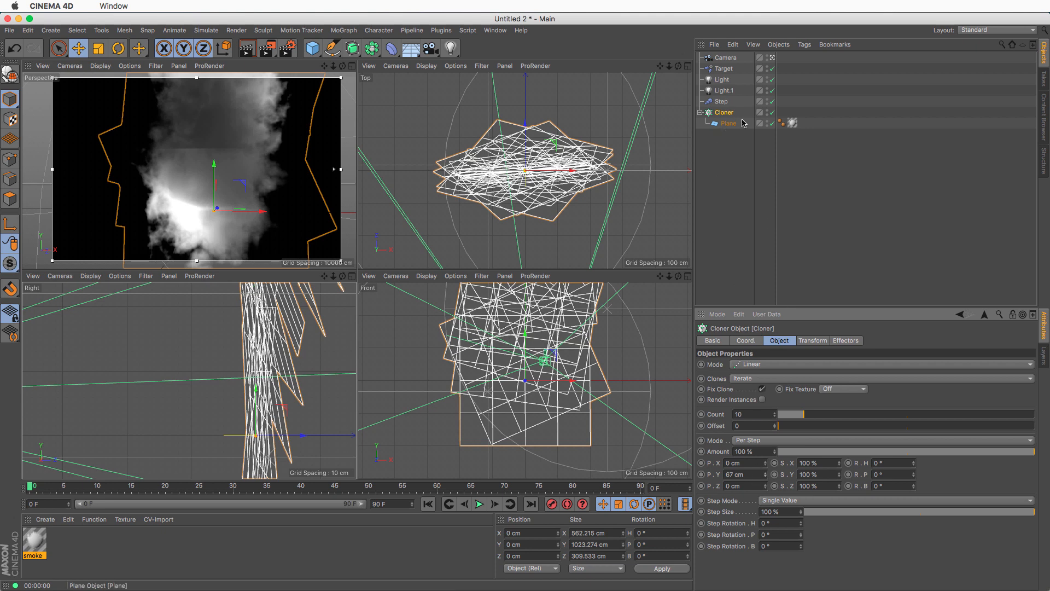
{"action": "left_click", "coordinate": [737, 474]}
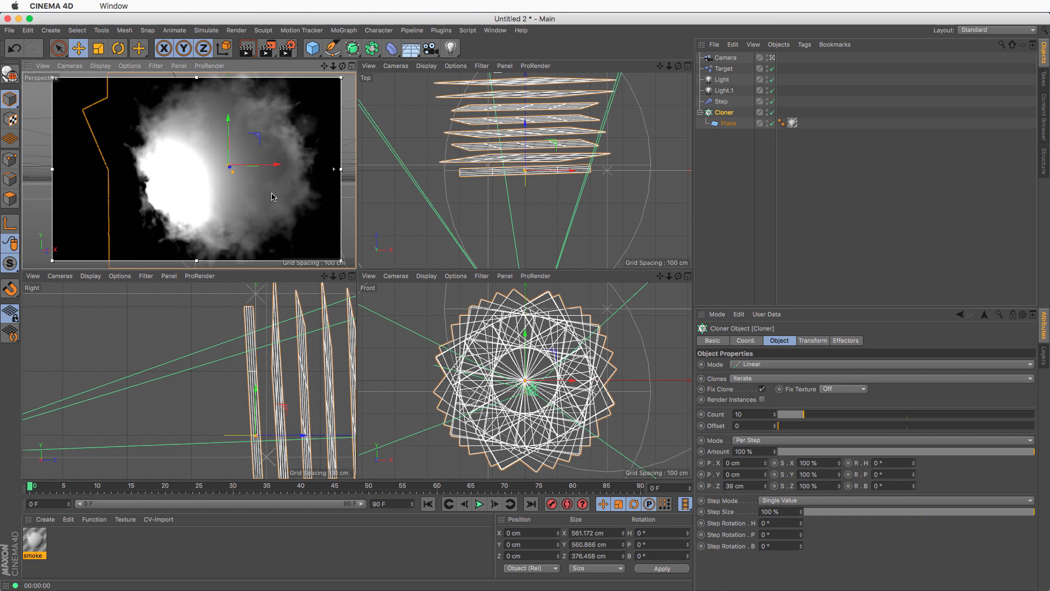
{"action": "mouse_move", "coordinate": [630, 141]}
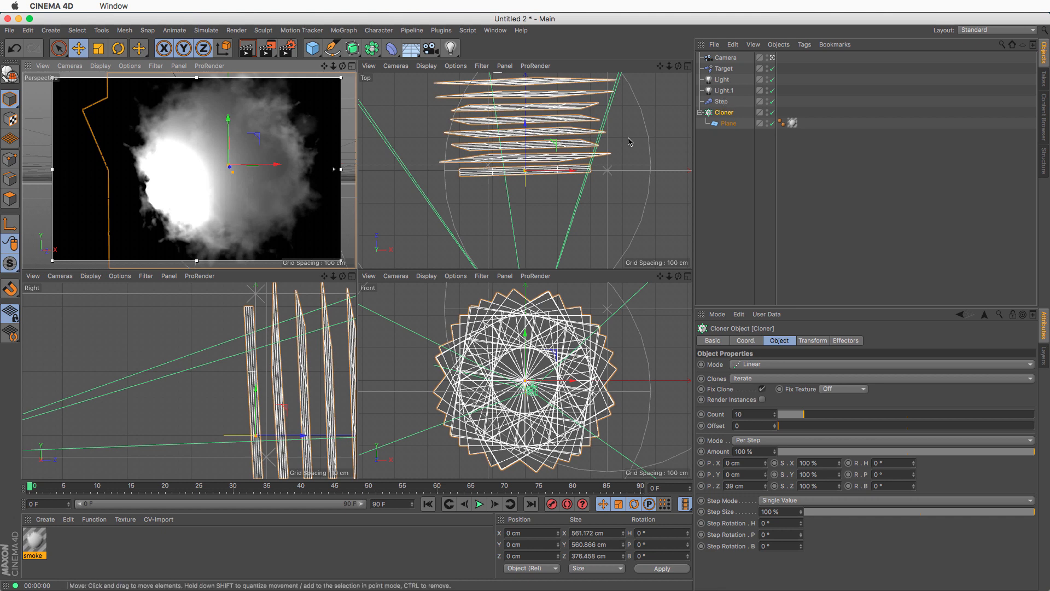
{"action": "left_click", "coordinate": [668, 66]}
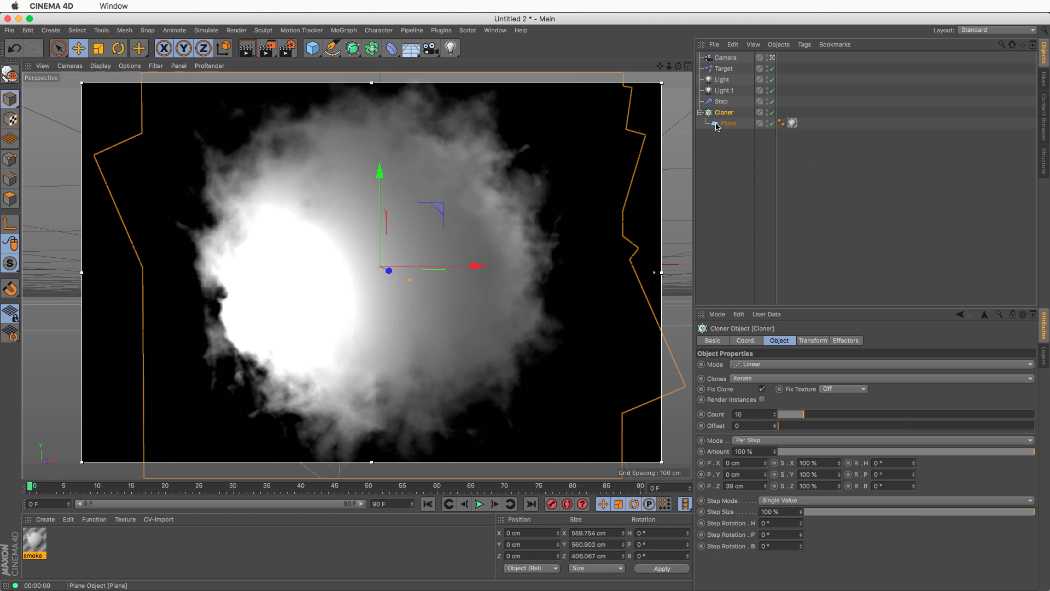
{"action": "mouse_move", "coordinate": [490, 254]}
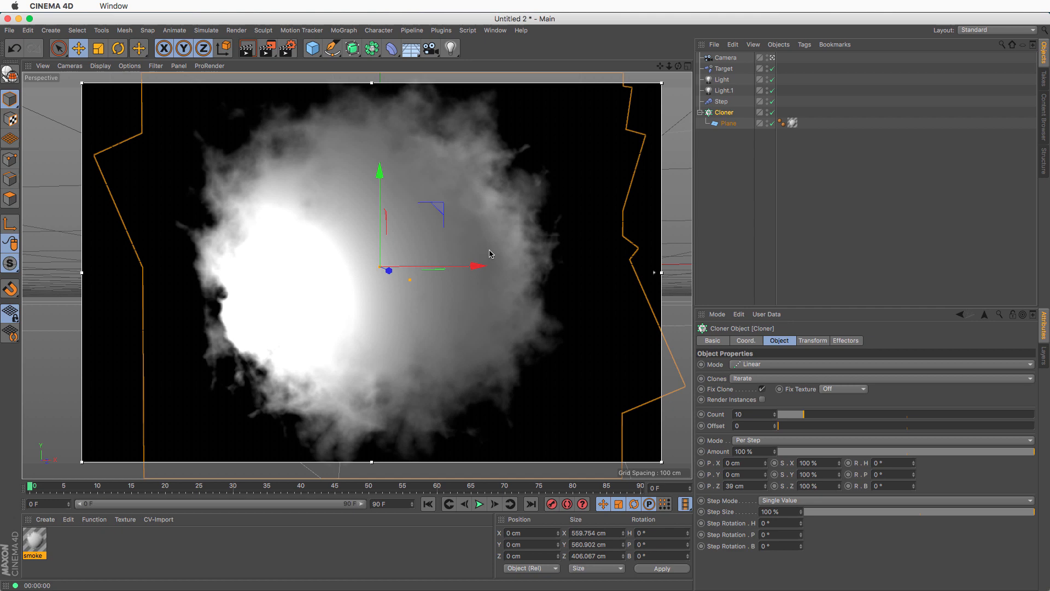
{"action": "mouse_move", "coordinate": [509, 230]}
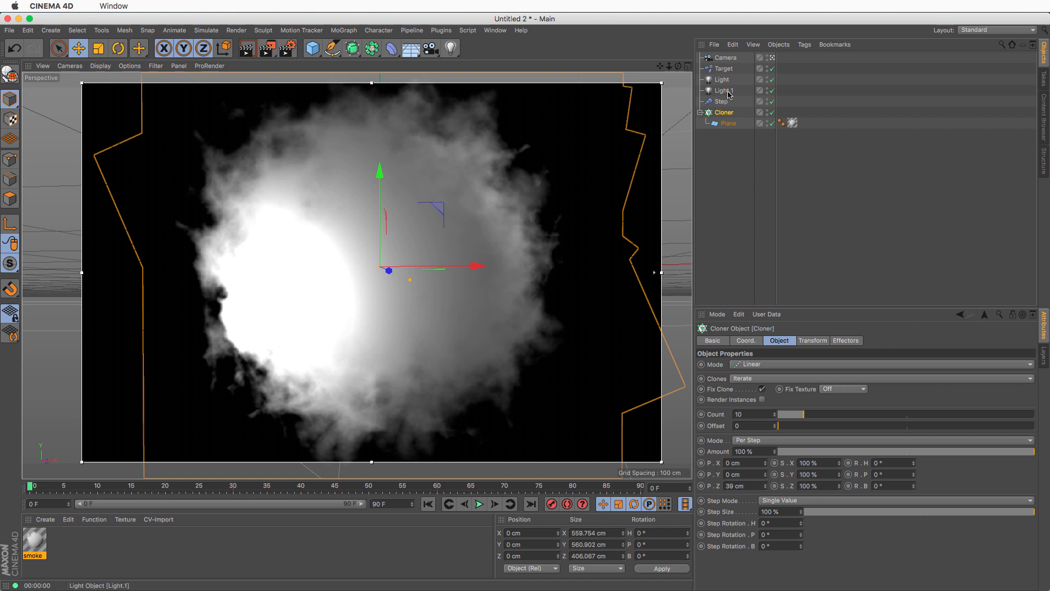
{"action": "left_click", "coordinate": [686, 66]}
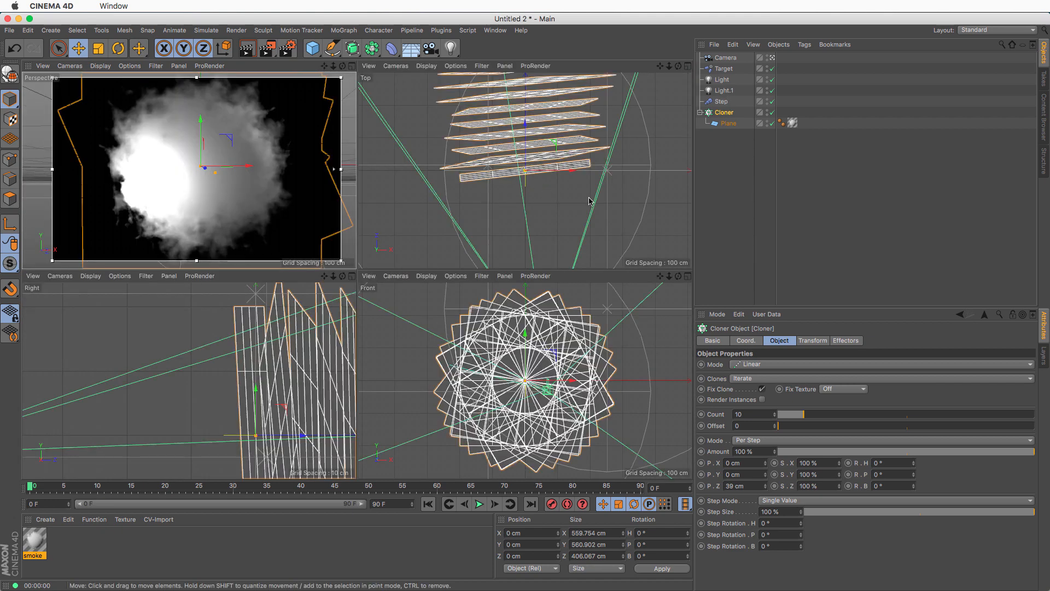
Set the main Light's color to H 188°, S 13%, V 71%.
{"action": "left_click", "coordinate": [722, 102]}
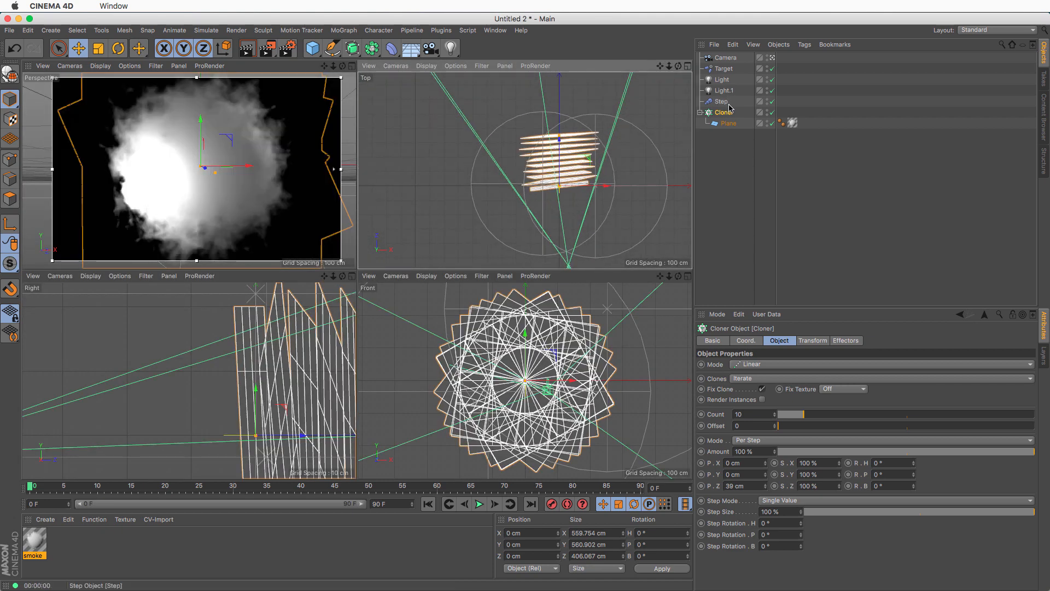
{"action": "left_click", "coordinate": [725, 90]}
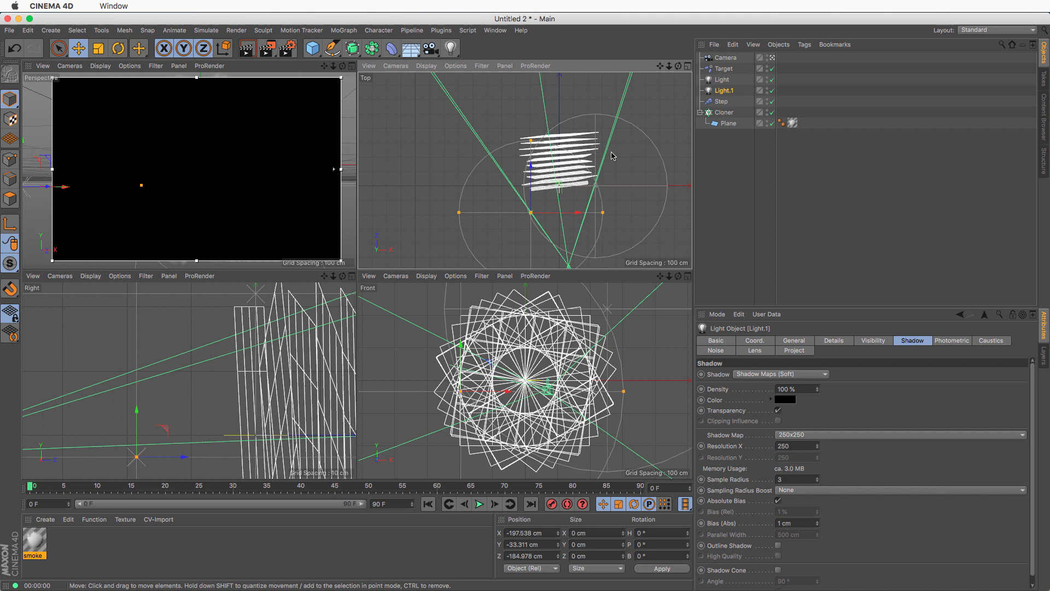
{"action": "left_click", "coordinate": [725, 68]}
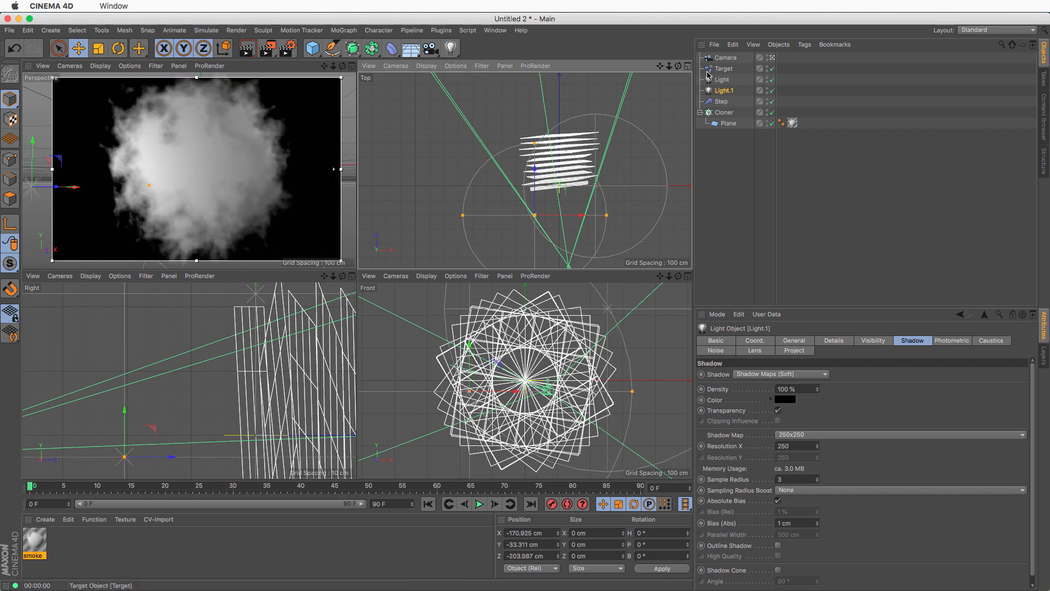
{"action": "left_click", "coordinate": [724, 78]}
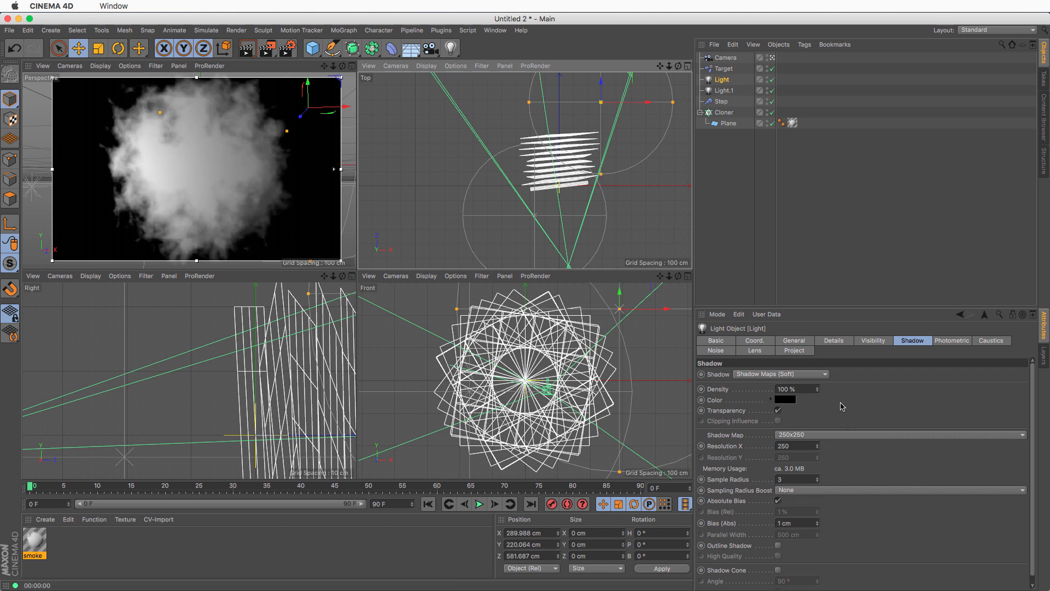
{"action": "left_click", "coordinate": [794, 340]}
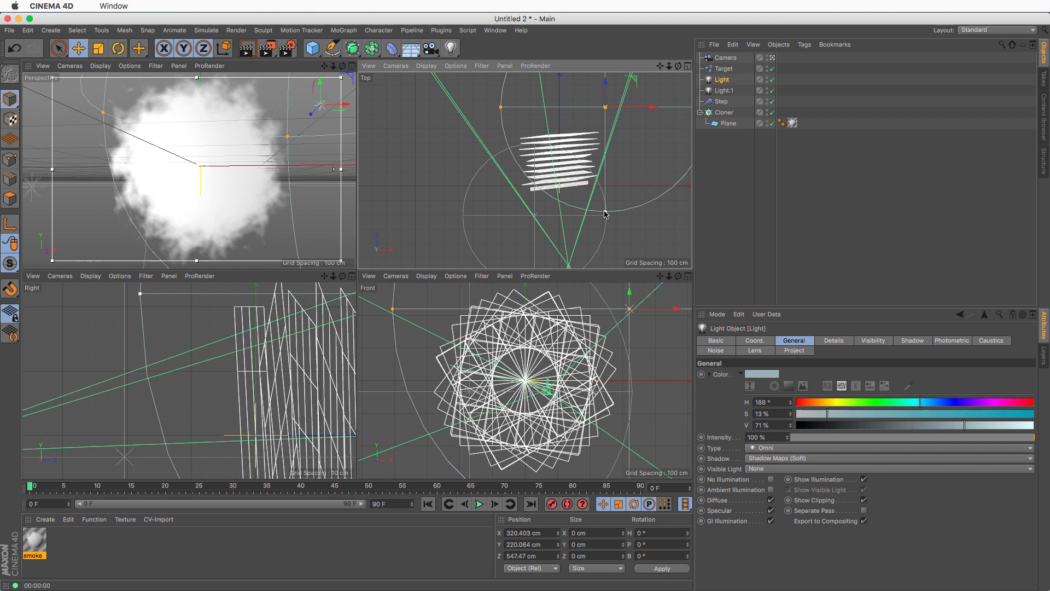
{"action": "left_click", "coordinate": [352, 66]}
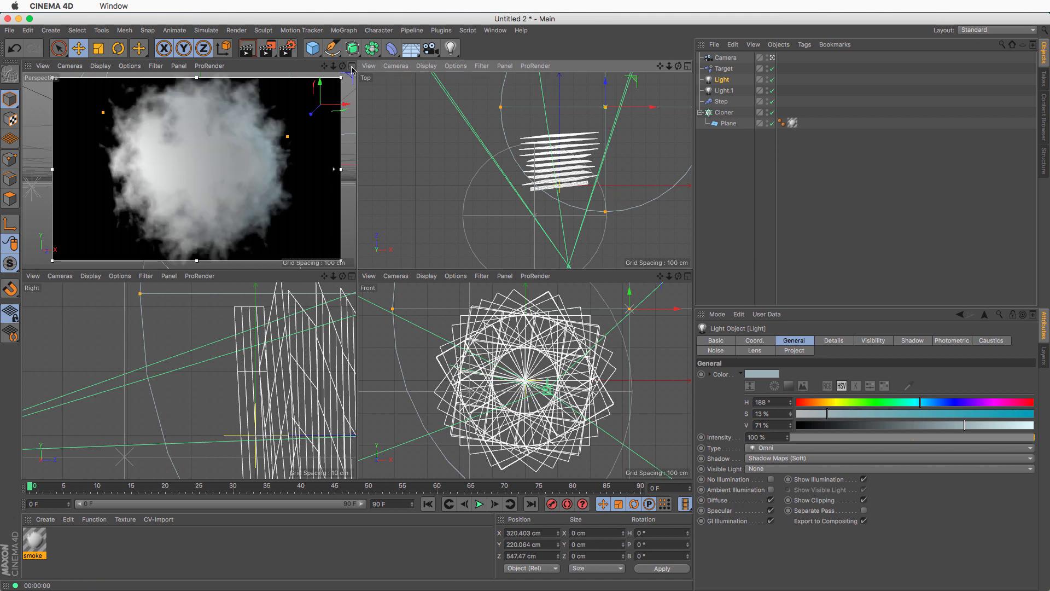
{"action": "left_click", "coordinate": [352, 66]}
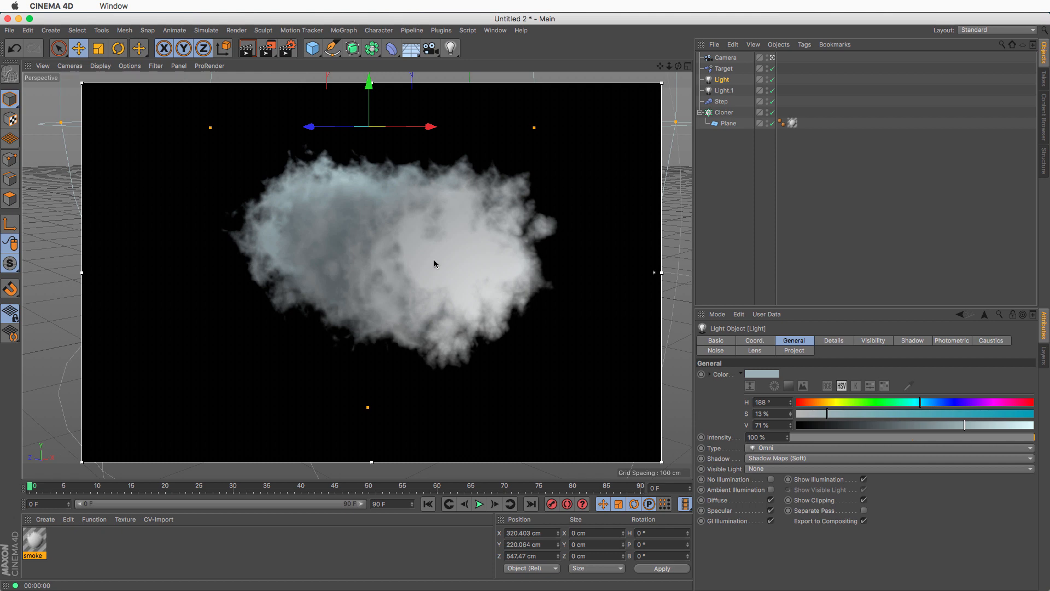
{"action": "mouse_move", "coordinate": [573, 146]}
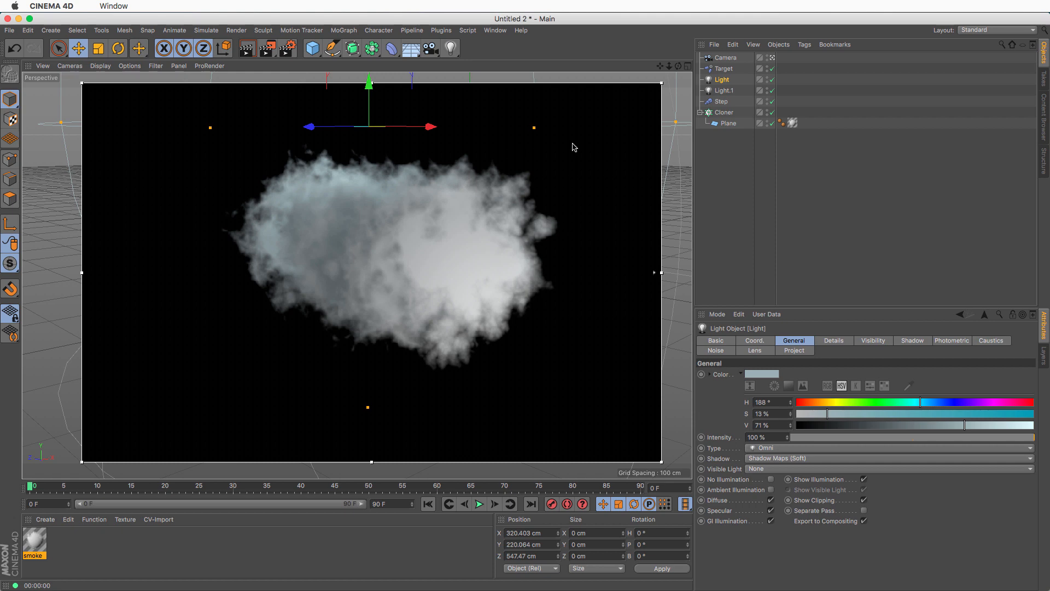
Enable Uniform Scale in the Step effector's Parameter tab alongside its rotation.
{"action": "left_click", "coordinate": [721, 101]}
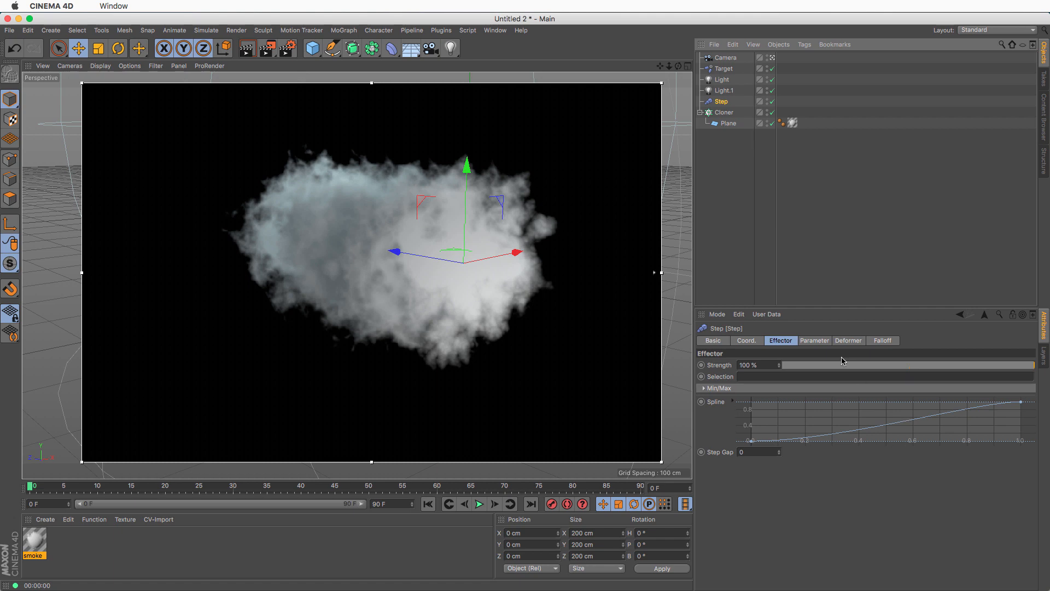
{"action": "left_click", "coordinate": [815, 340]}
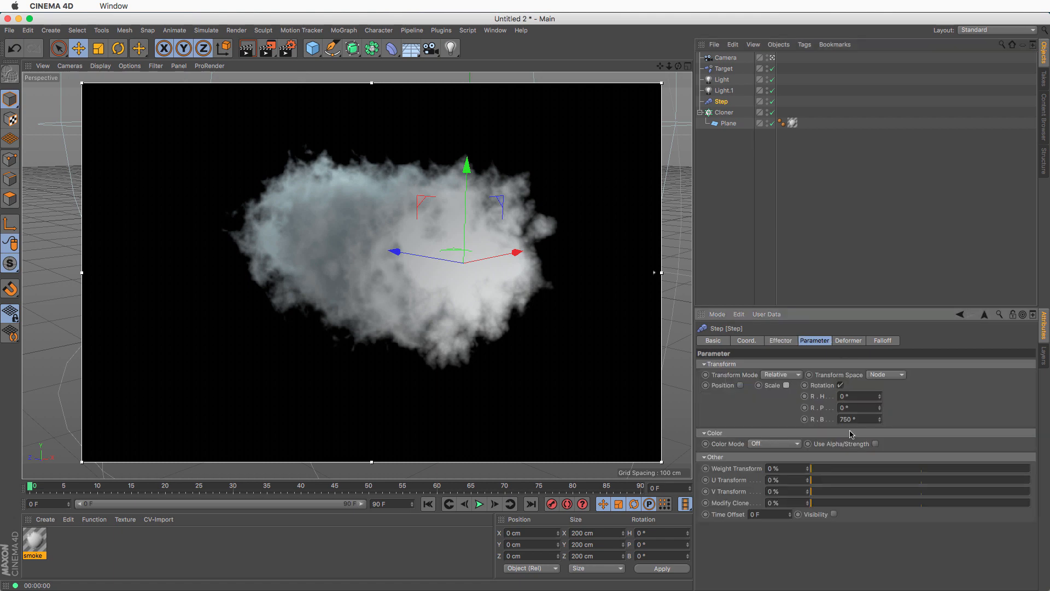
{"action": "left_click", "coordinate": [786, 385]}
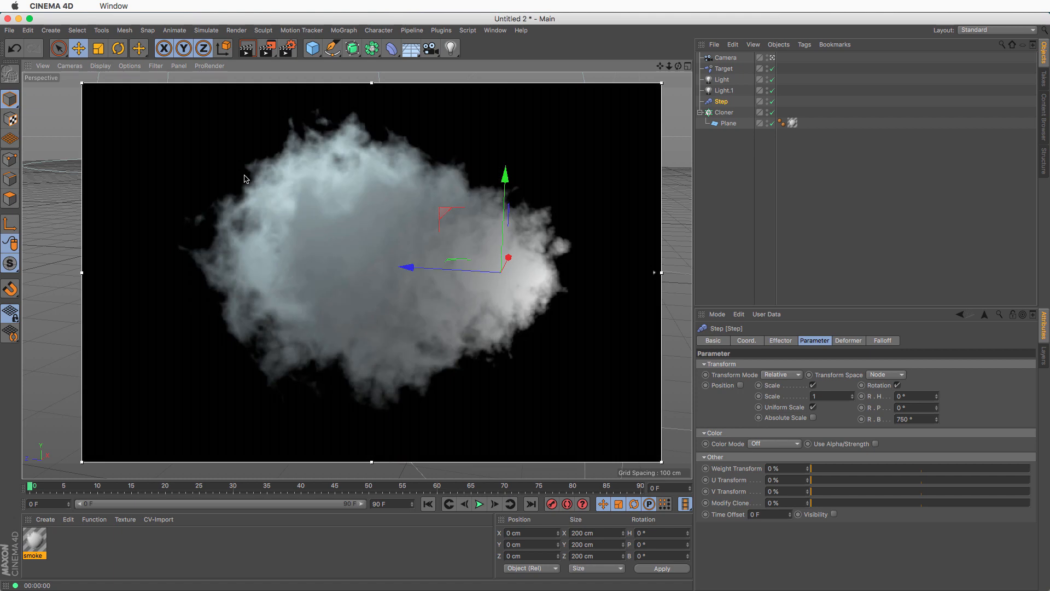
{"action": "mouse_move", "coordinate": [496, 234]}
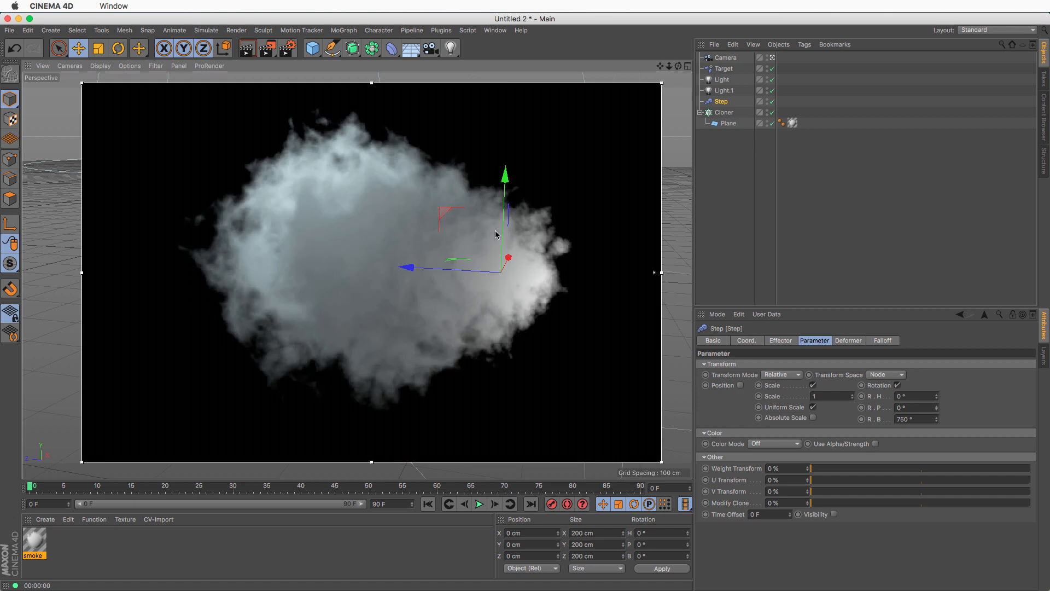
{"action": "left_click", "coordinate": [723, 112]}
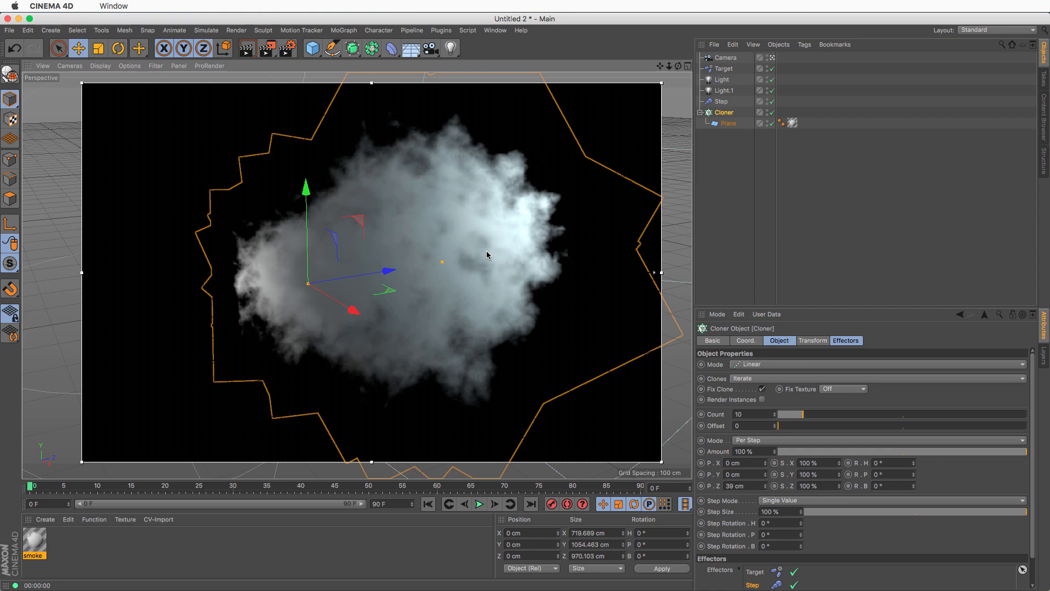
{"action": "mouse_move", "coordinate": [460, 260]}
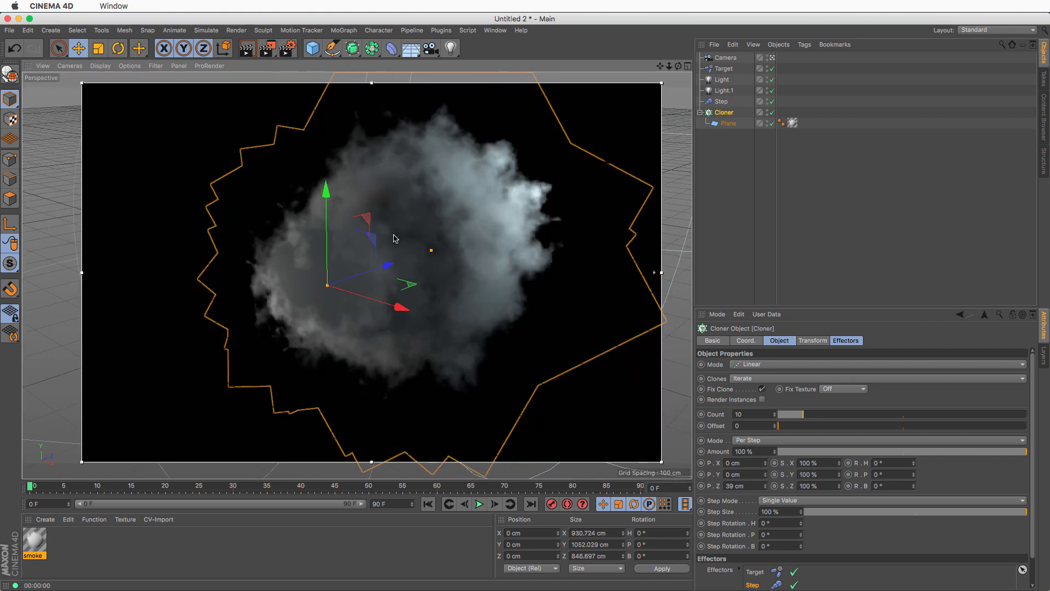
{"action": "mouse_move", "coordinate": [436, 257]}
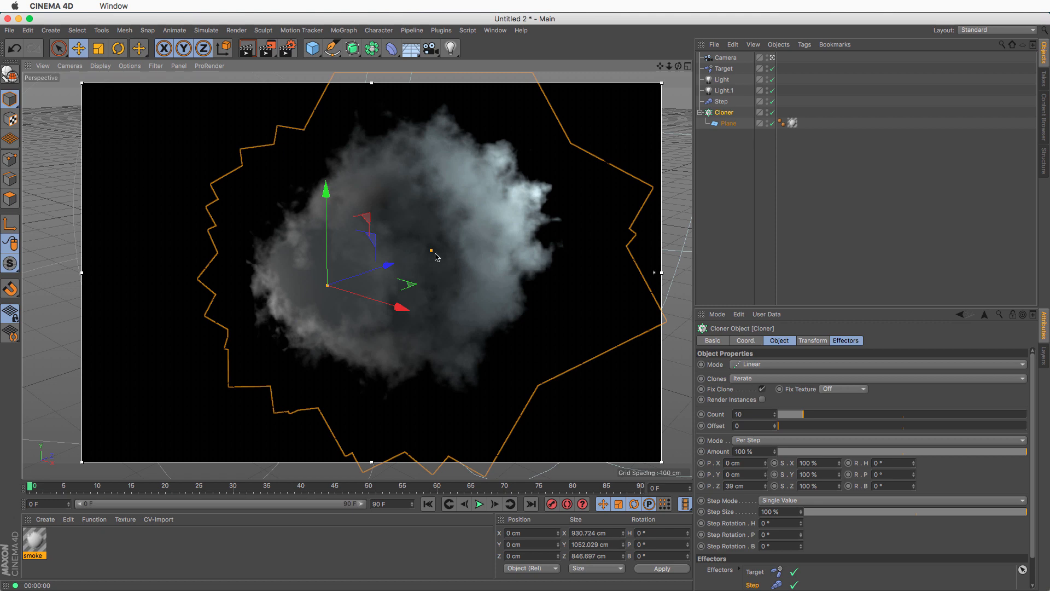
Set Ray Depth and Shadow Depth to 60 in Render Settings Options, then close it.
{"action": "left_click", "coordinate": [235, 30]}
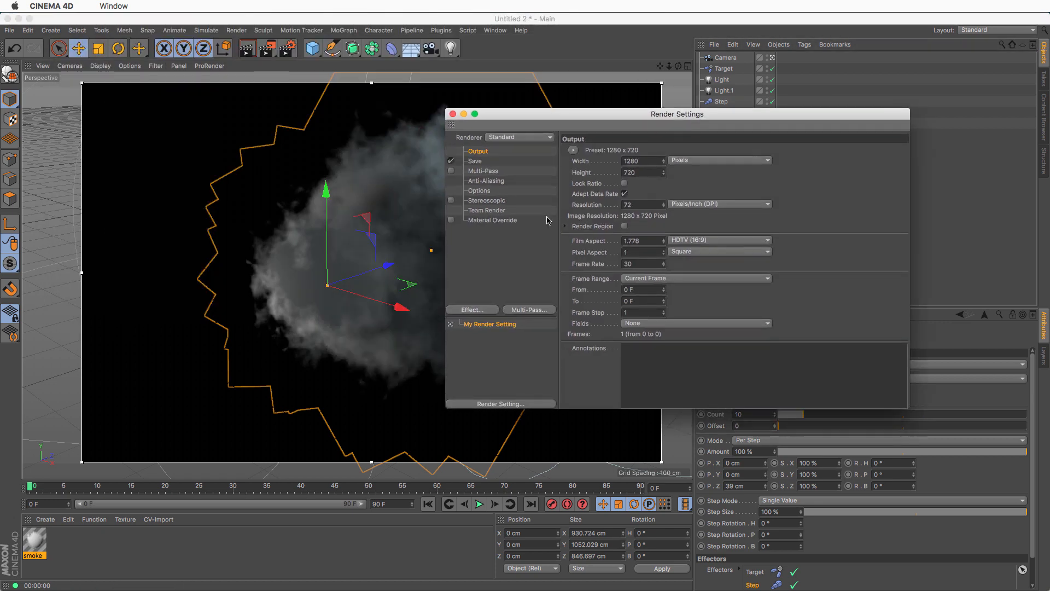
{"action": "left_click", "coordinate": [479, 190]}
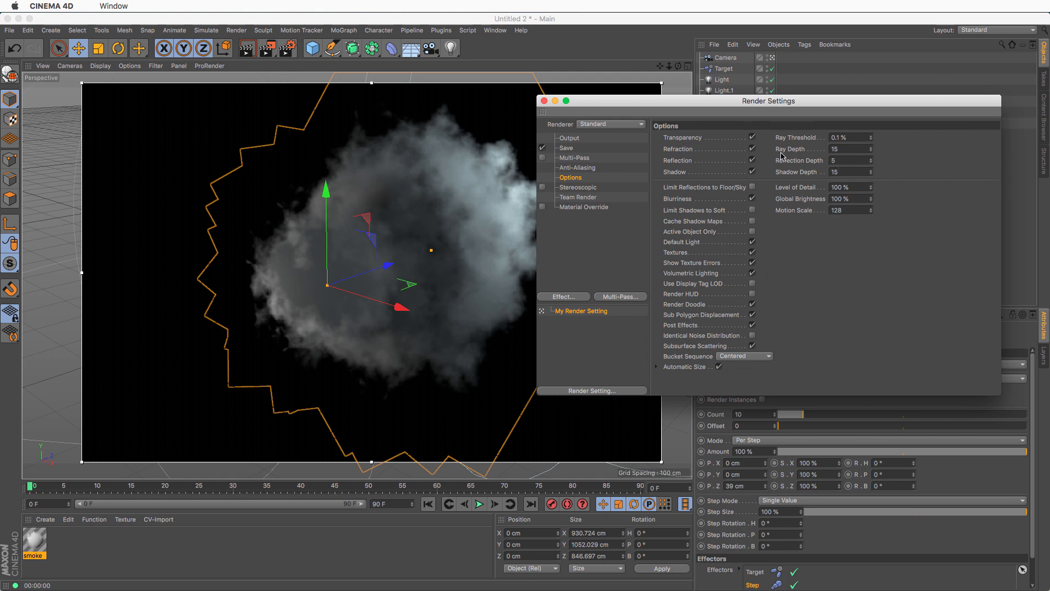
{"action": "triple_click", "coordinate": [839, 149]}
{"action": "type", "text": "60"}
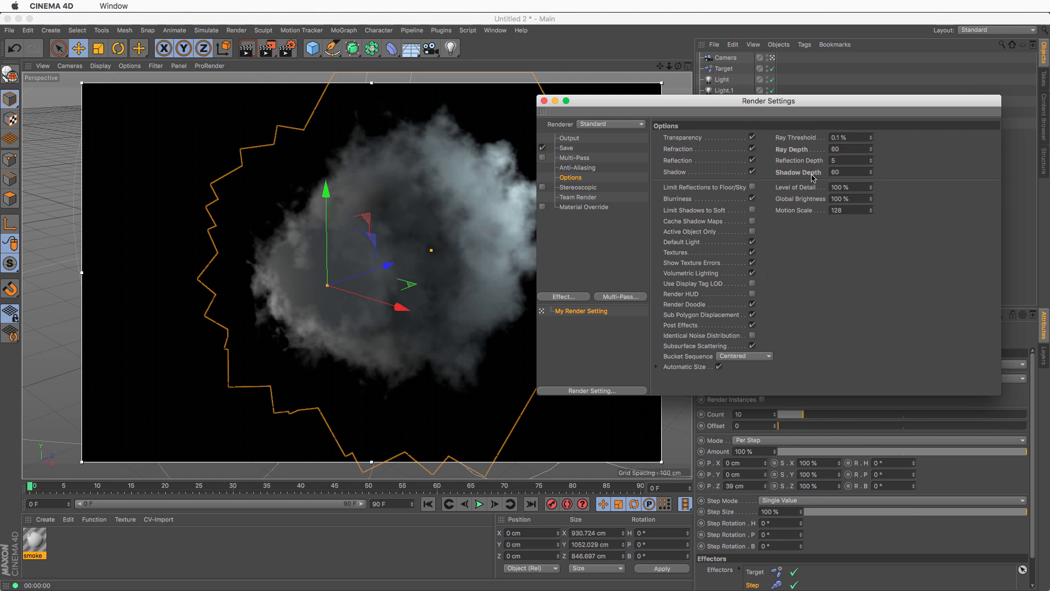
{"action": "mouse_move", "coordinate": [543, 101]}
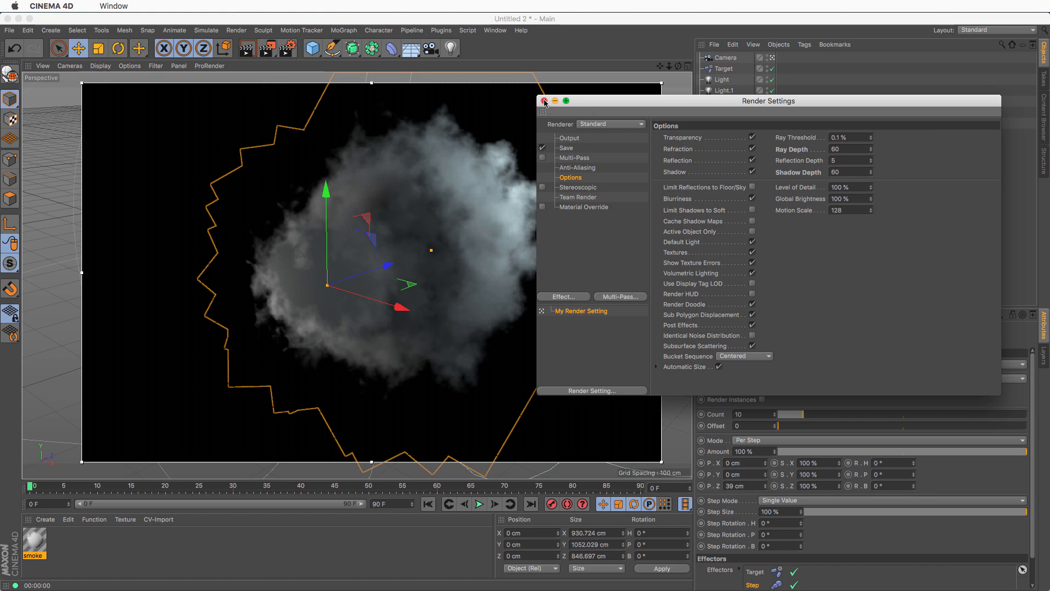
{"action": "left_click", "coordinate": [545, 101]}
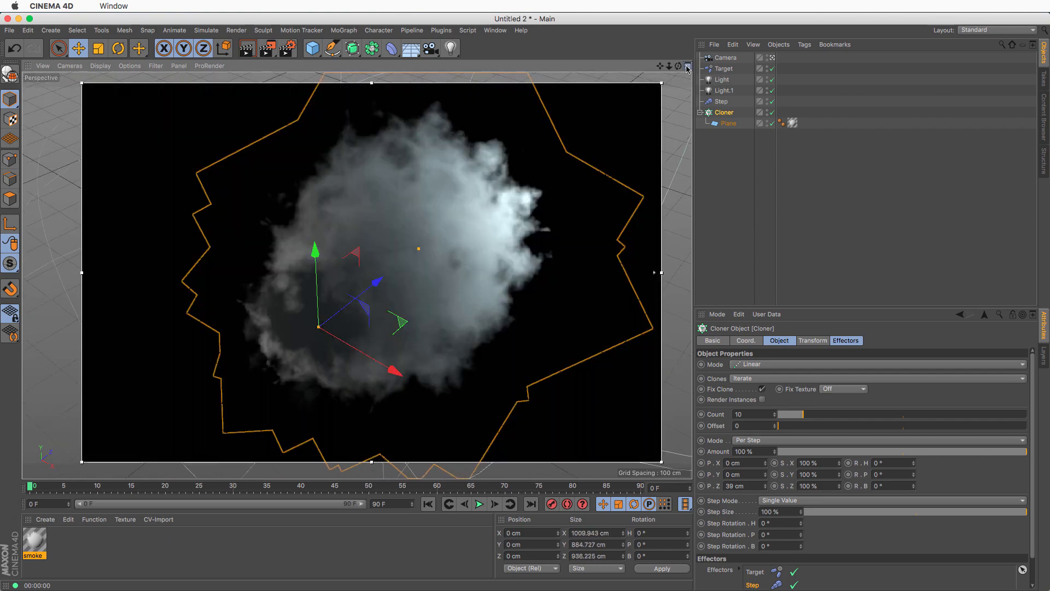
Switch the viewport to the four-view layout and select Light.1.
{"action": "left_click", "coordinate": [686, 66]}
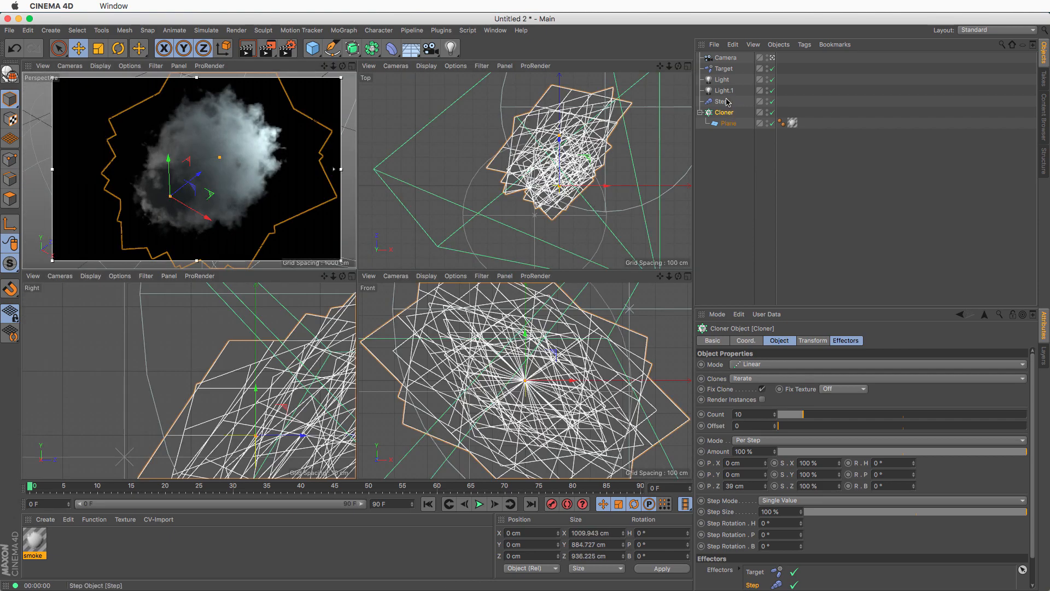
{"action": "left_click", "coordinate": [724, 91]}
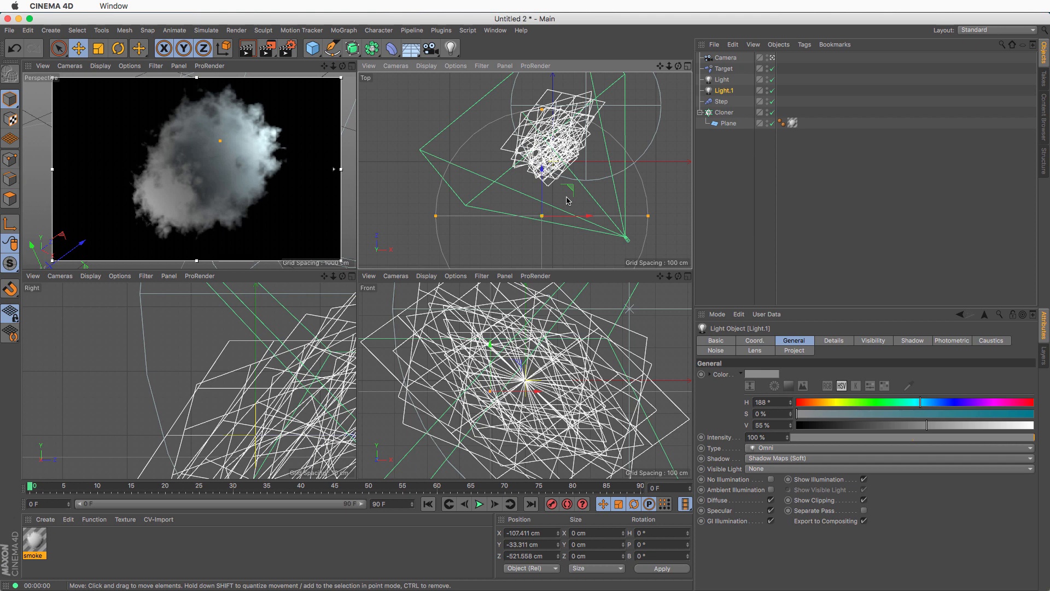
{"action": "mouse_move", "coordinate": [579, 200]}
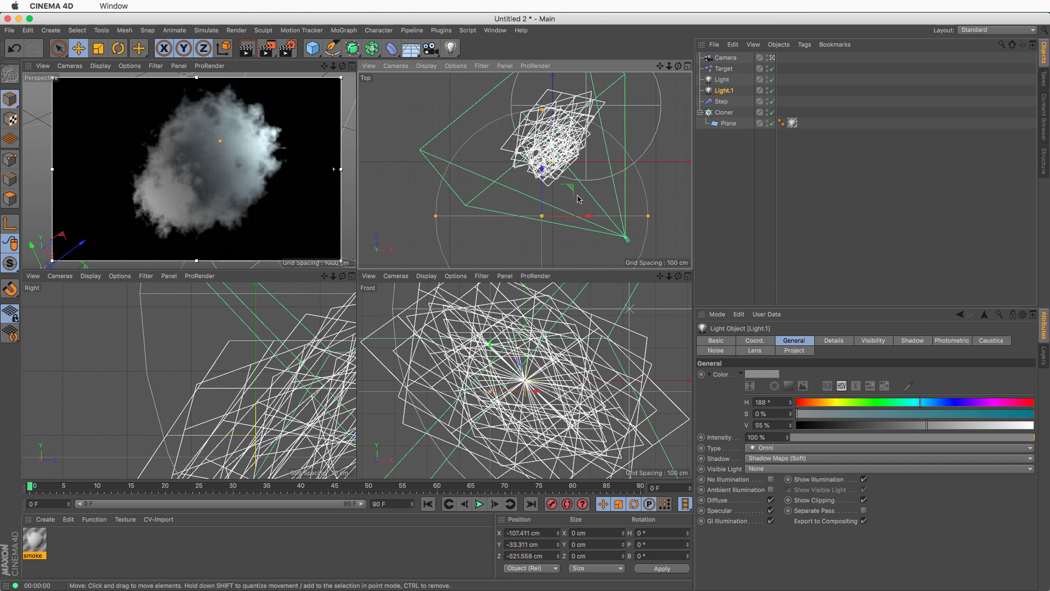
Open the smoke material and enable its Diffusion channel for the Luka noise shader.
{"action": "double_click", "coordinate": [33, 544]}
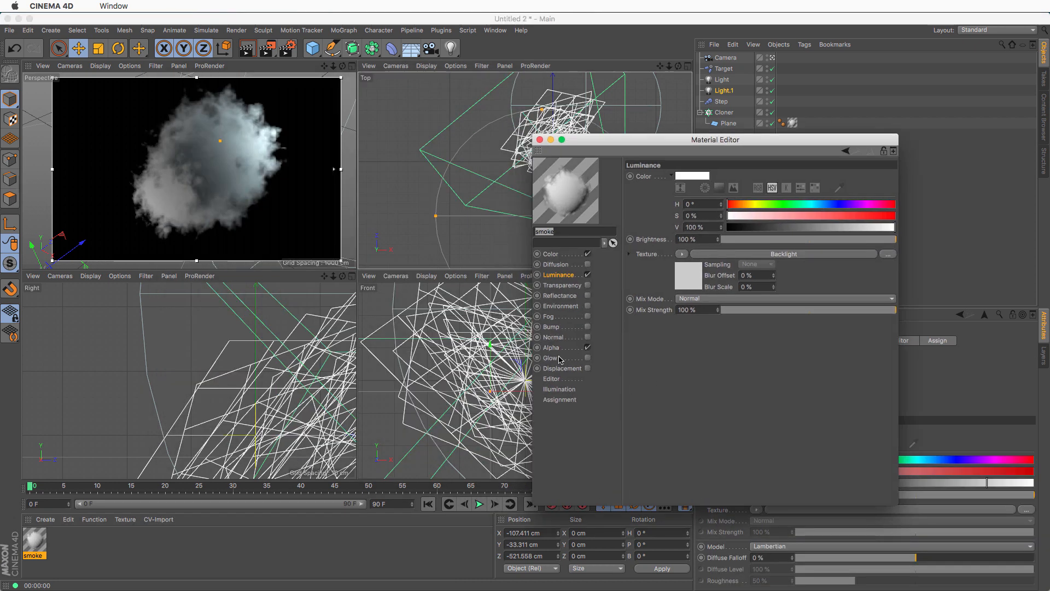
{"action": "mouse_move", "coordinate": [560, 279]}
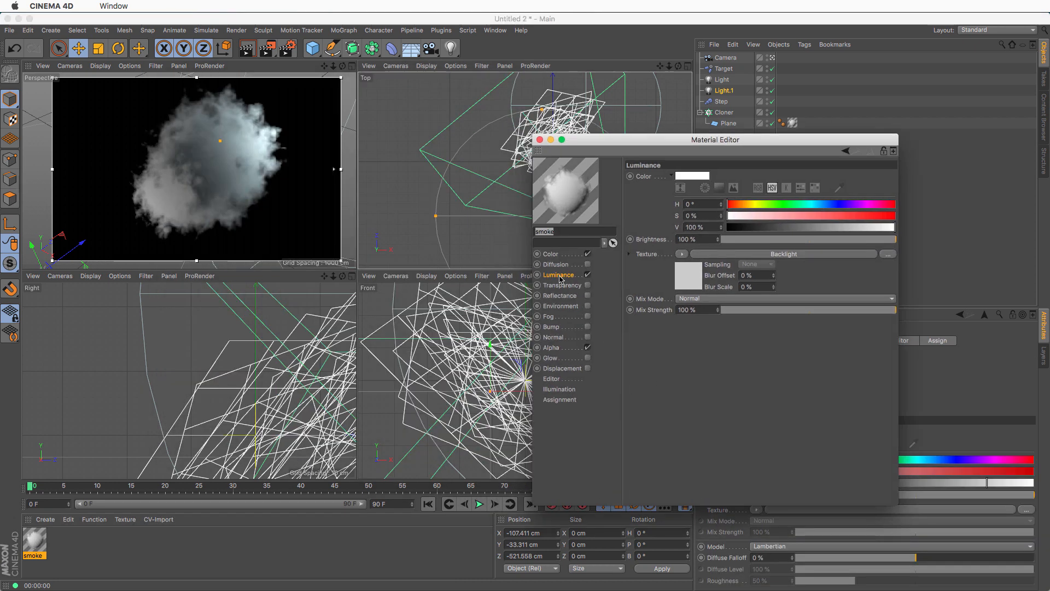
{"action": "left_click", "coordinate": [551, 253]}
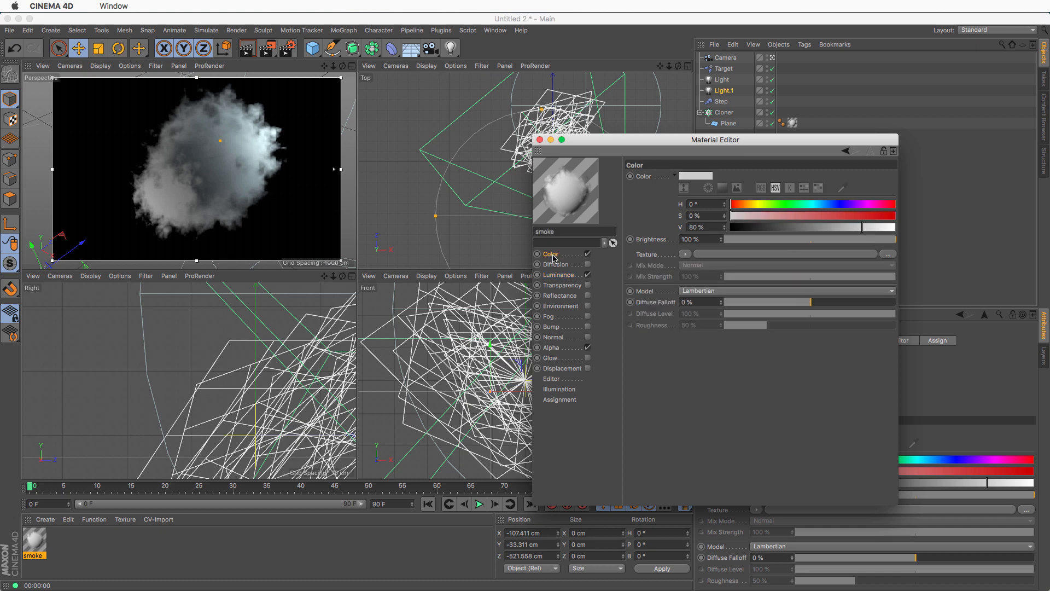
{"action": "left_click", "coordinate": [555, 264]}
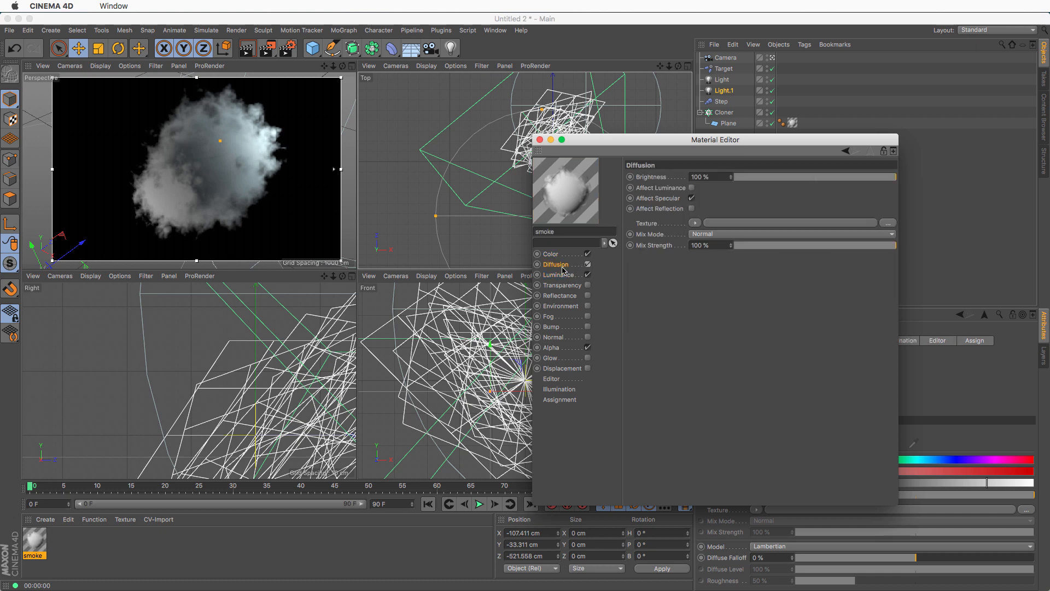
{"action": "left_click", "coordinate": [695, 222]}
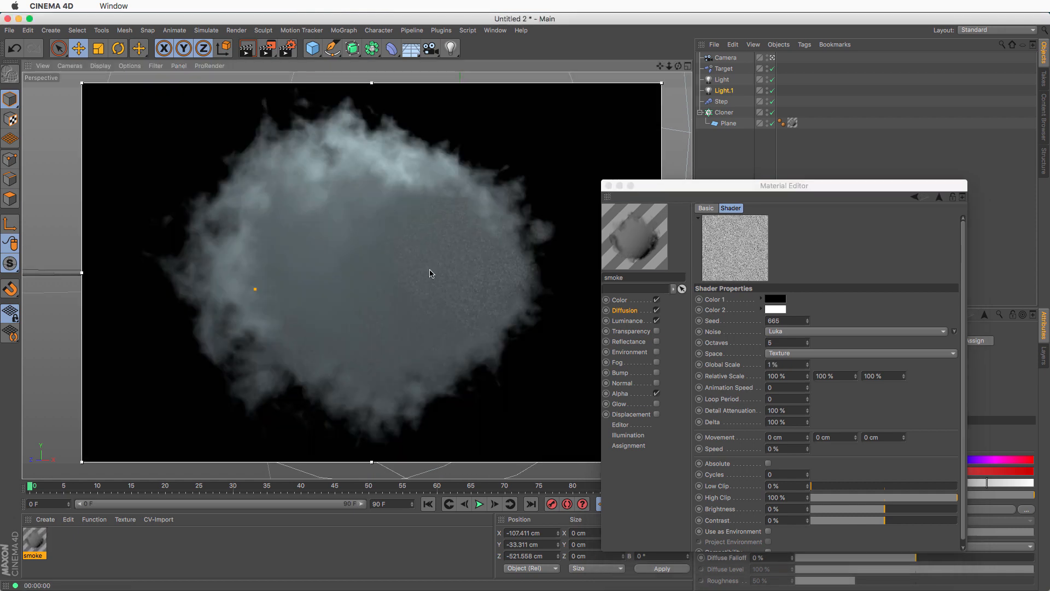
{"action": "mouse_move", "coordinate": [795, 369]}
{"action": "type", "text": "800"}
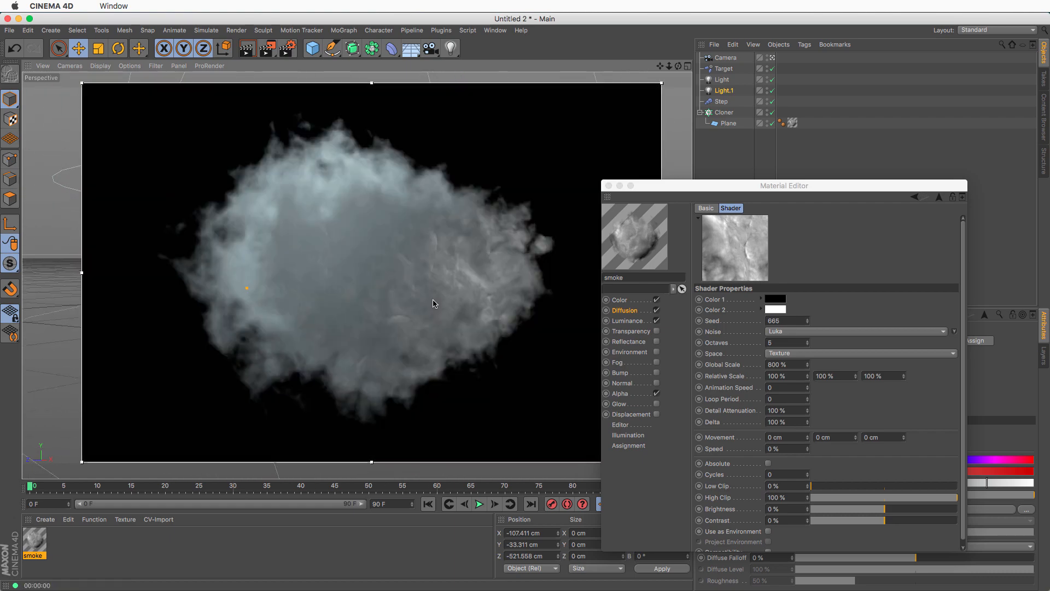
{"action": "mouse_move", "coordinate": [483, 218]}
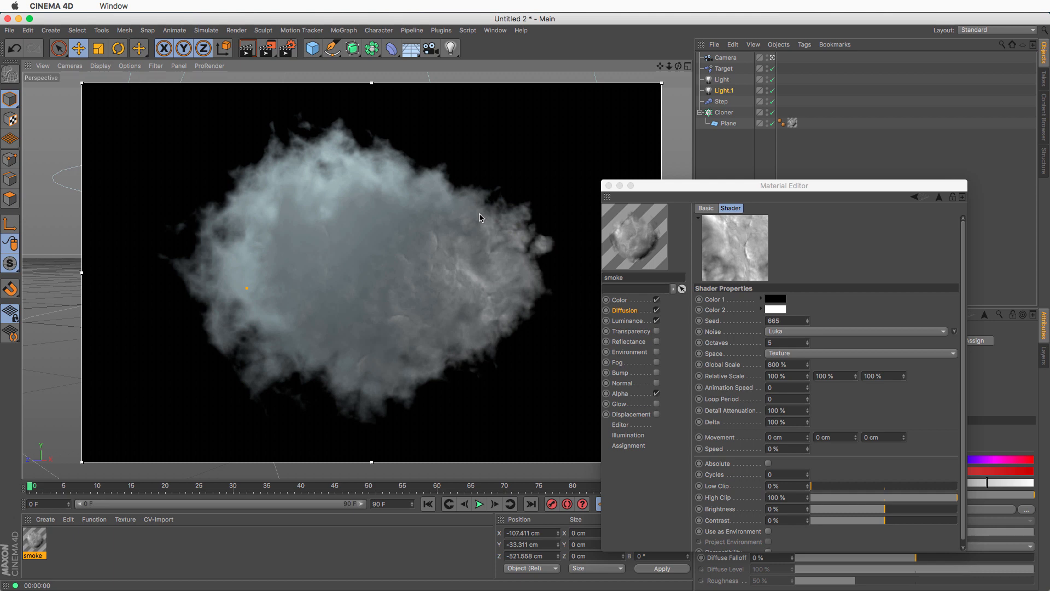
{"action": "mouse_move", "coordinate": [733, 33]}
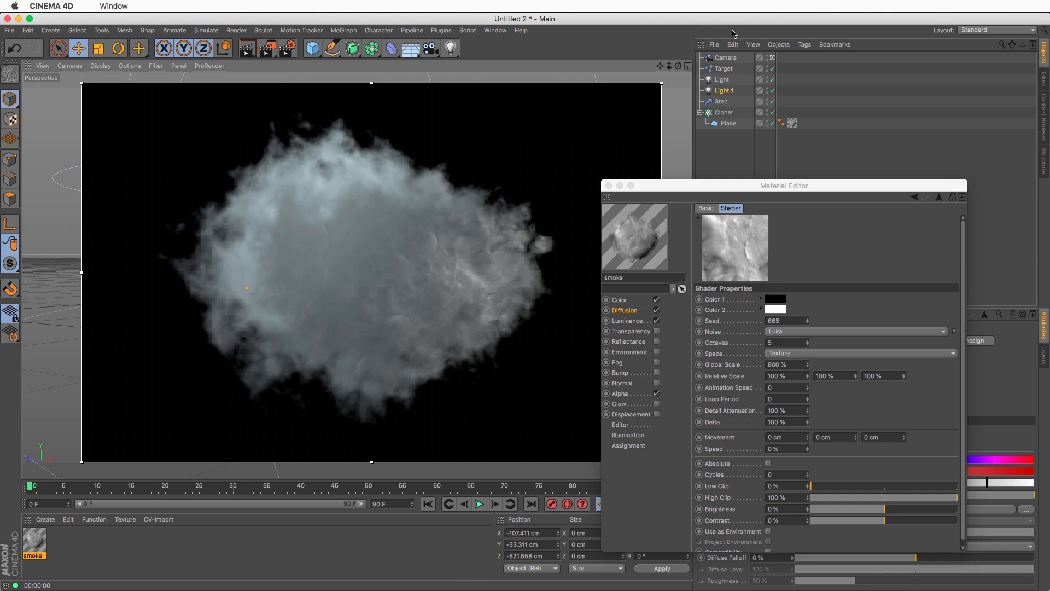
{"action": "mouse_move", "coordinate": [405, 151]}
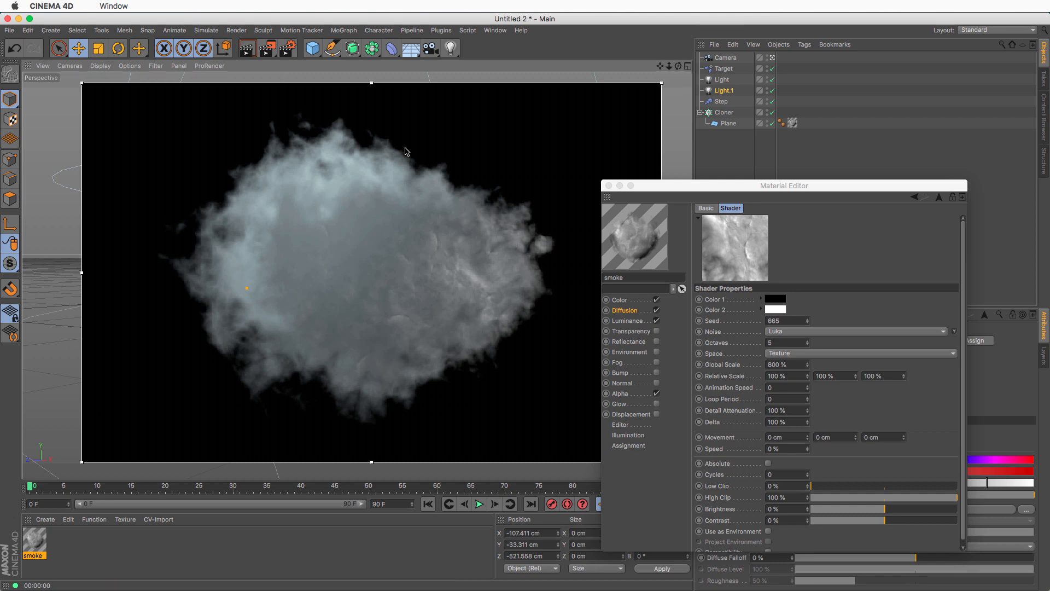
{"action": "mouse_move", "coordinate": [433, 269]}
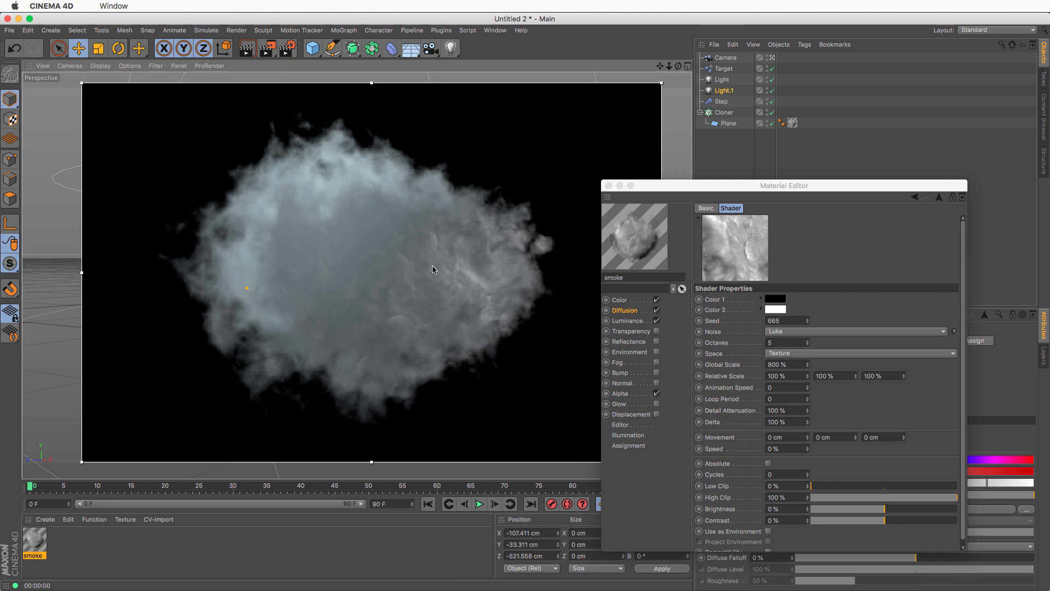